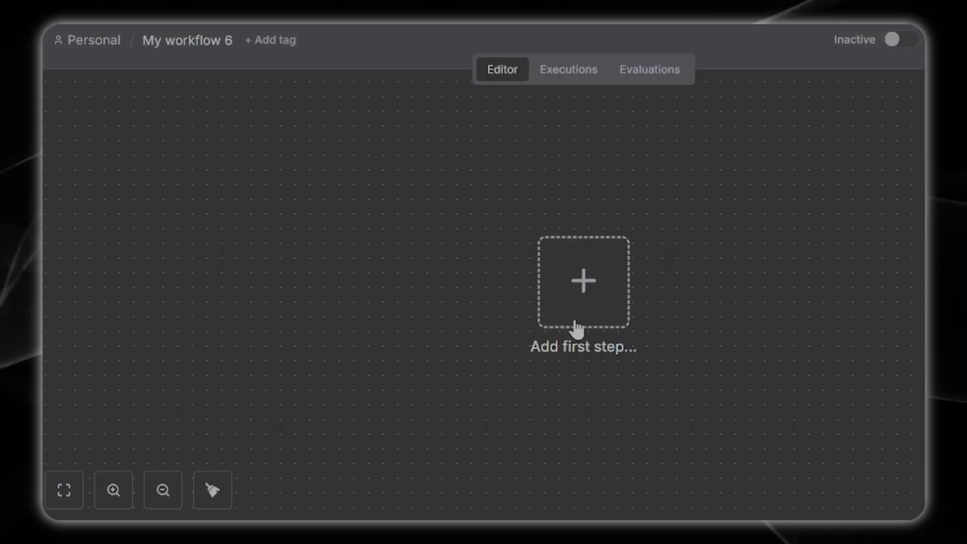
Open My workflow 2 with its trigger, Edit Fields, HTTP Request and Edit Fields1 nodes.
left_click(582, 281)
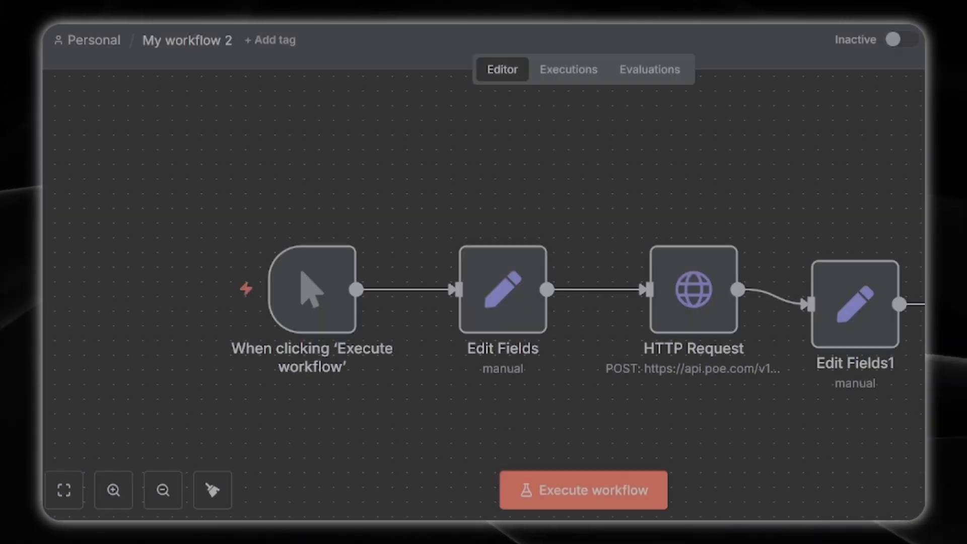
double_click(693, 290)
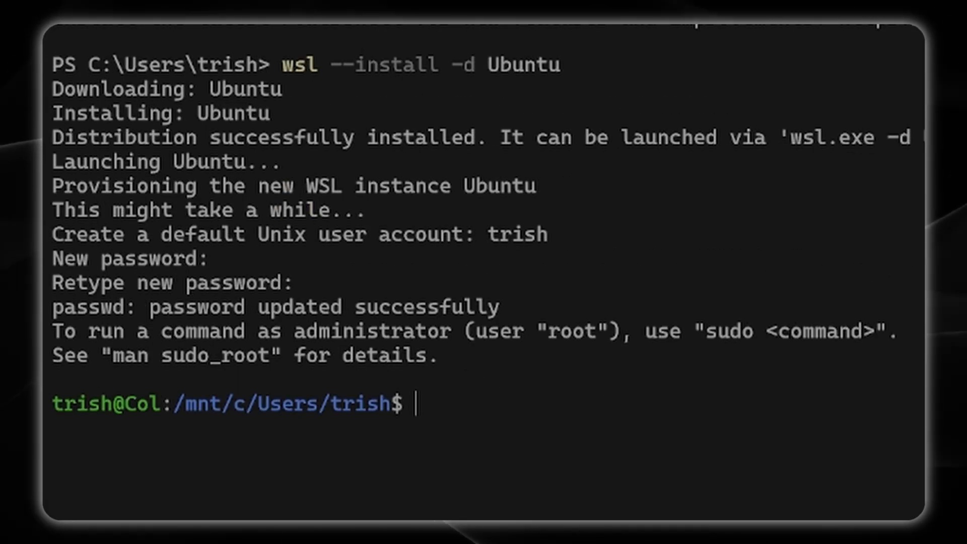
Run wsl --list to show Ubuntu-22.04 as default alongside Ubuntu.
type("wsl --list")
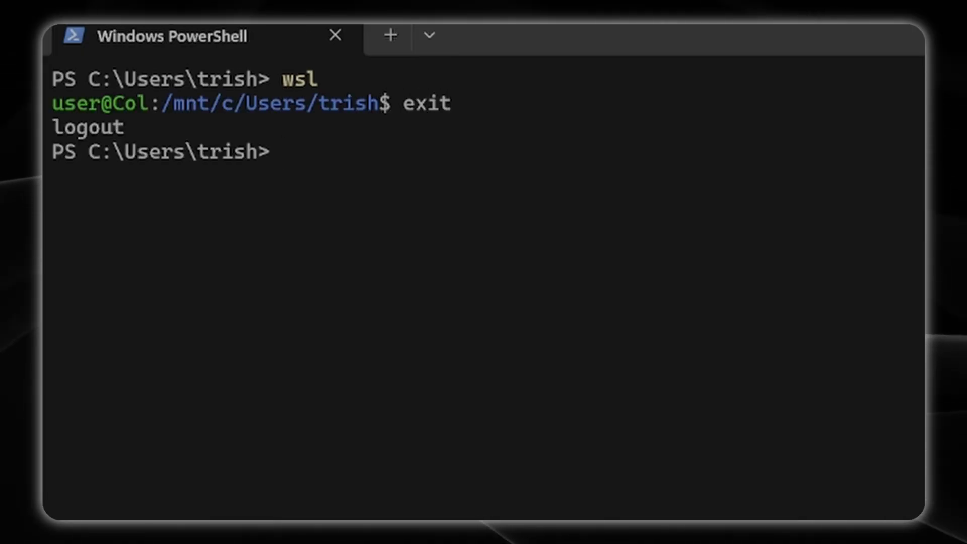
type("wsl --list")
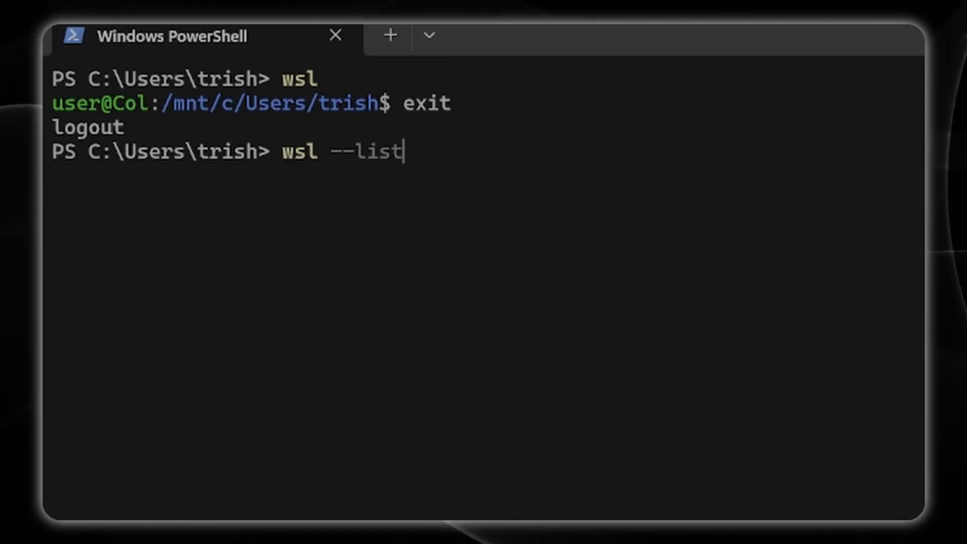
key("Return")
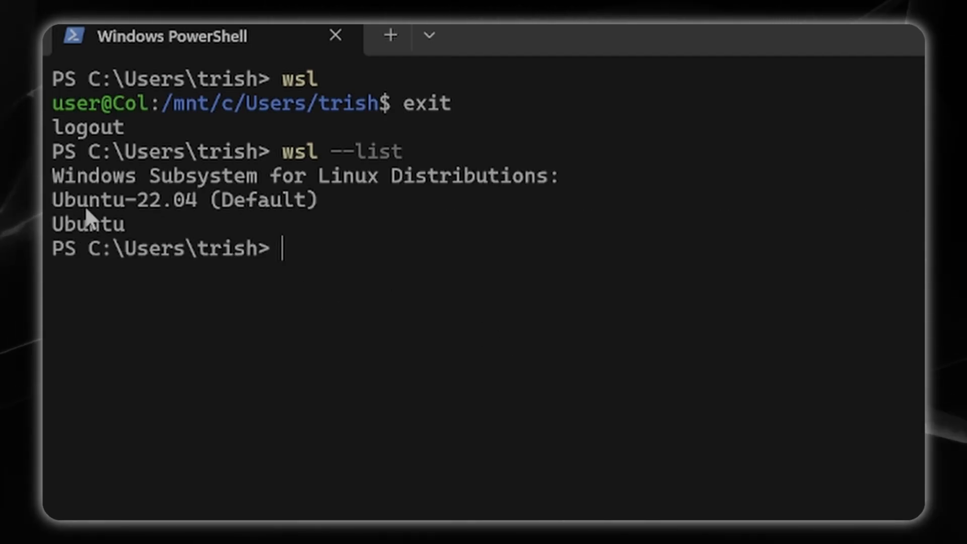
mouse_move(303, 253)
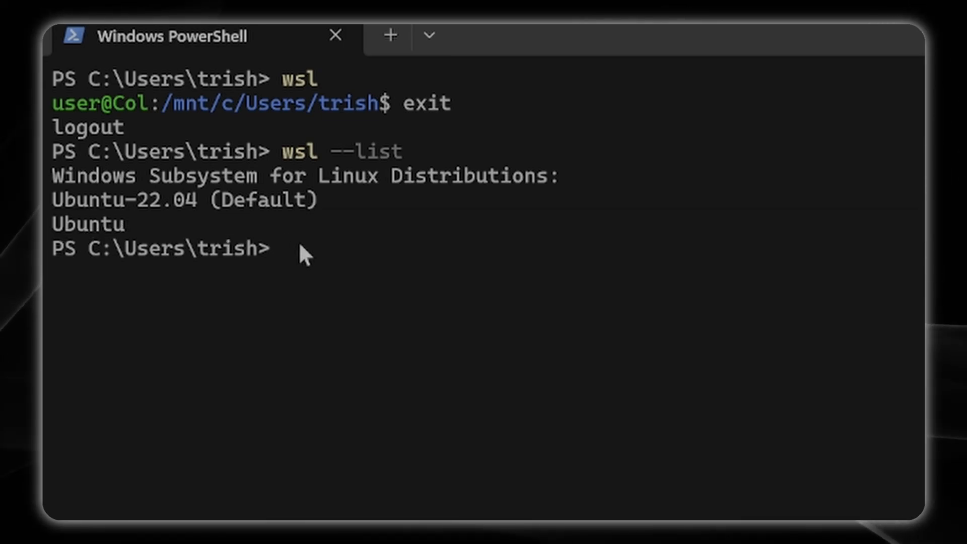
Enter the Ubuntu shell and run sudo apt update && sudo apt upgrade -y.
type("wsl")
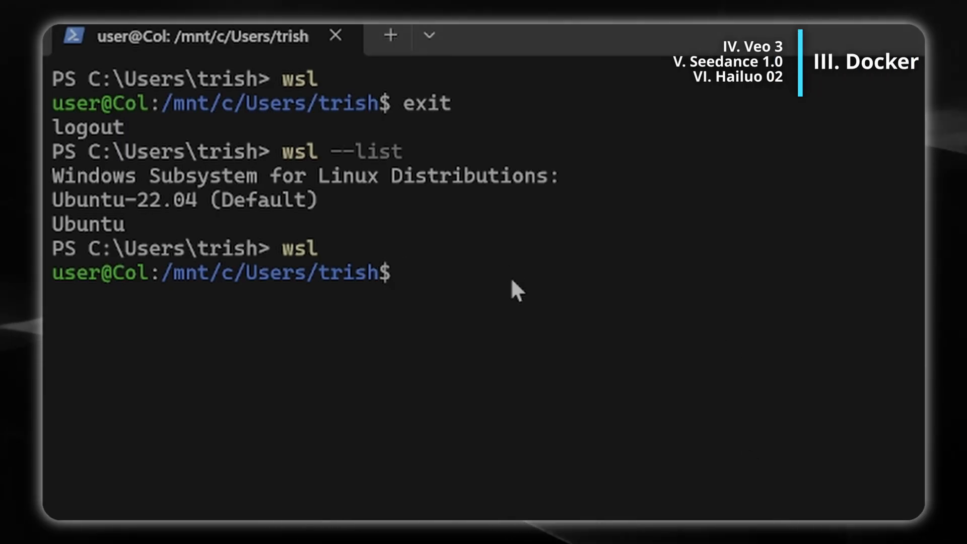
type("sudo apt update && sudo apt upgrade -y")
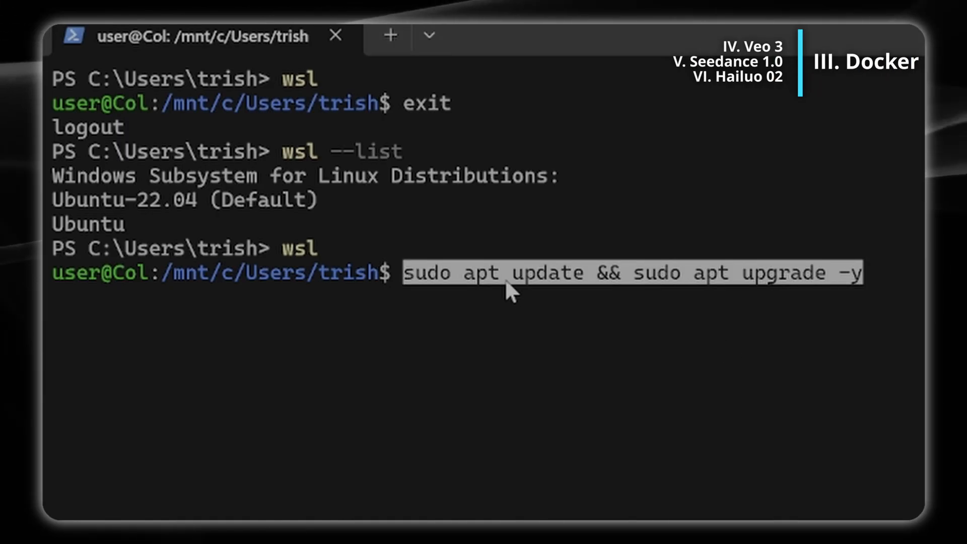
key("Return")
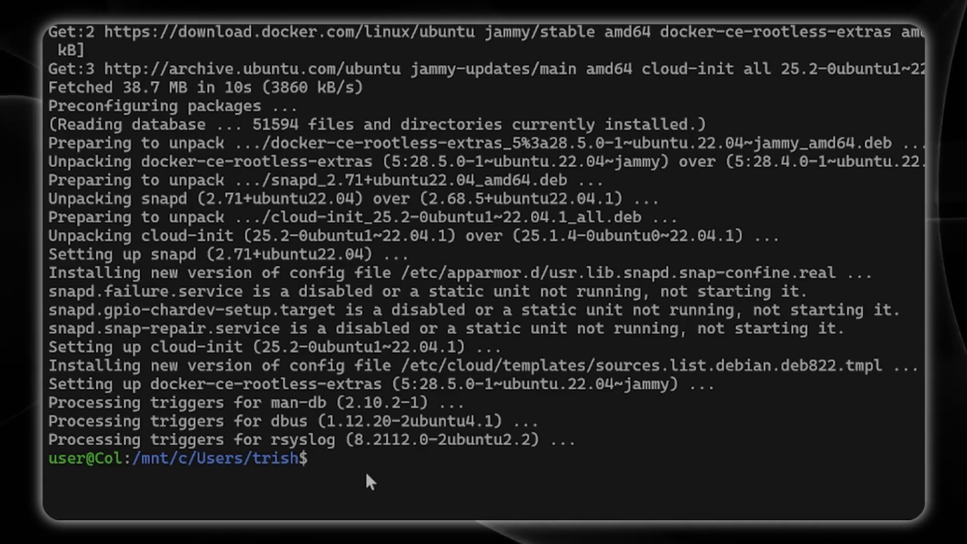
Install ca-certificates, curl, gnupg and lsb-release with sudo apt install -y.
type("sudo apt i")
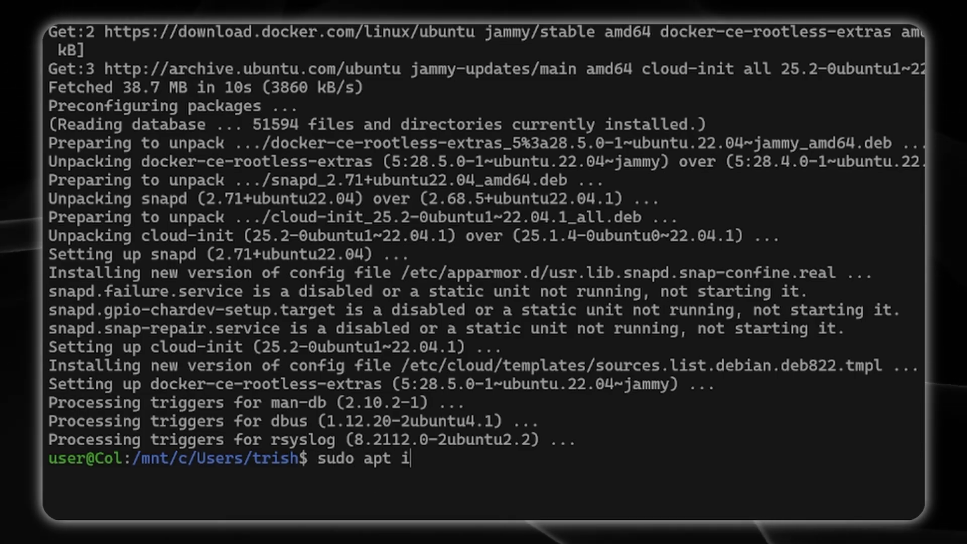
type("nstall -y")
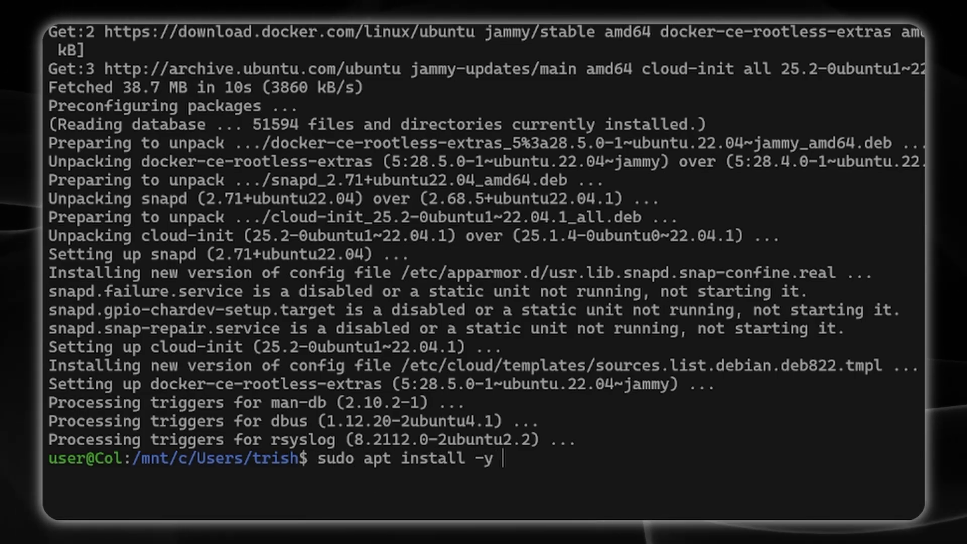
type("\\ ca-")
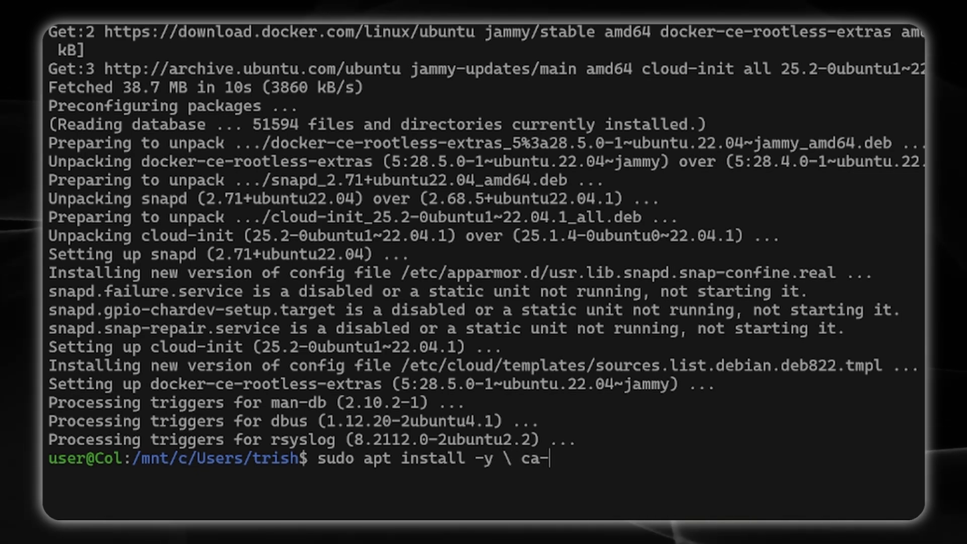
type("certifca")
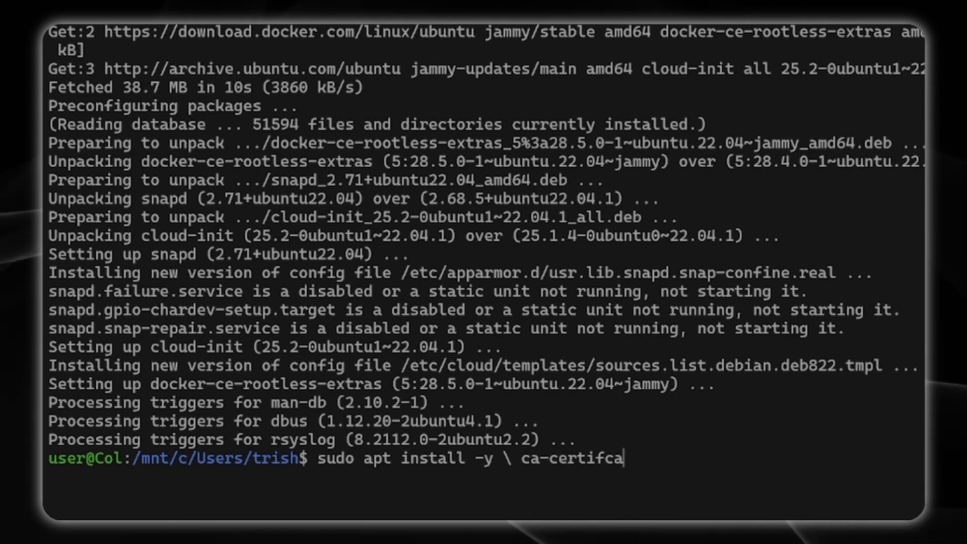
type("tes \\ c")
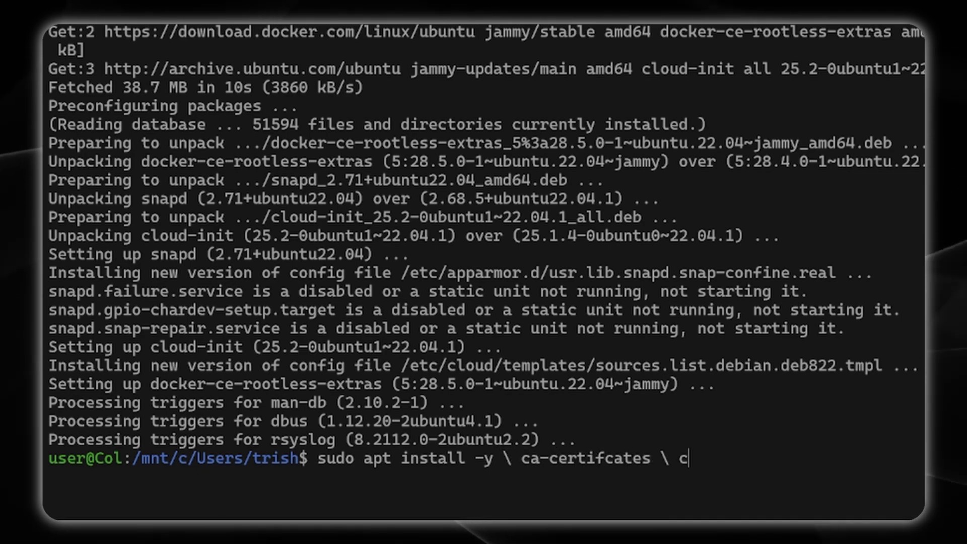
type("url \\ gnu")
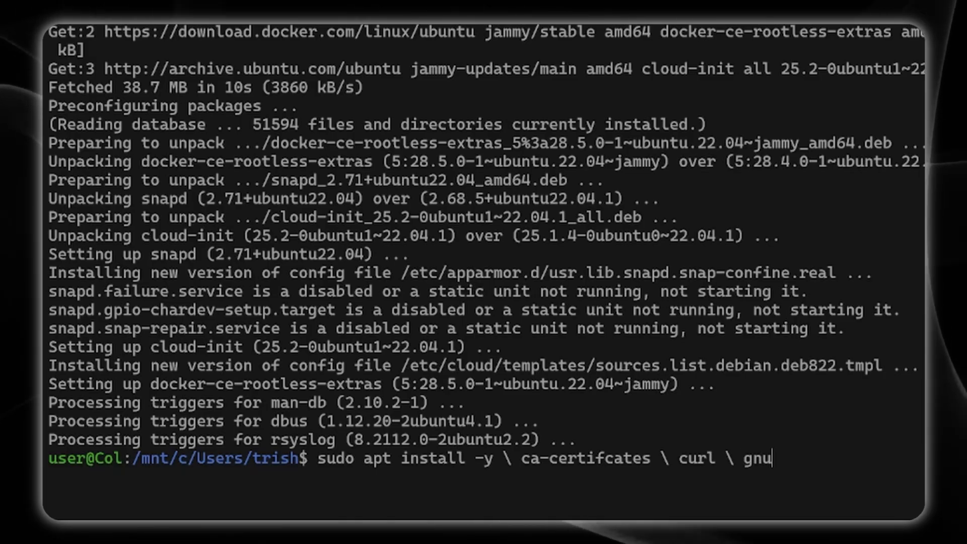
type("pg \\ l")
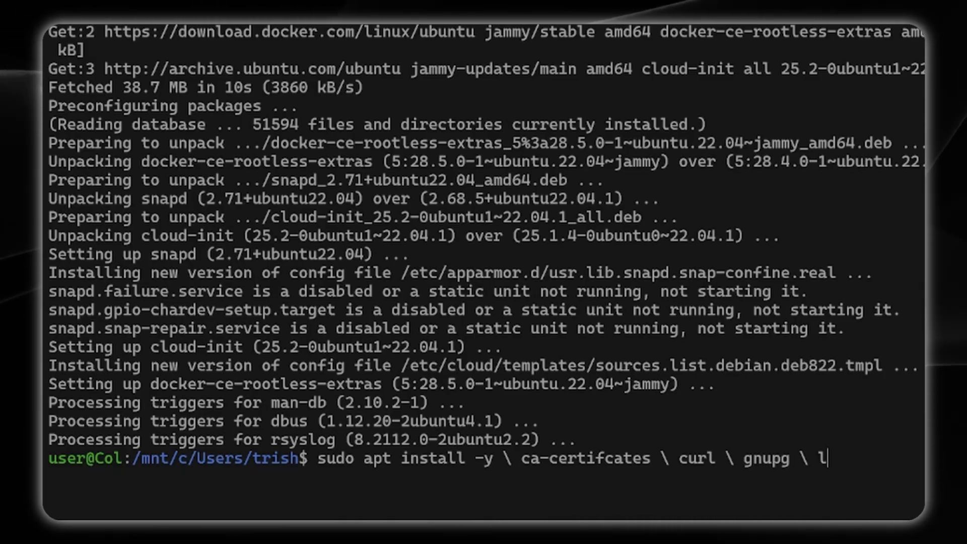
type("sb-release")
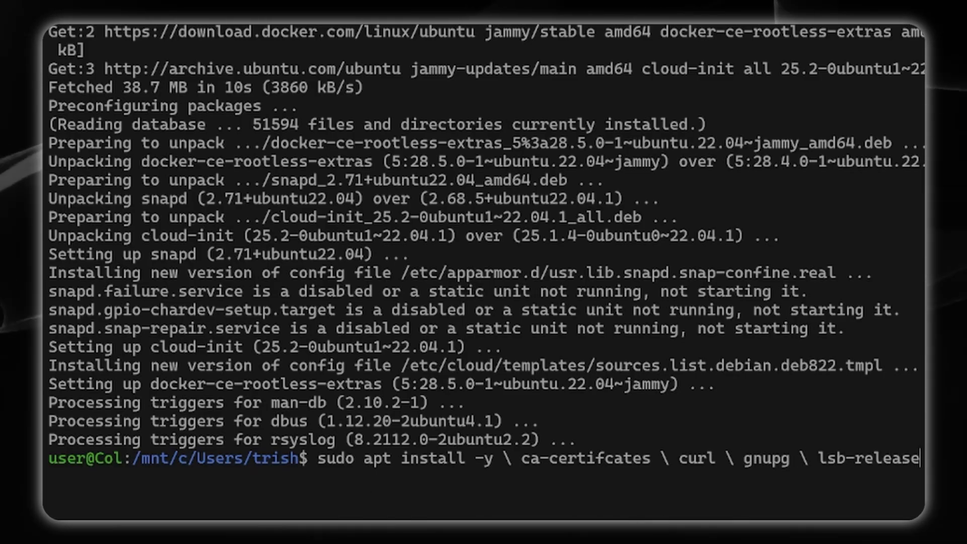
key("Return")
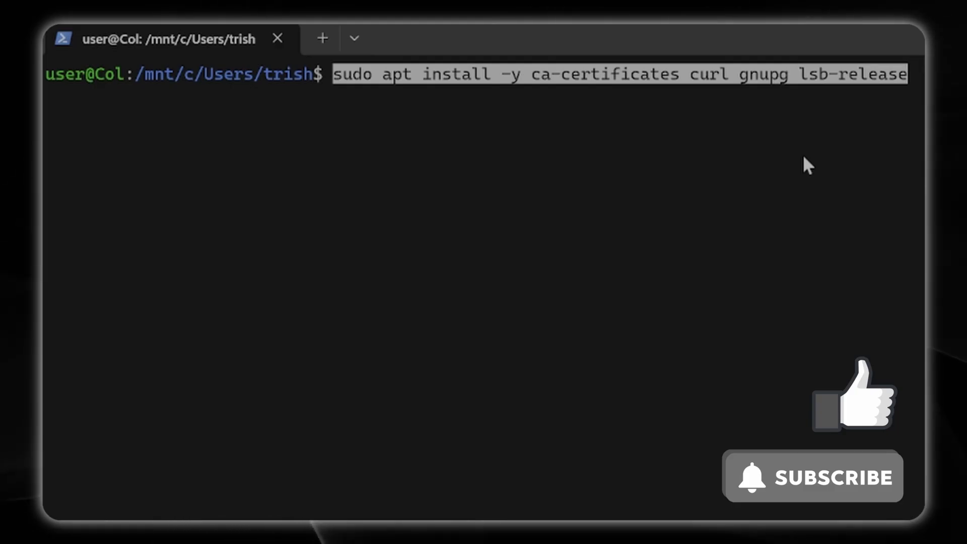
key("Return")
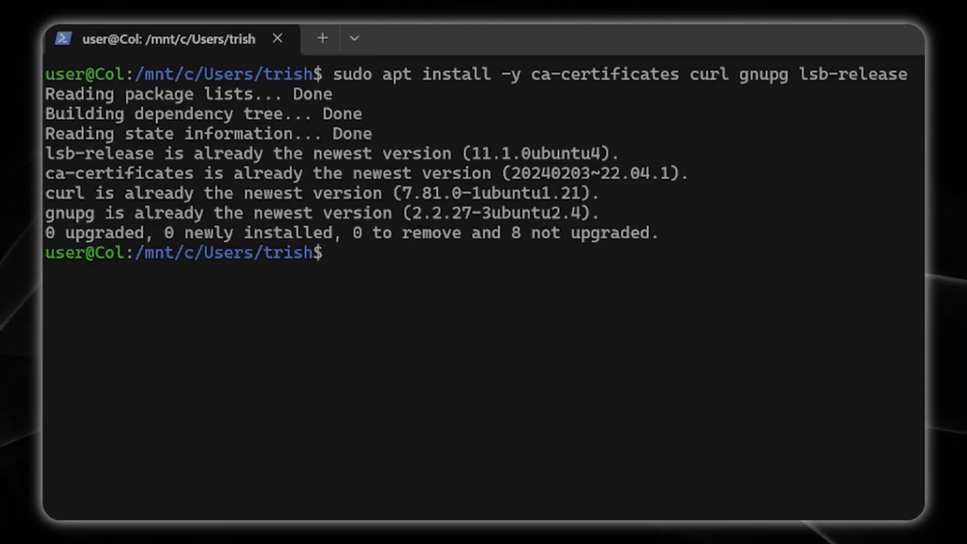
Confirm docker-ce, docker-ce-cli, containerd.io and docker-buildx-plugin are installed, then check Docker Compose availability.
type("sudo apt update")
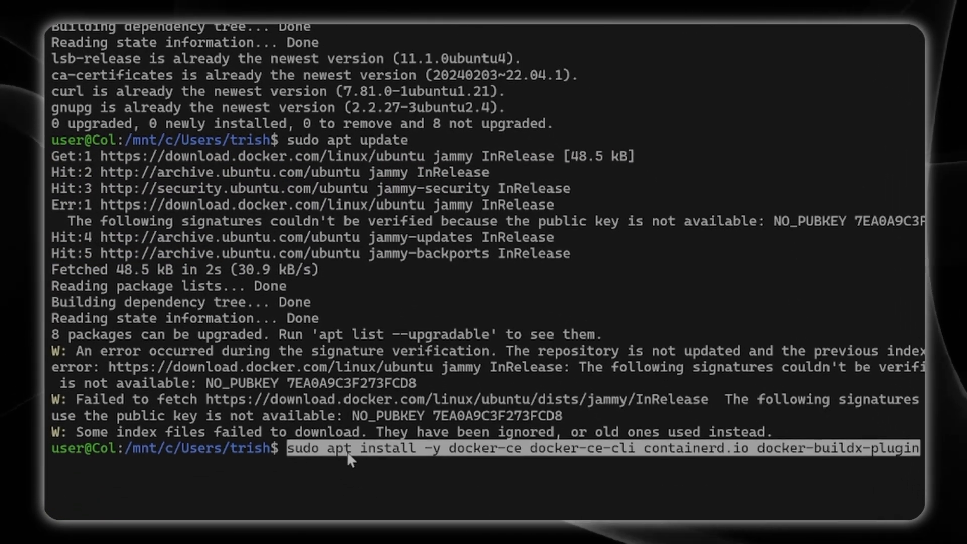
mouse_move(691, 472)
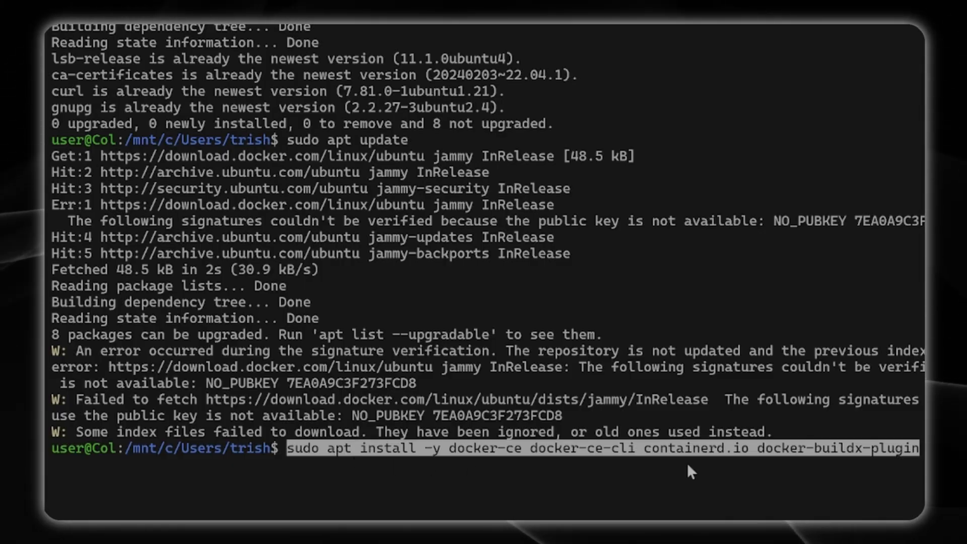
key("Return")
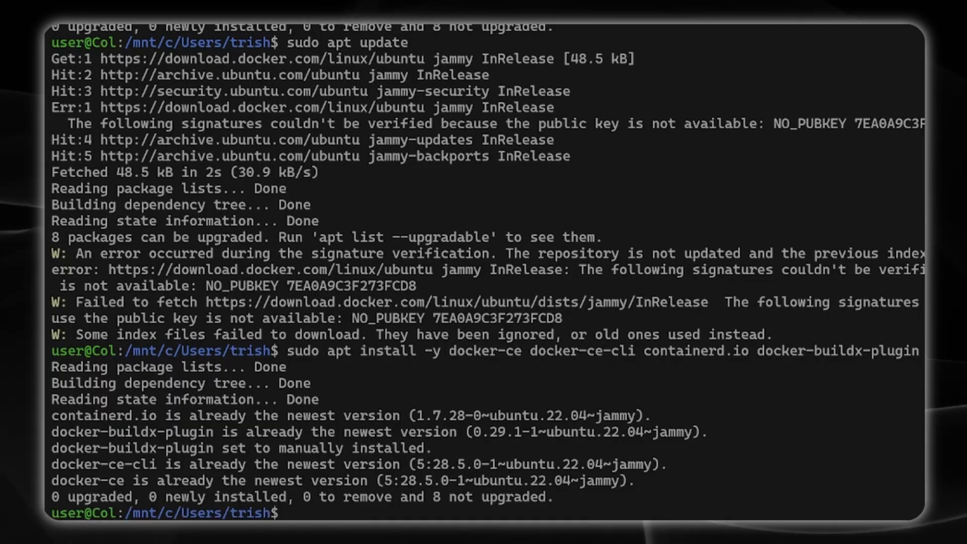
type("docker-")
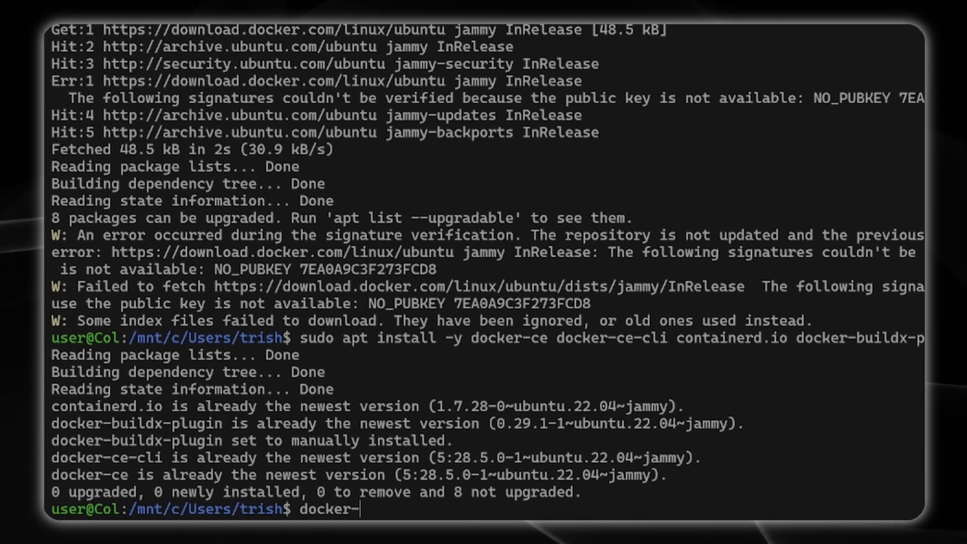
type("compose-p")
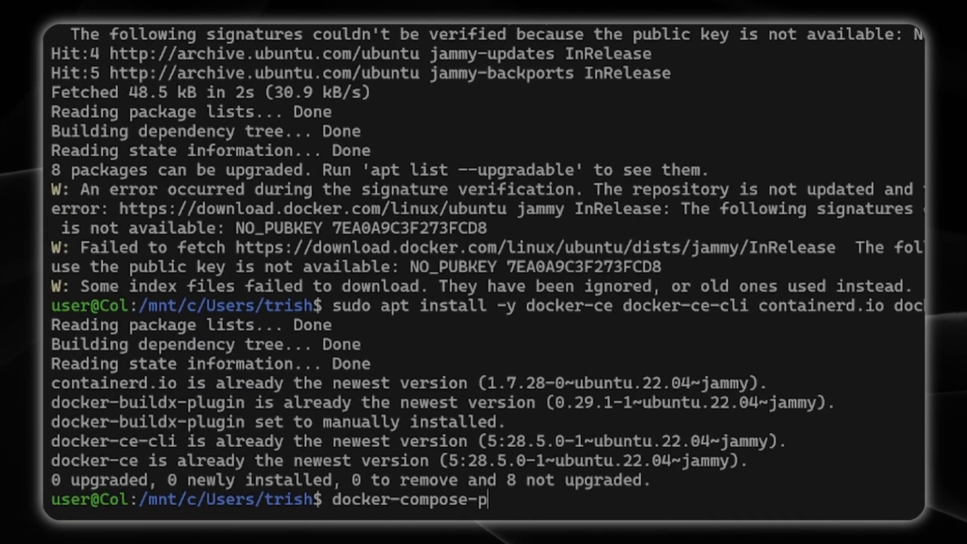
key("Return")
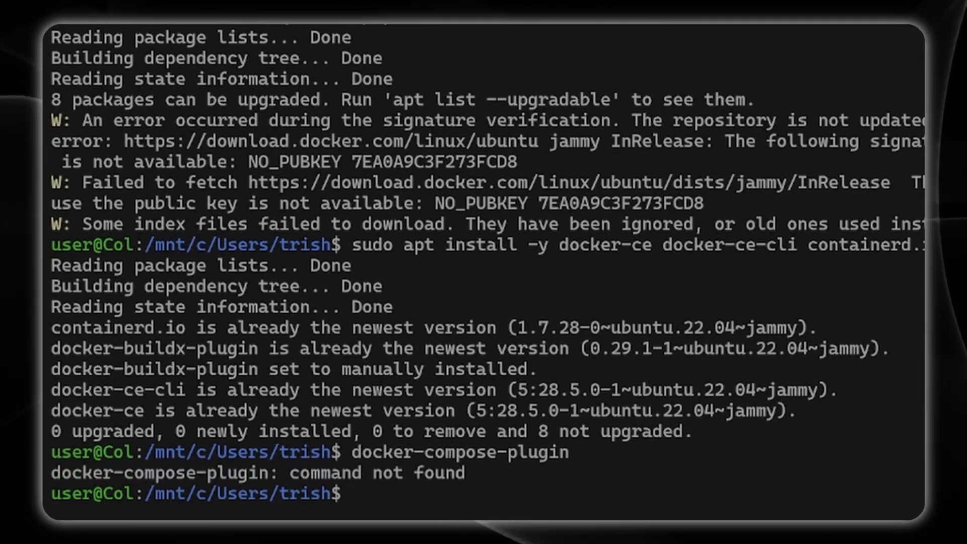
type("docker comp")
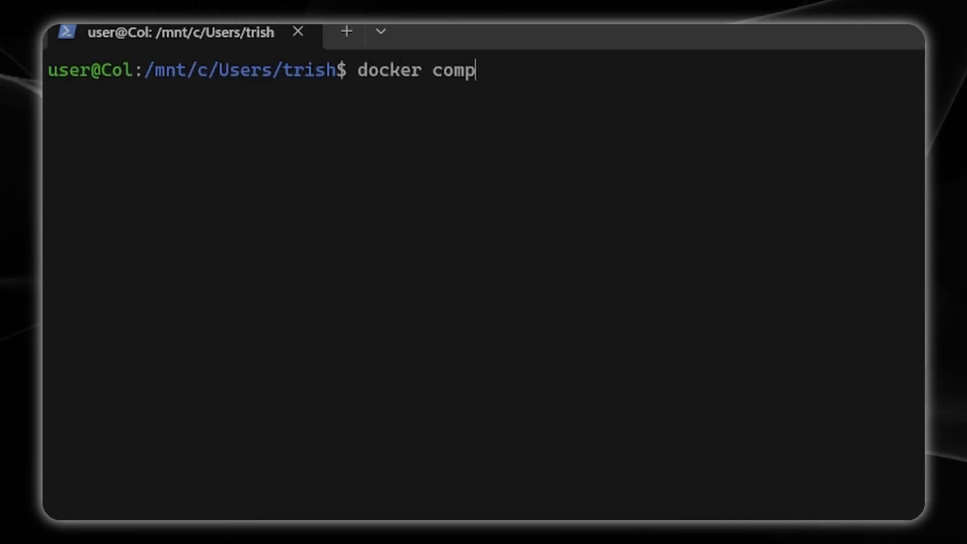
type("ose plugi")
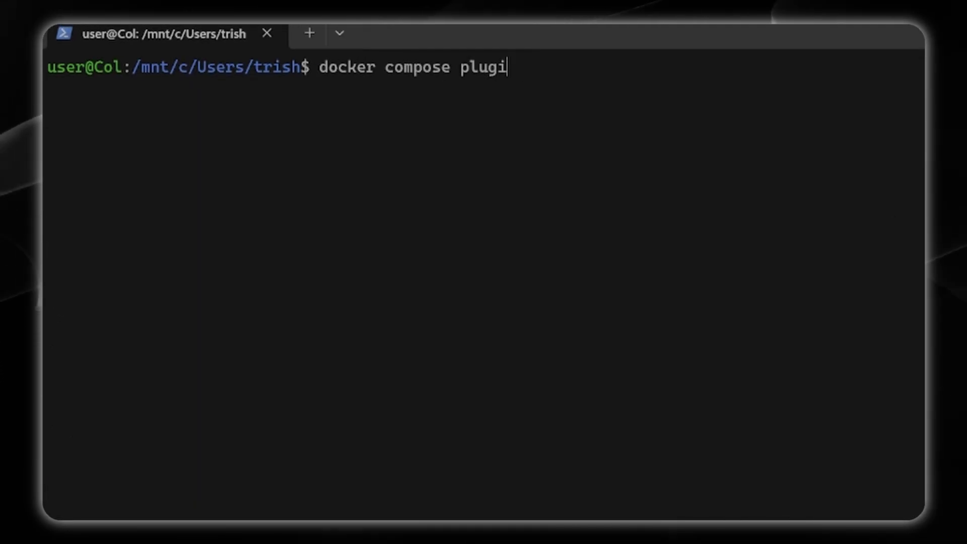
key("Return")
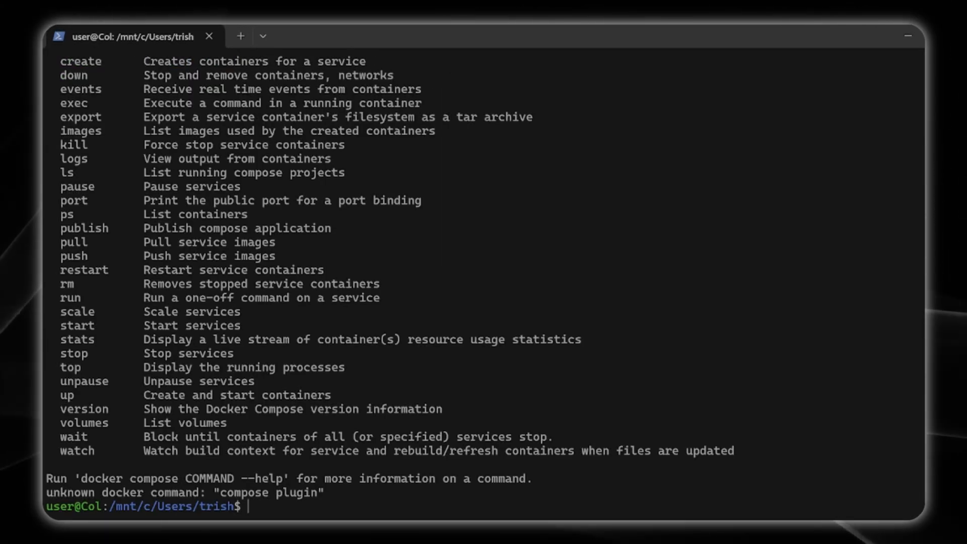
mouse_move(791, 470)
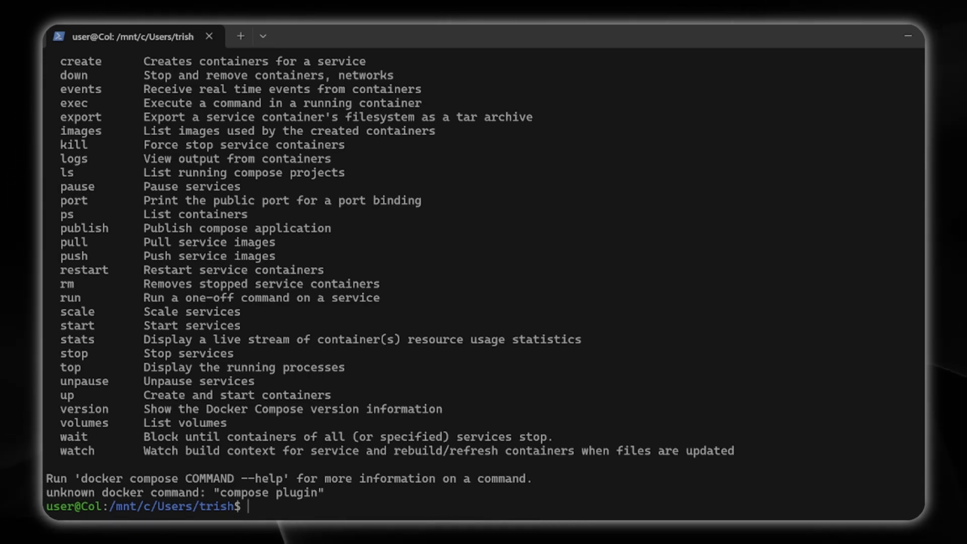
mouse_move(414, 505)
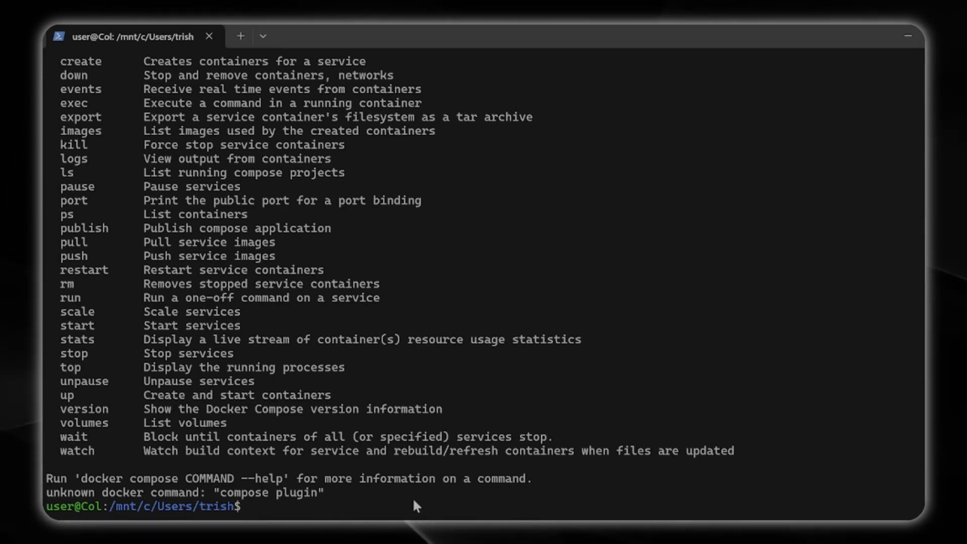
Add the current user to the docker group with sudo usermod -aG docker $USER.
type("sudo u")
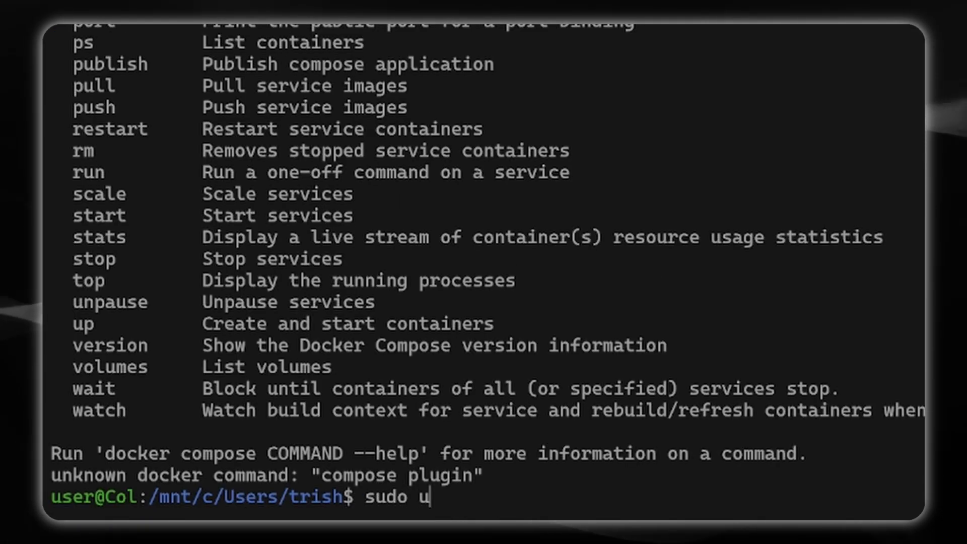
type("sermod")
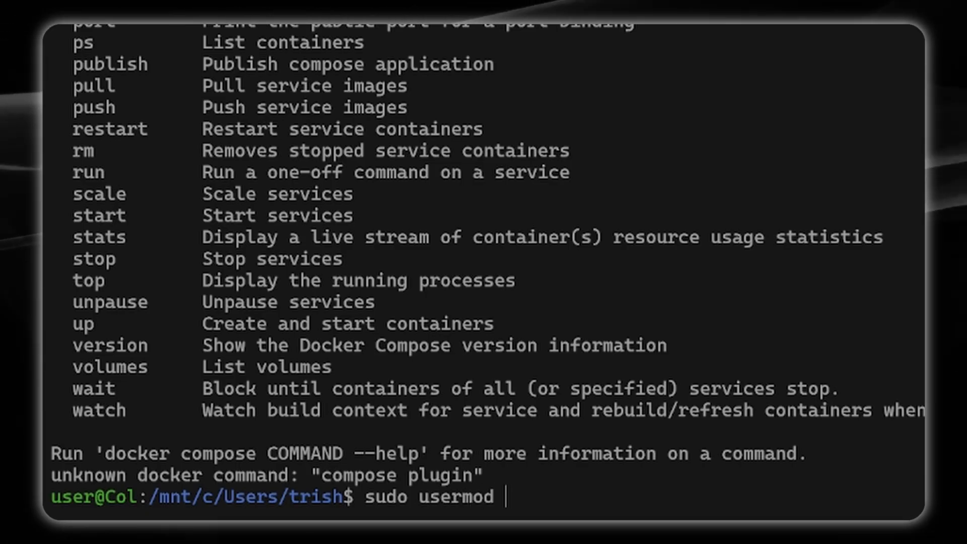
type("-aG docker")
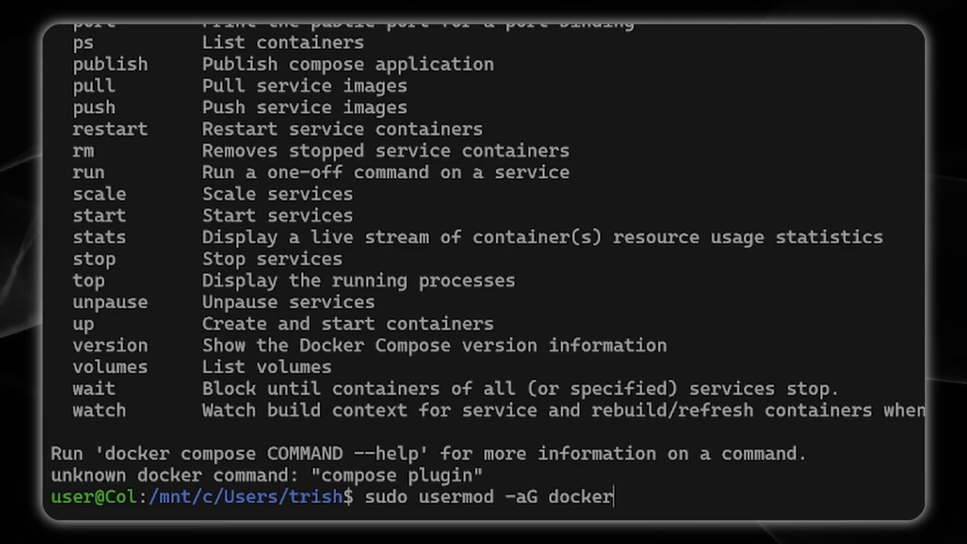
type("$USER")
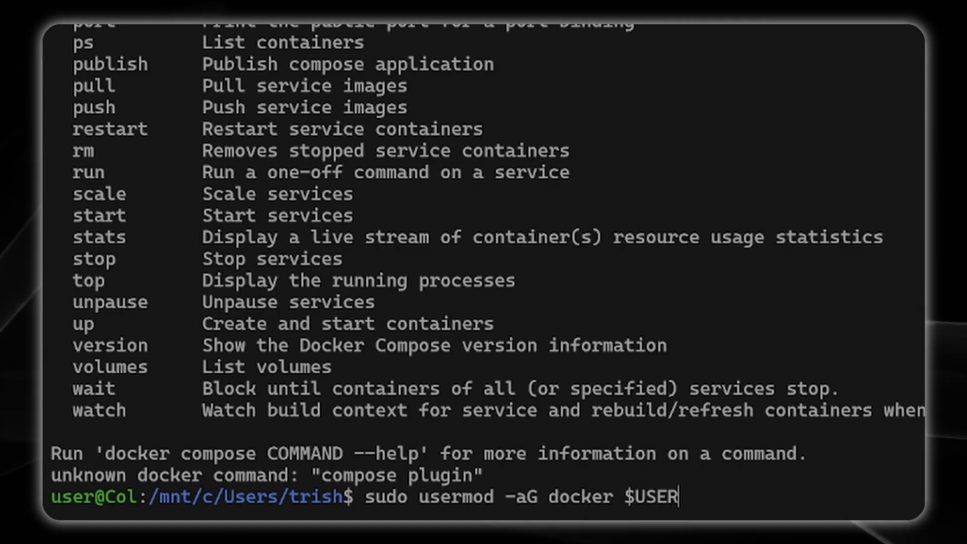
key("Return")
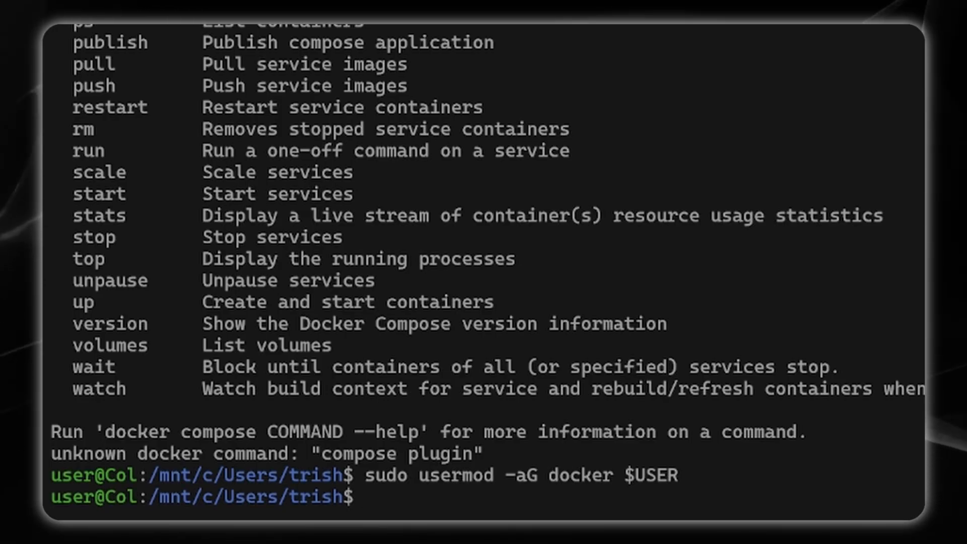
mouse_move(728, 471)
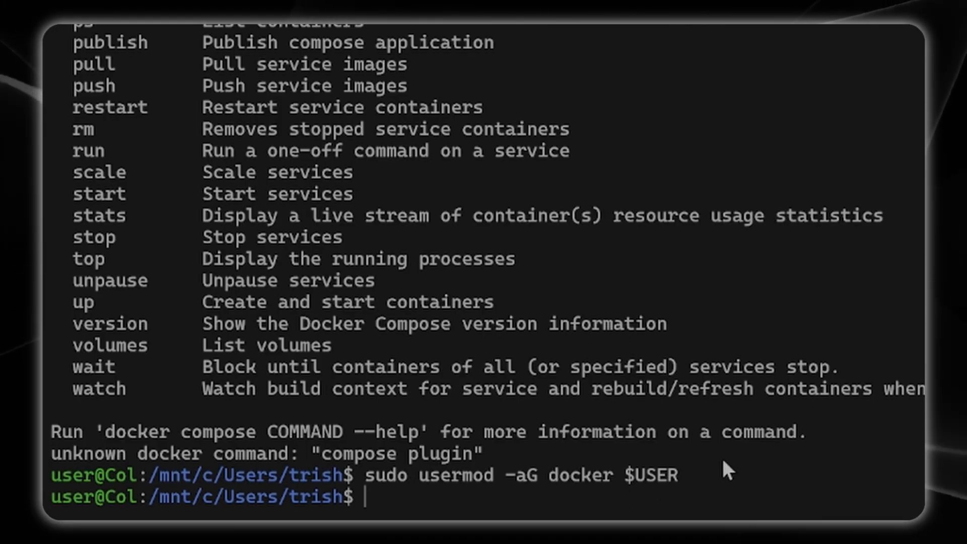
Check docker --version and run the hello-world test container.
type("docker -")
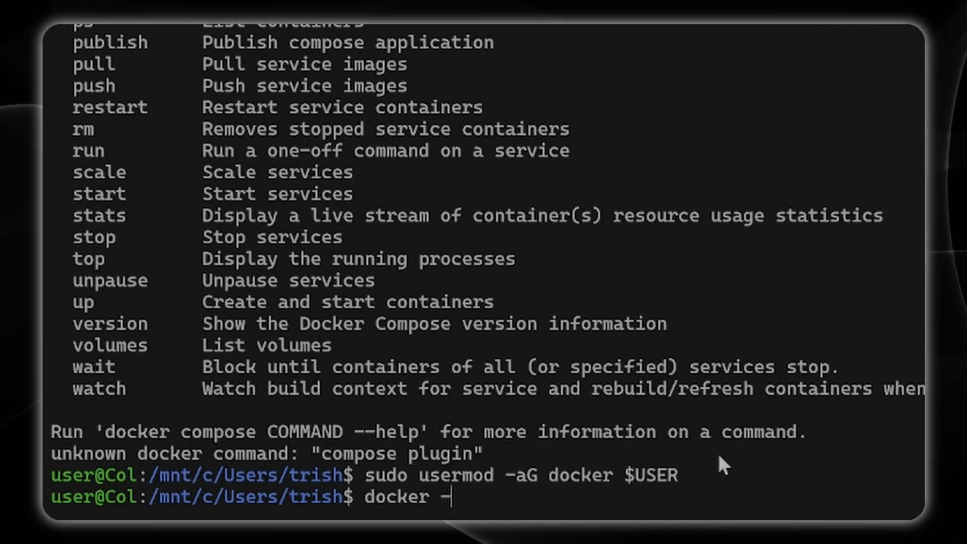
key("Return")
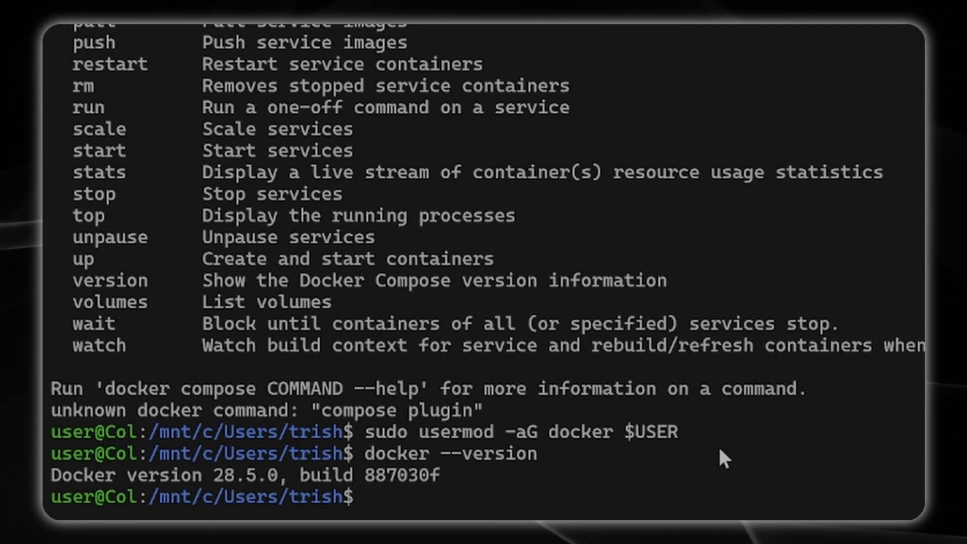
type("docker")
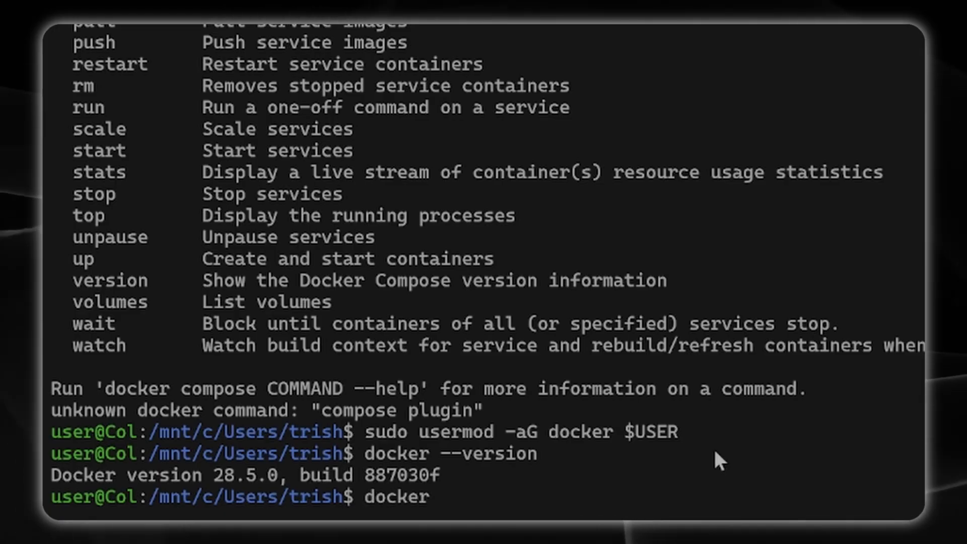
type("run hello-w")
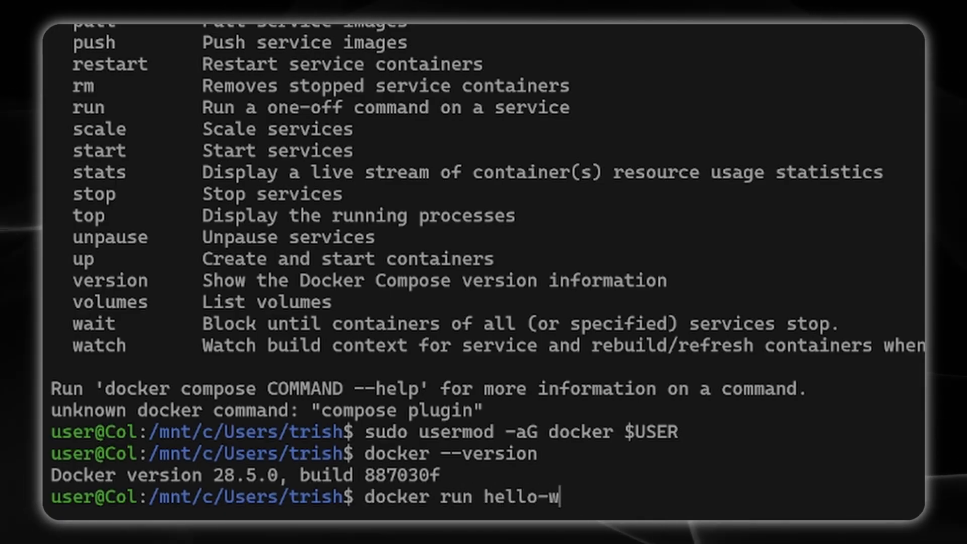
key("Return")
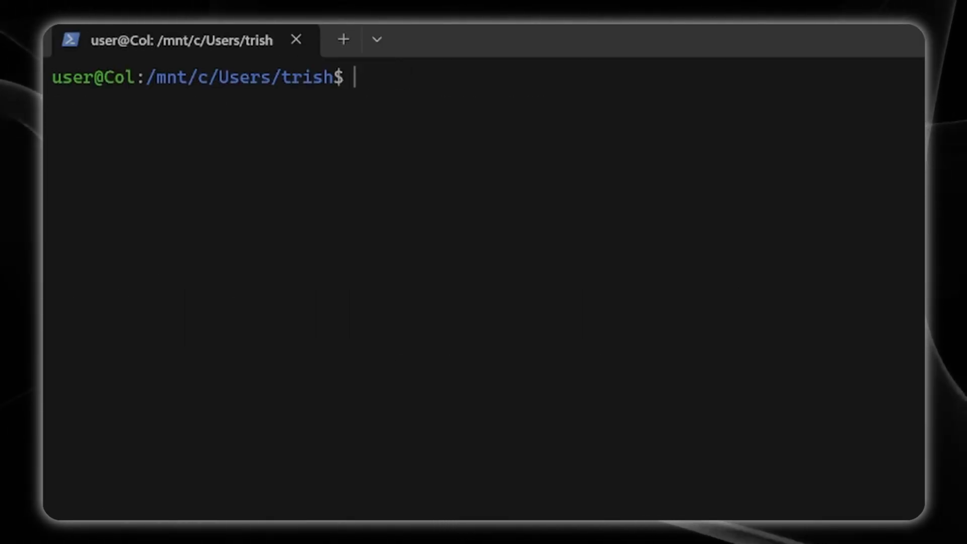
Create the ~/.n8n data folder with mkdir -p.
type("mk")
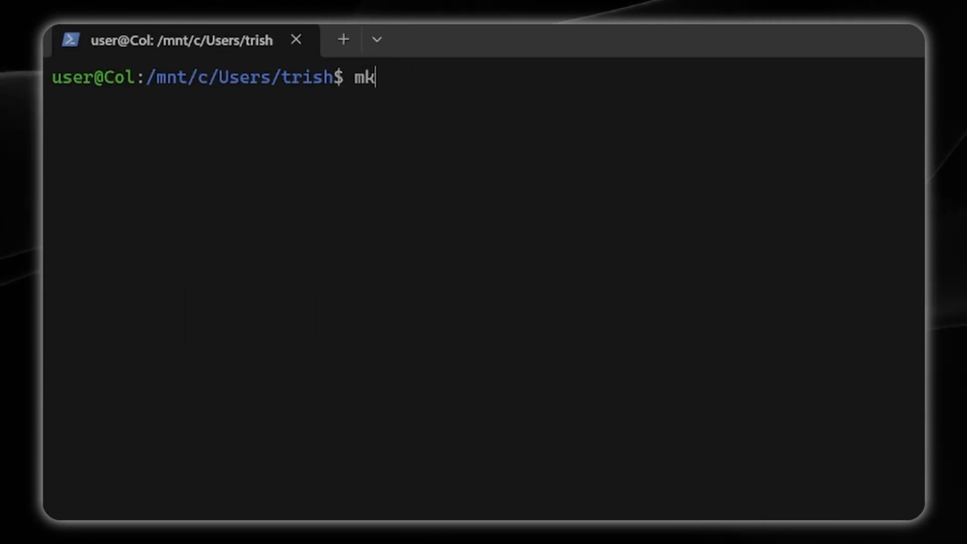
type("dir")
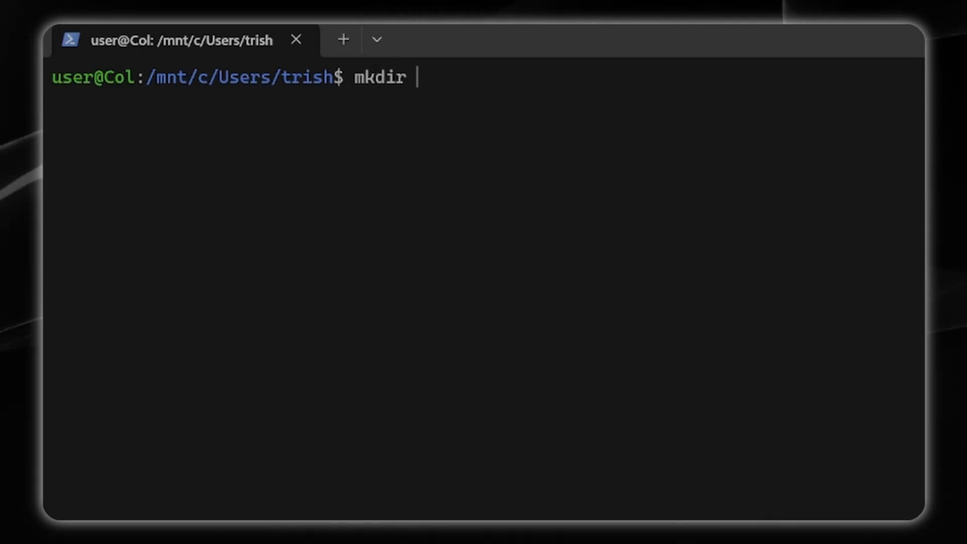
type("-p ~/")
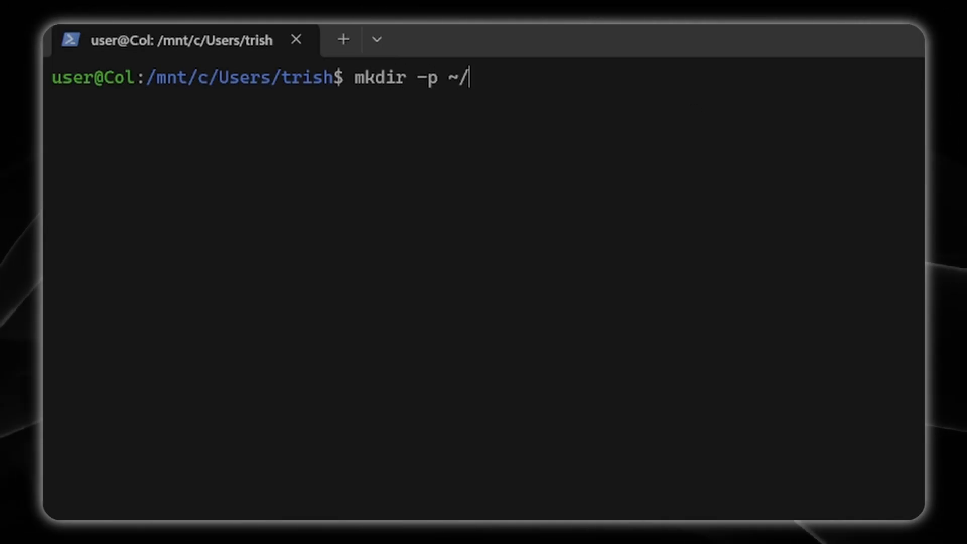
type(".n98")
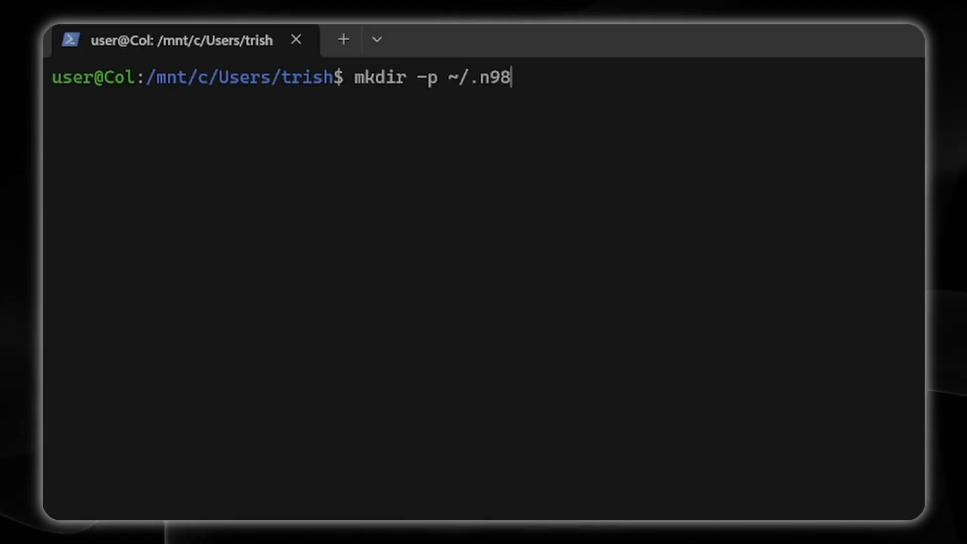
key("Return")
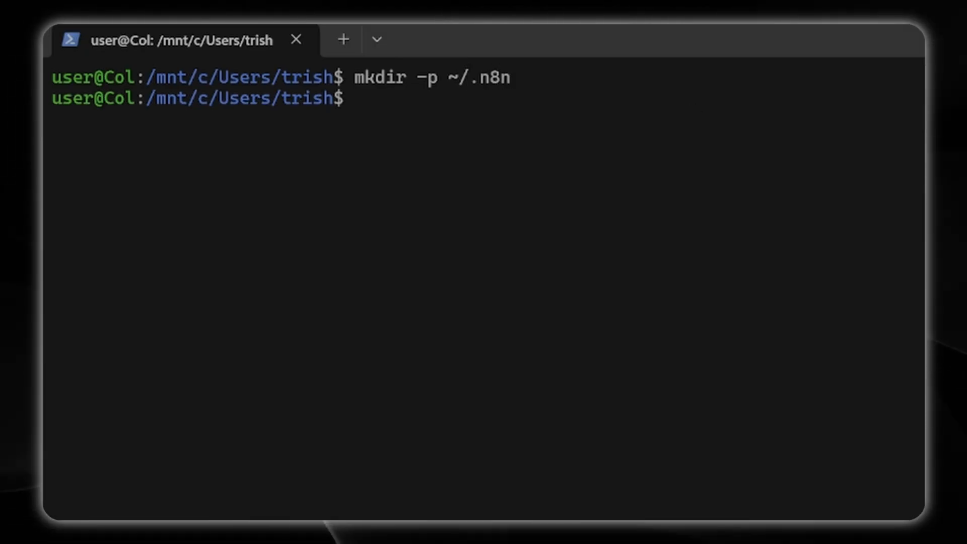
Start n8nio/n8n with docker run -it --rm on port 5678 with the ~/.n8n volume mounted.
type("docker ru")
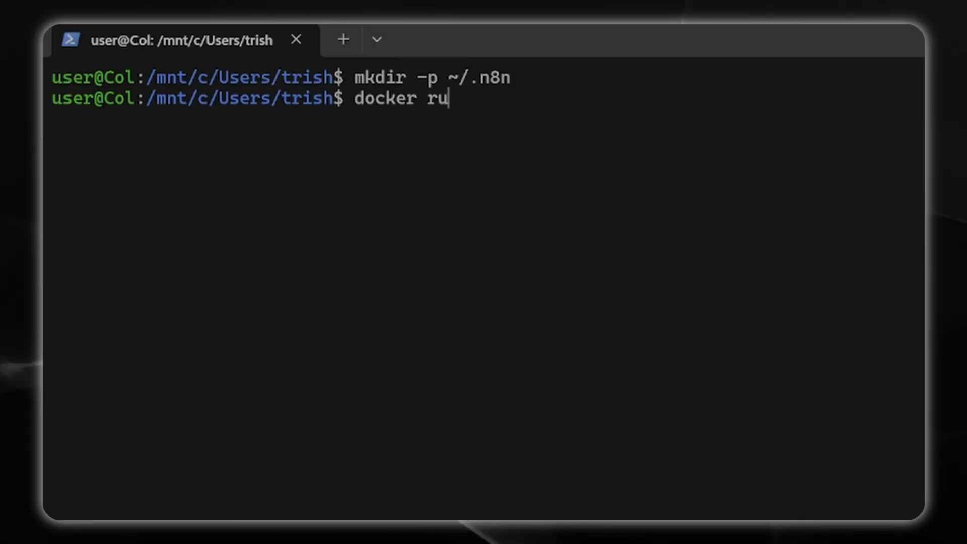
type("n -it --")
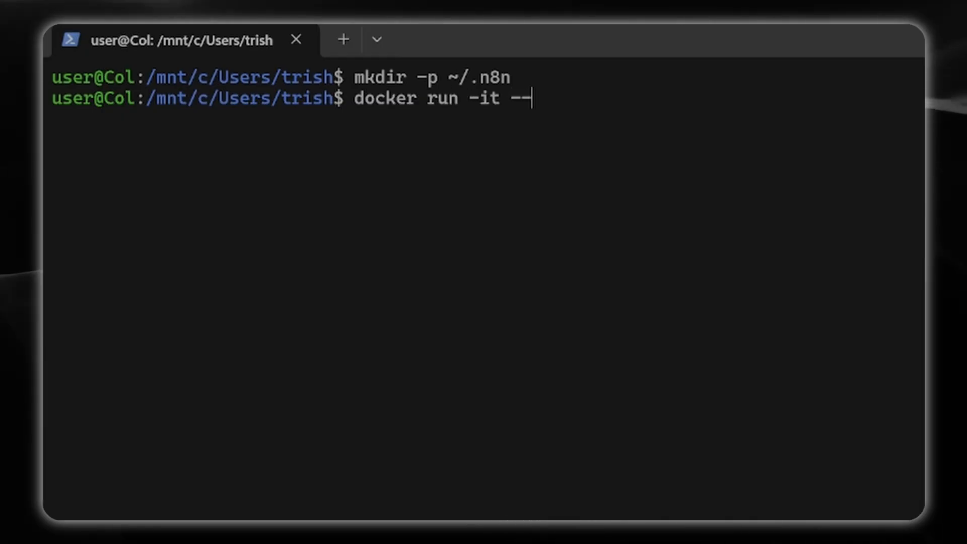
type("rm -p")
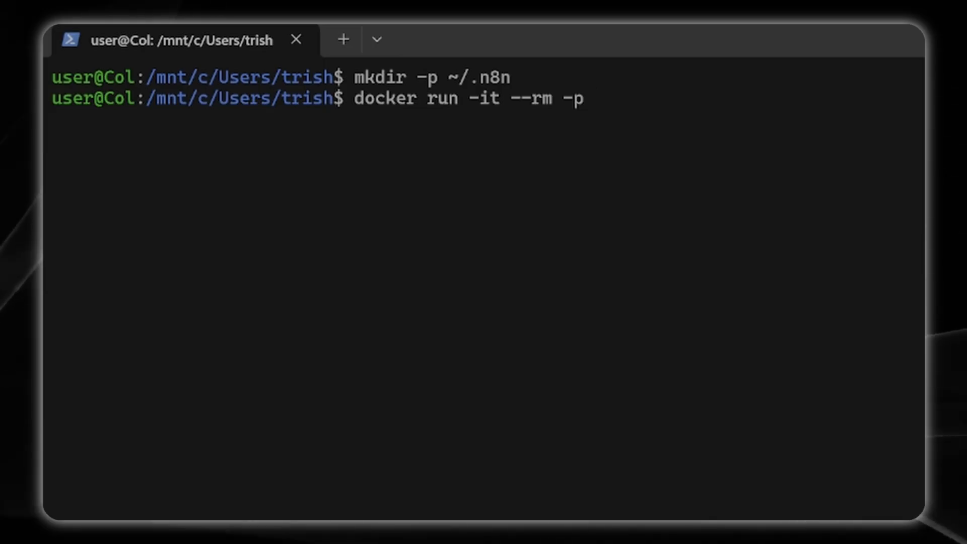
type("5678:5678")
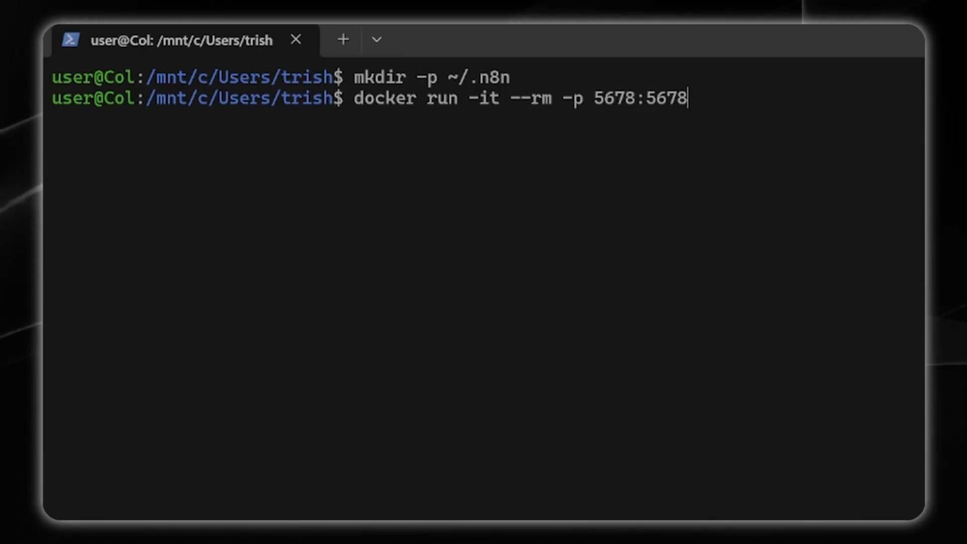
type("-v")
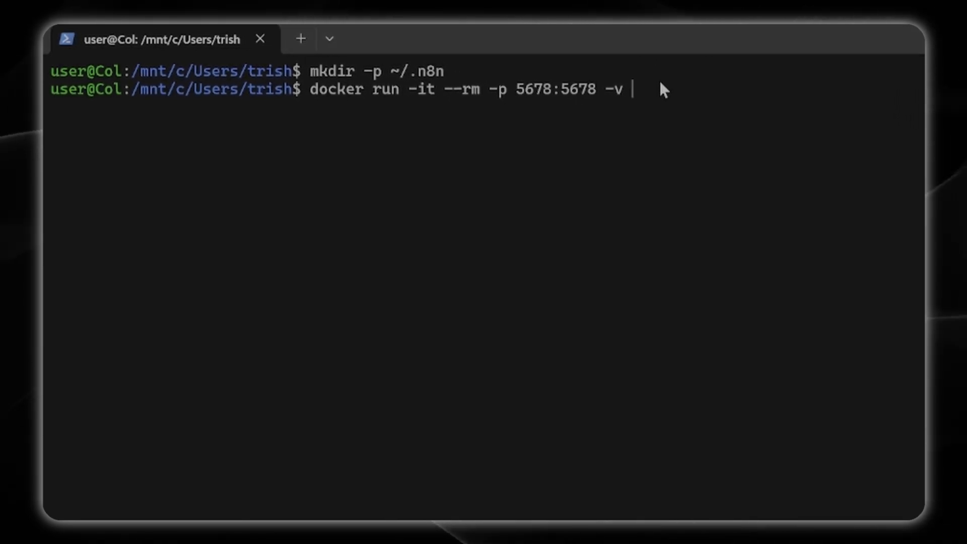
type("~/.n8n:/home/node/.n8n n8nio/n8n")
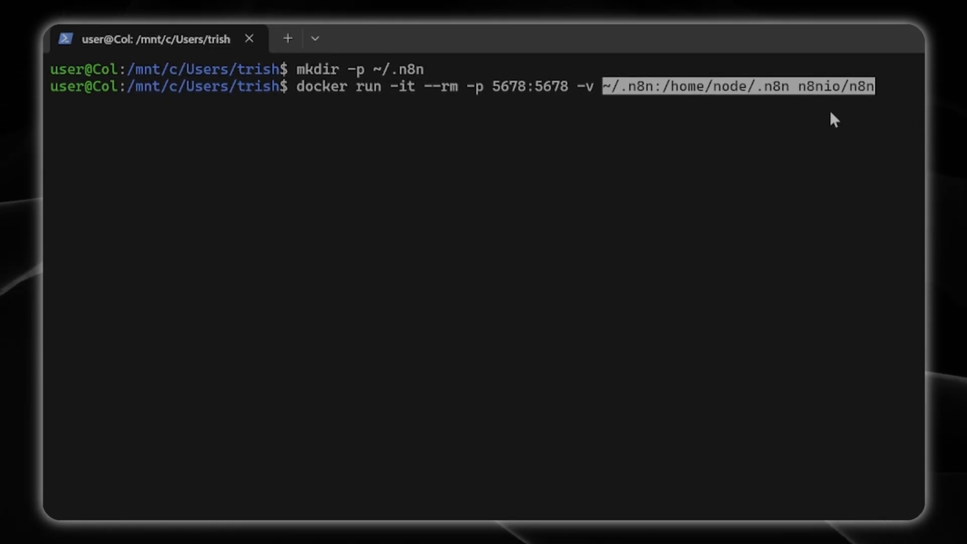
key("Return")
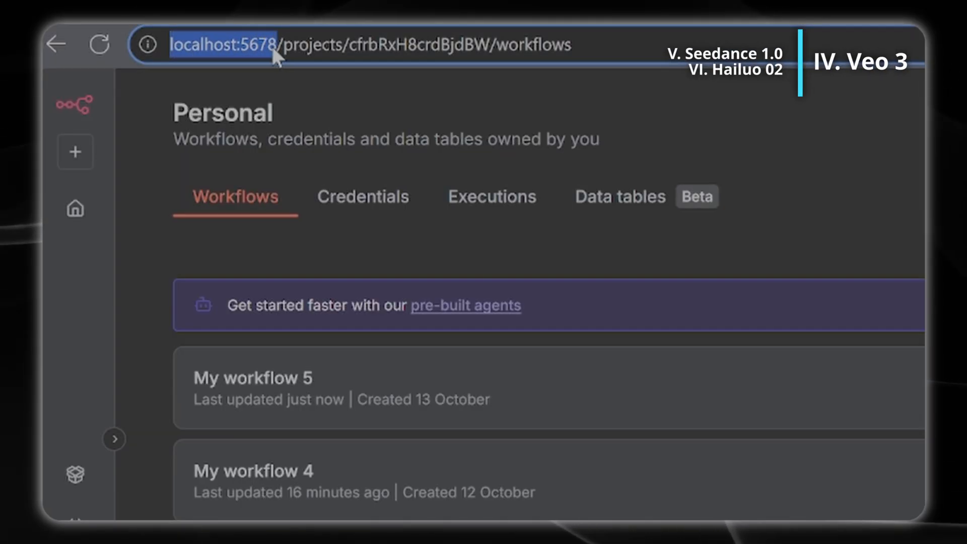
mouse_move(212, 263)
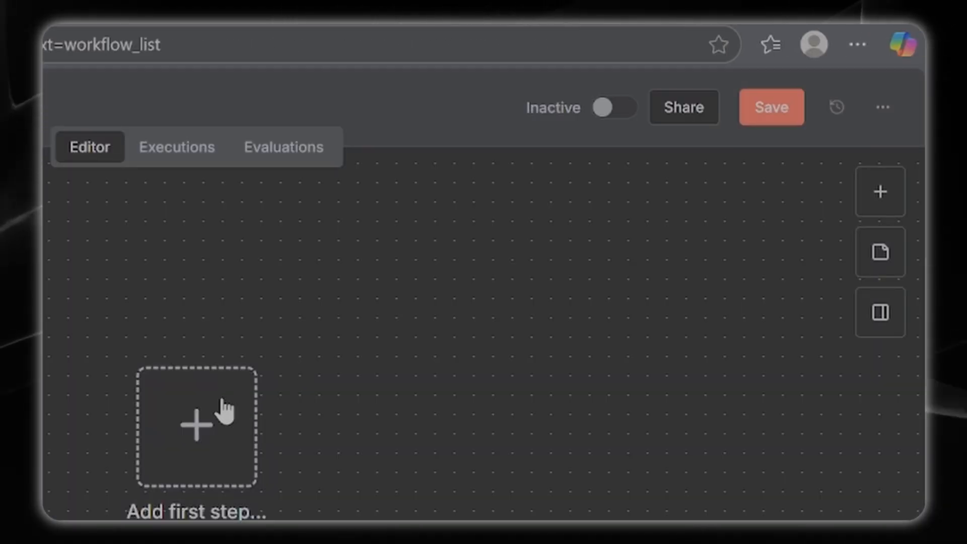
Add a manual trigger as the first step and search 'set' for the next node.
left_click(196, 425)
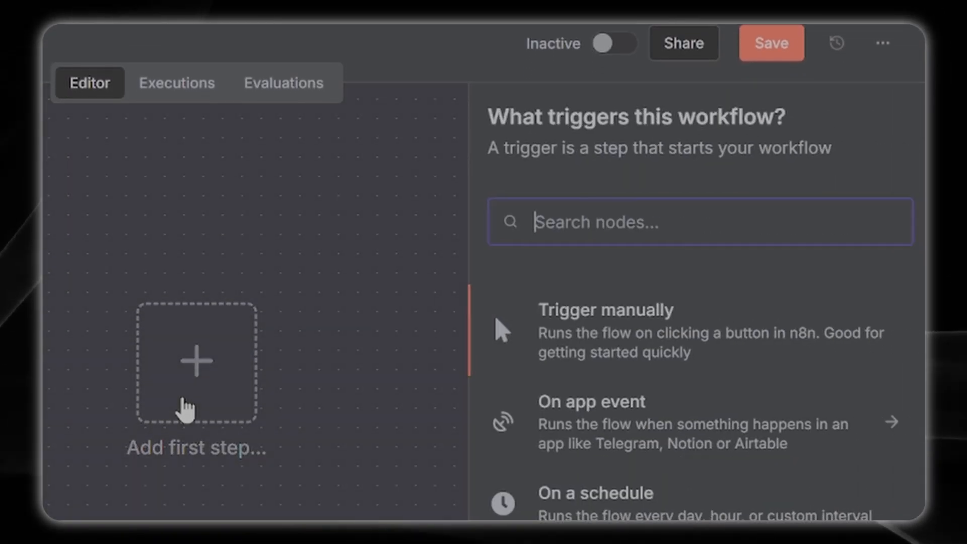
left_click(606, 309)
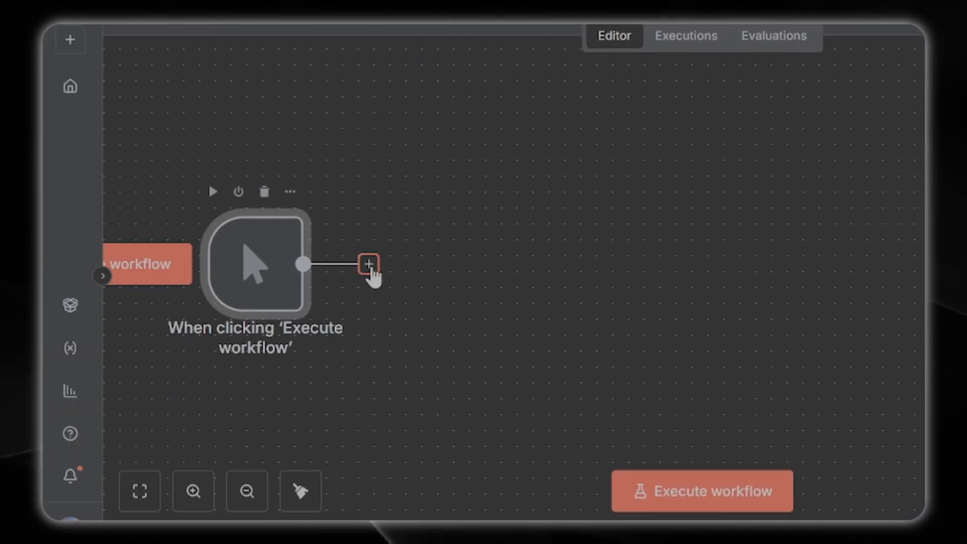
left_click(369, 264)
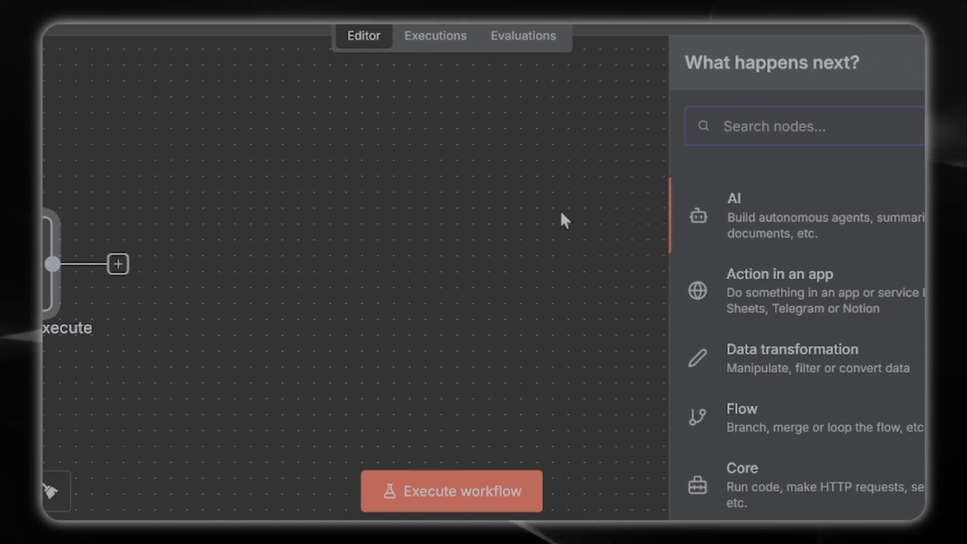
type("set")
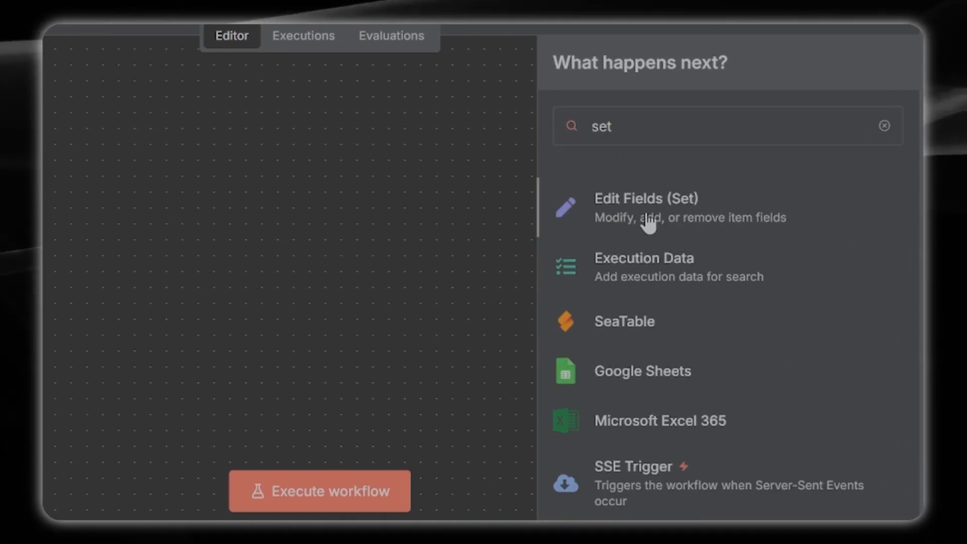
Add the Edit Fields (Set) node with a new string field named prompt.
left_click(645, 198)
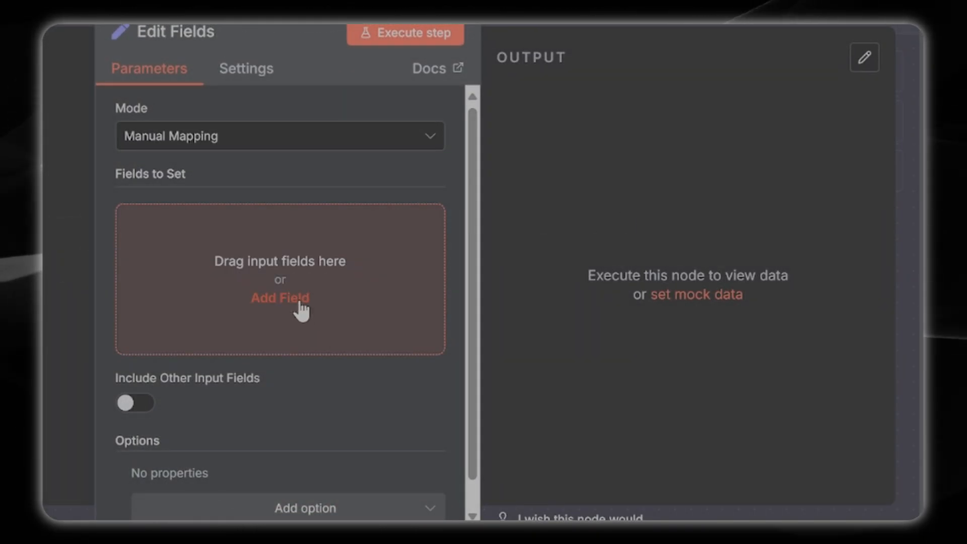
left_click(279, 298)
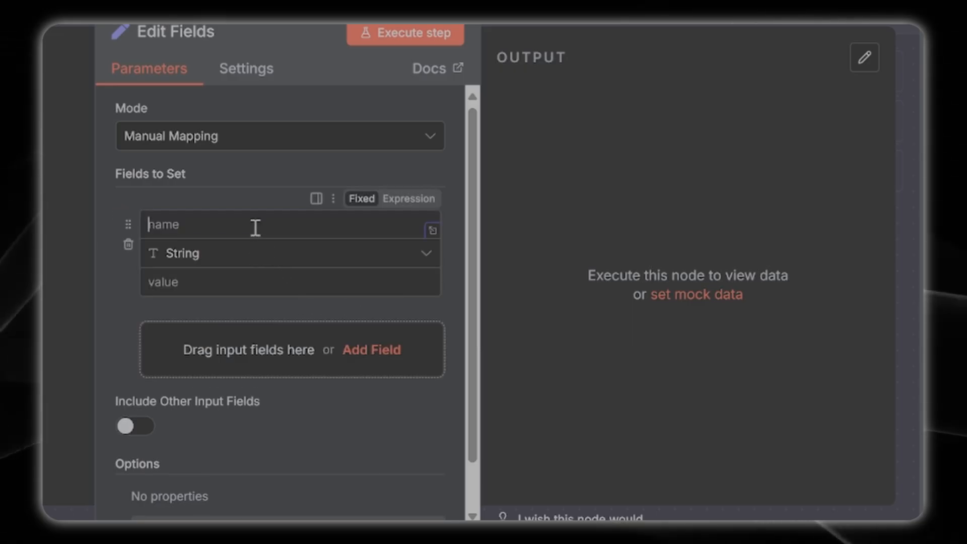
type("prompt")
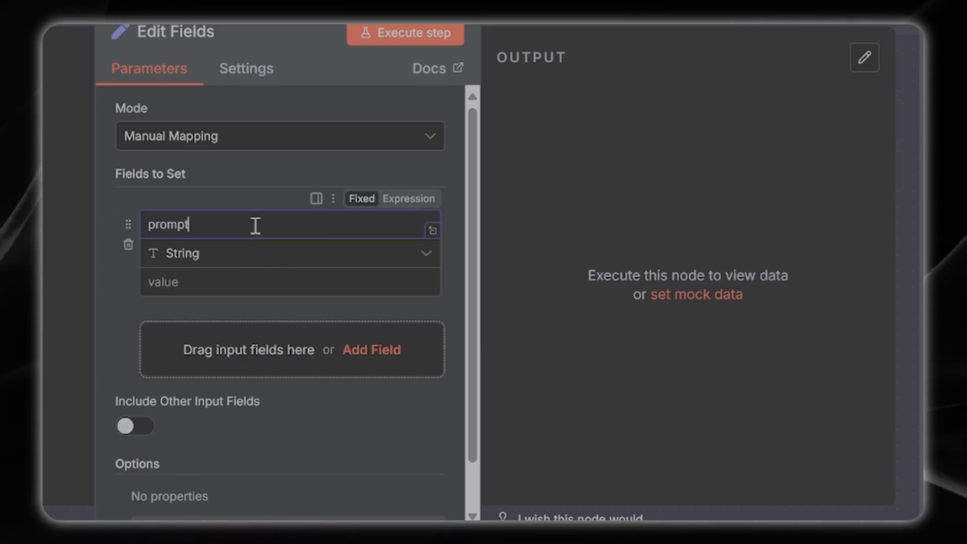
left_click(284, 282)
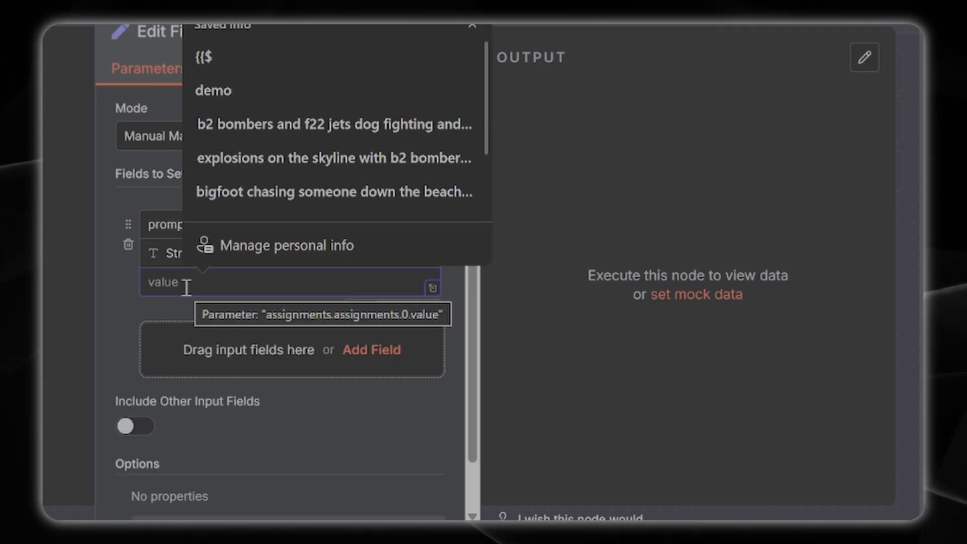
Set prompt to f22 jets bombing a lush forest with many explosions.
type("f22 je")
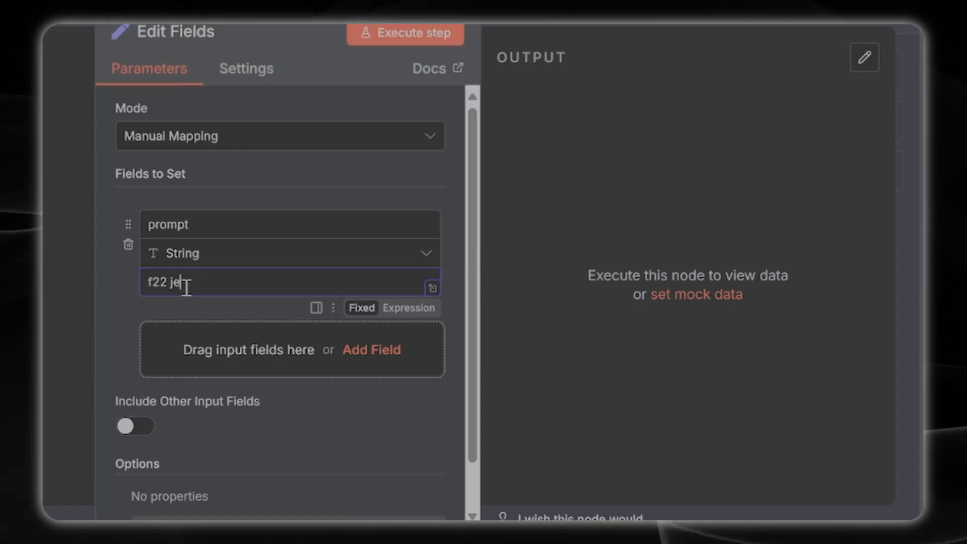
type("ts bombing")
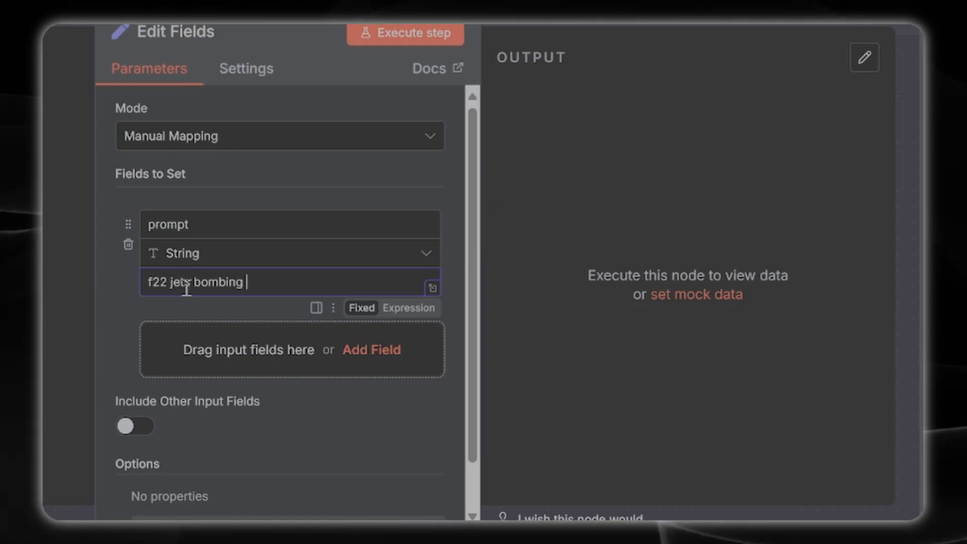
type("a")
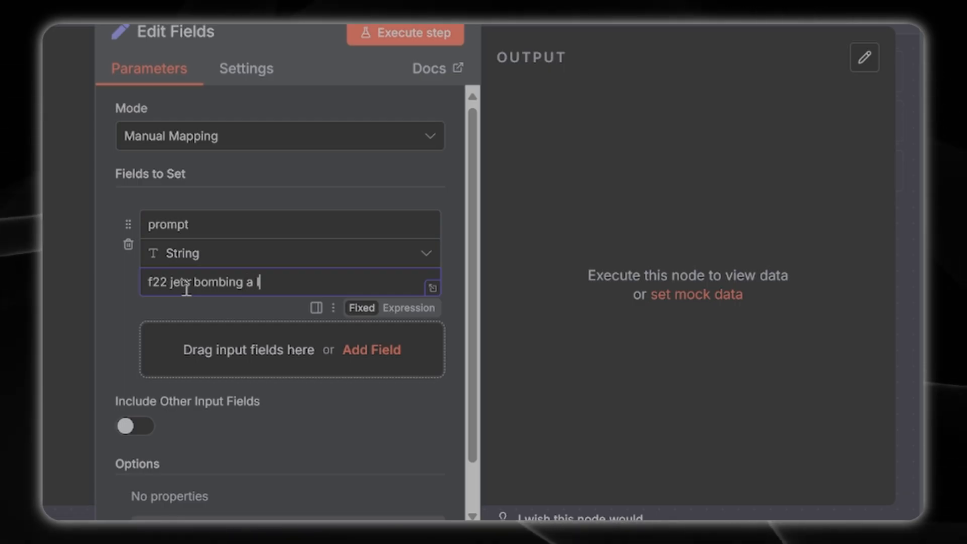
type("lush forest")
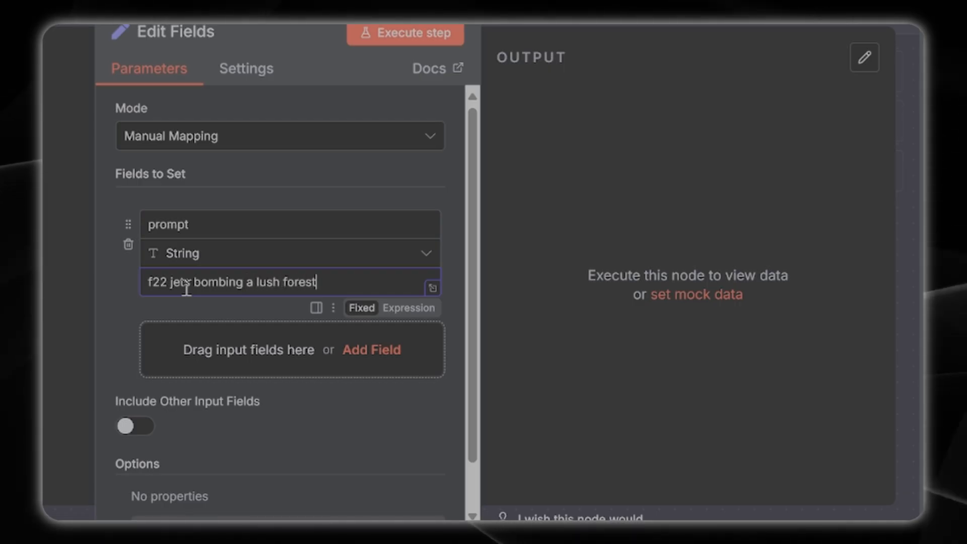
type("with many")
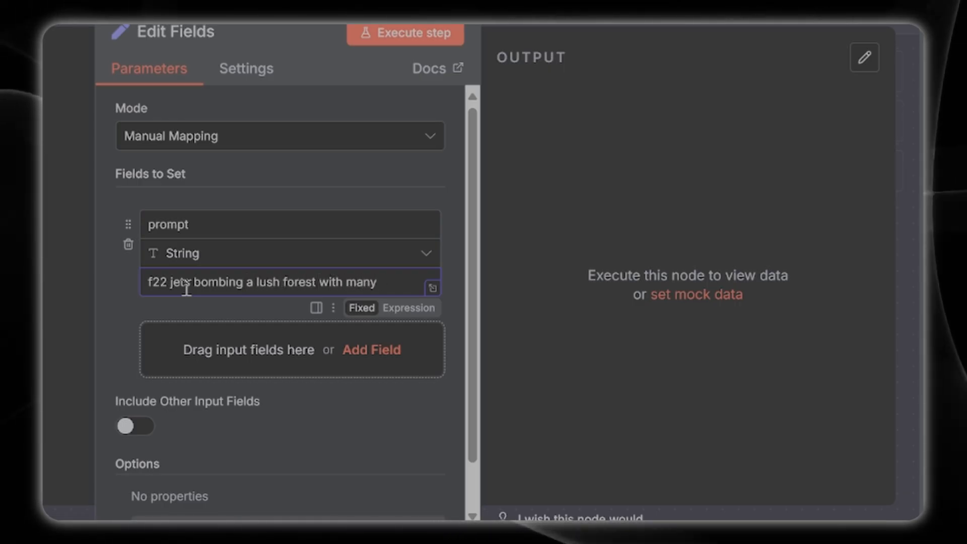
type("explosio")
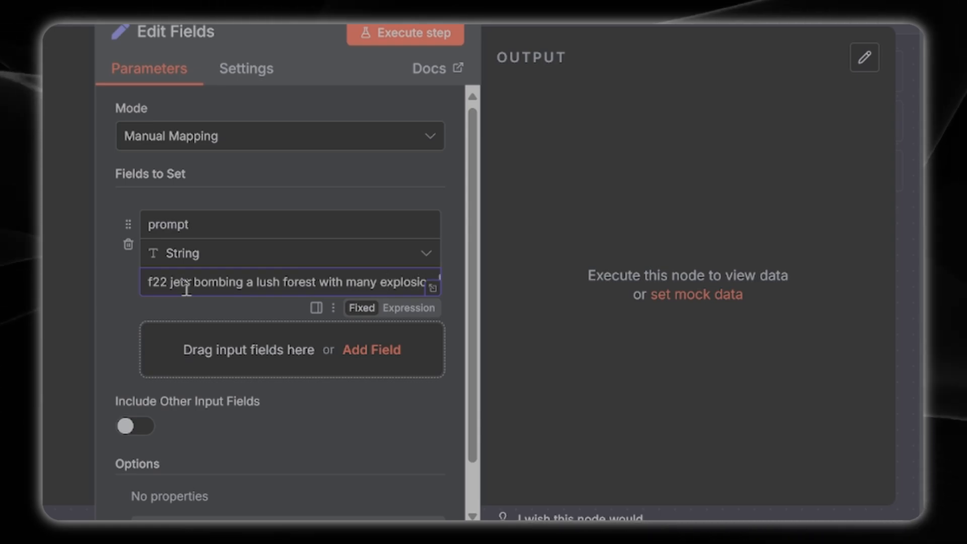
left_click(371, 350)
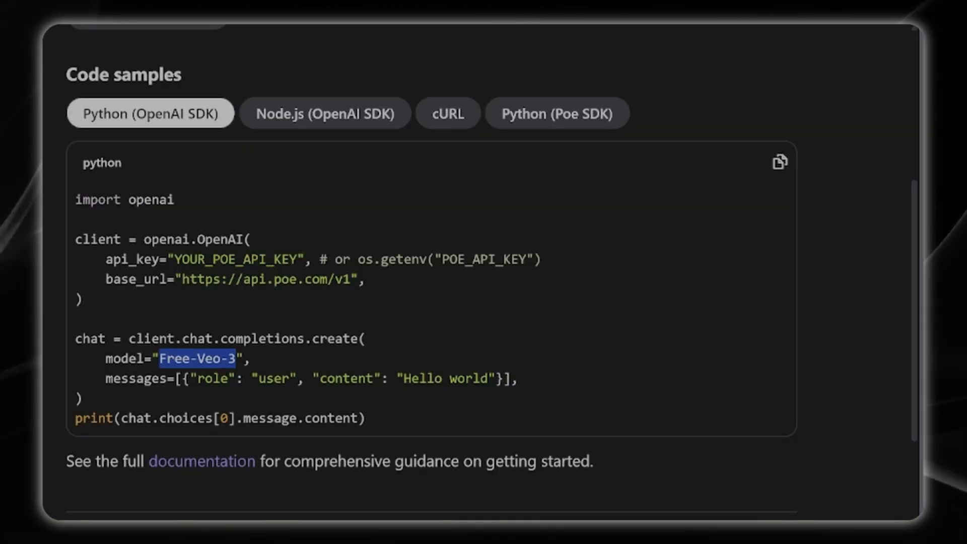
Scroll the Free-Veo-3 Python code sample to read the model name and its --ar, --dur, --enhance, --neg flags.
scroll("up", 3)
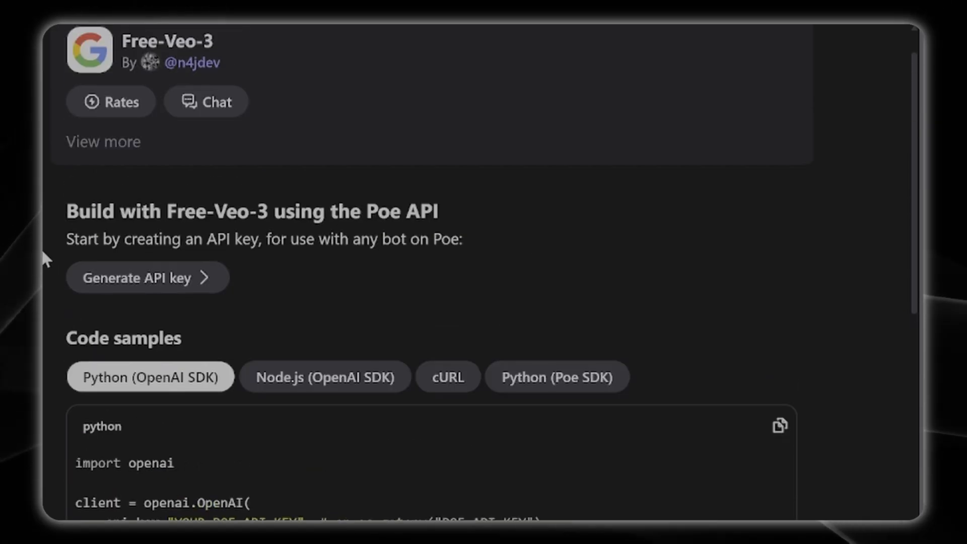
scroll("up", 3)
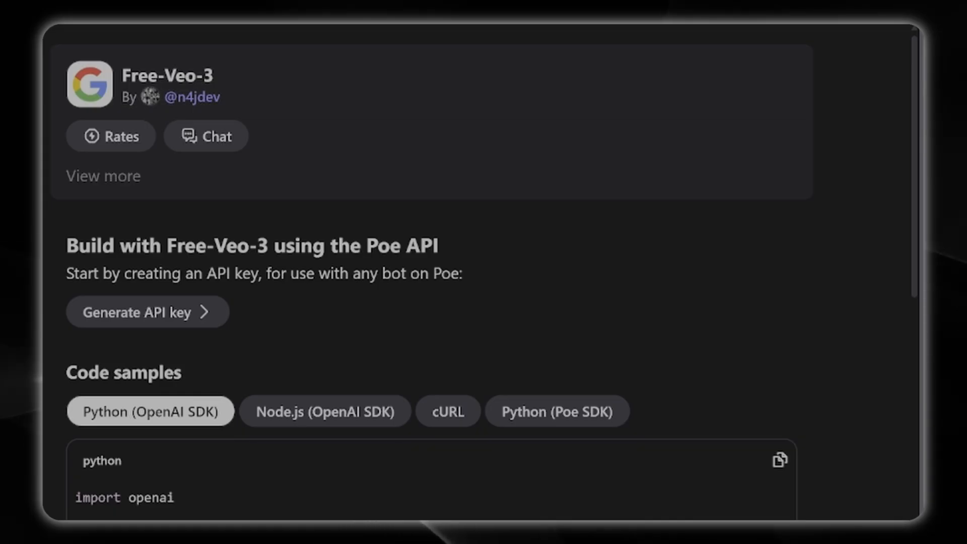
scroll("down", 3)
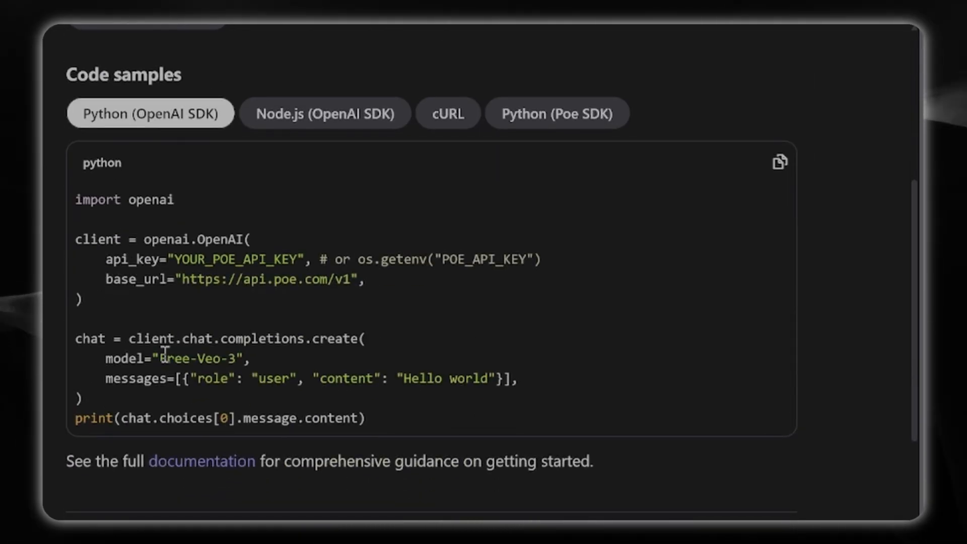
scroll("up", 3)
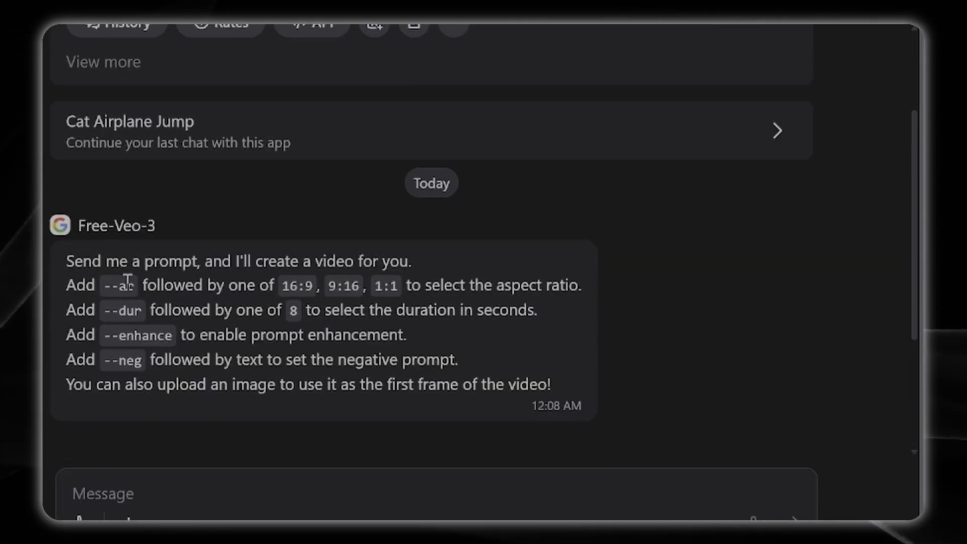
mouse_move(127, 285)
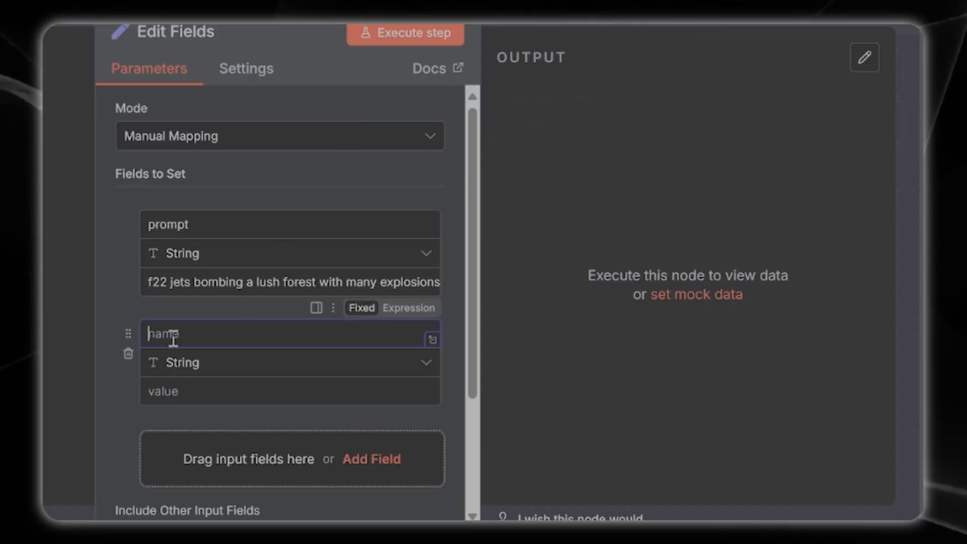
Add fields ar as string 16:9, dur as number 8 and enhance as boolean true.
left_click(278, 391)
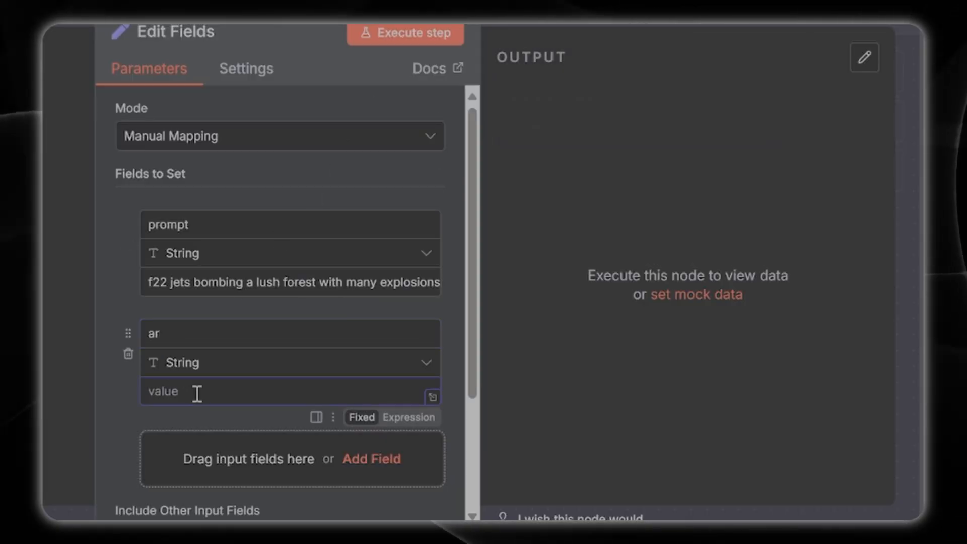
type("16:9")
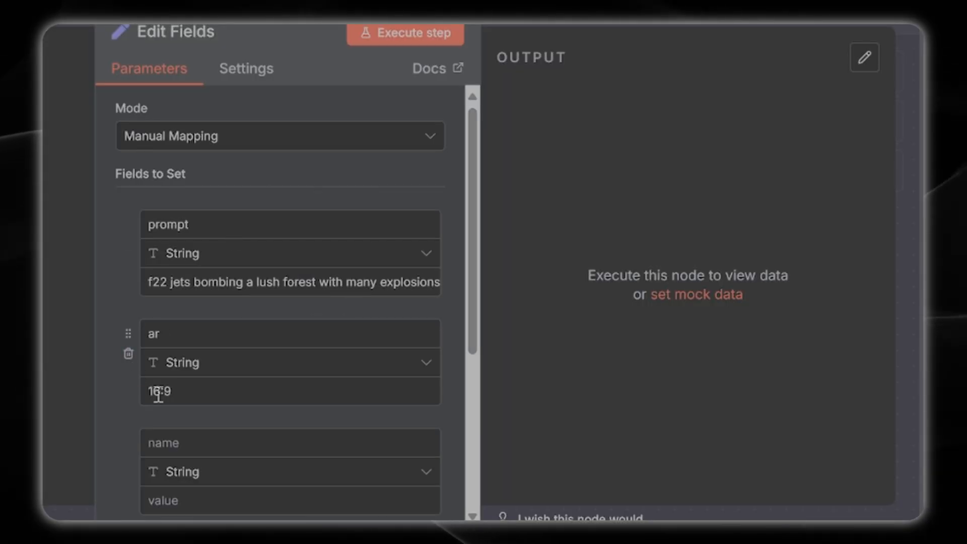
type("dur")
type("8")
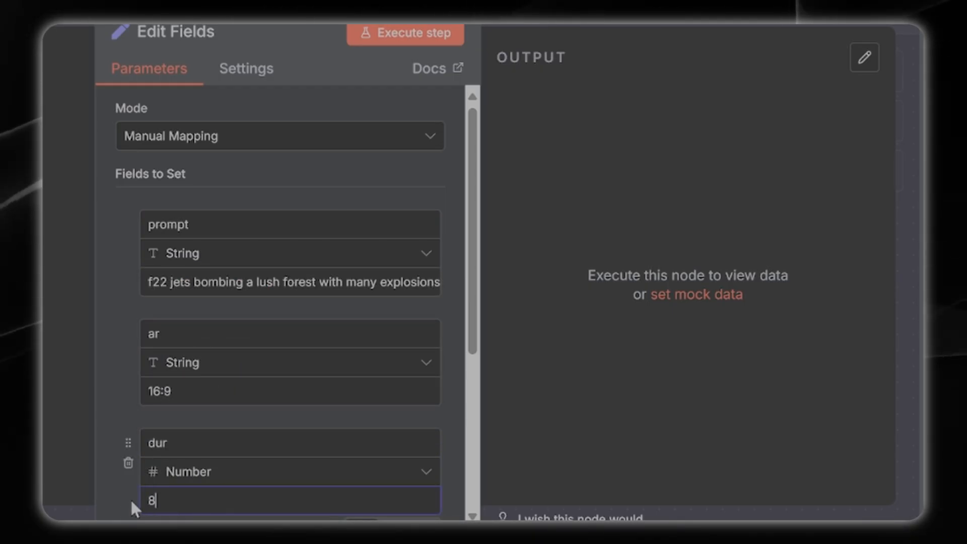
scroll("down", 3)
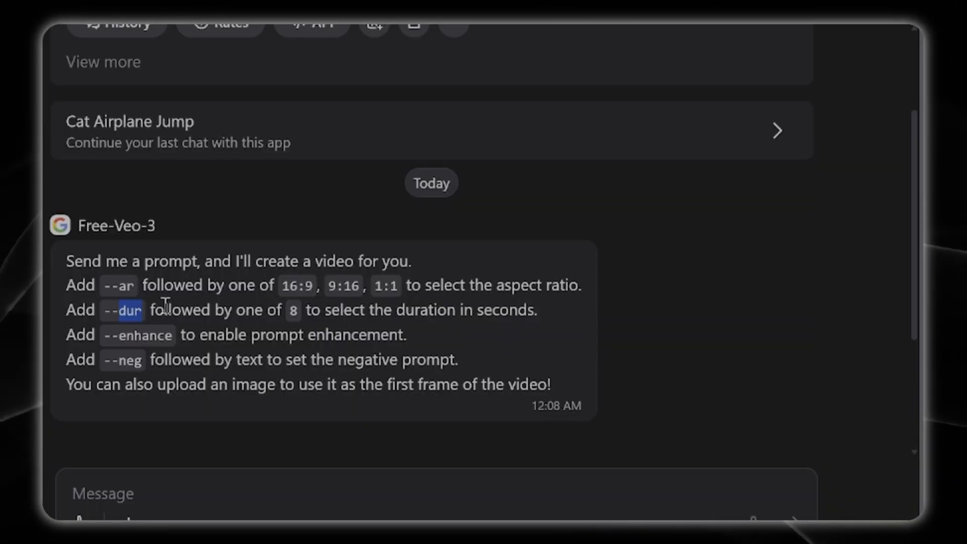
mouse_move(134, 358)
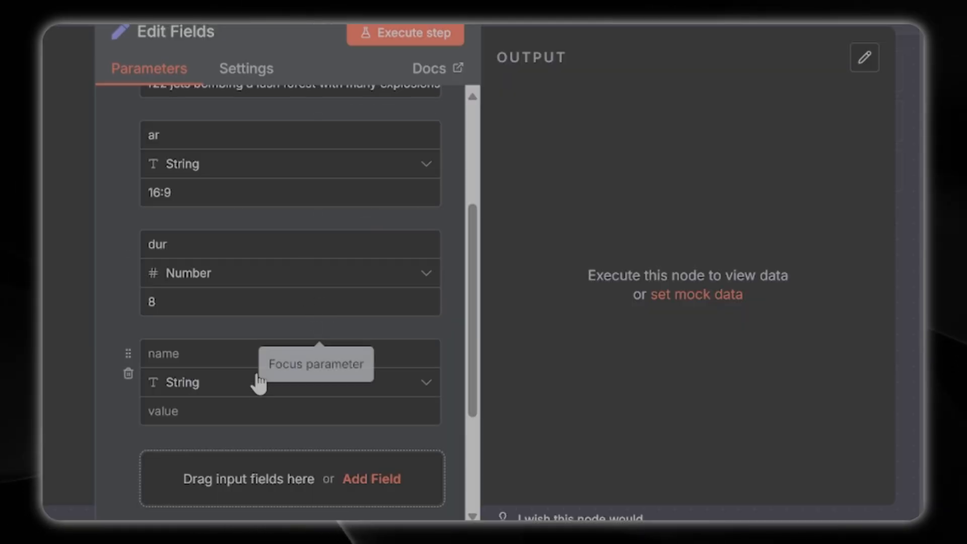
type("enhan")
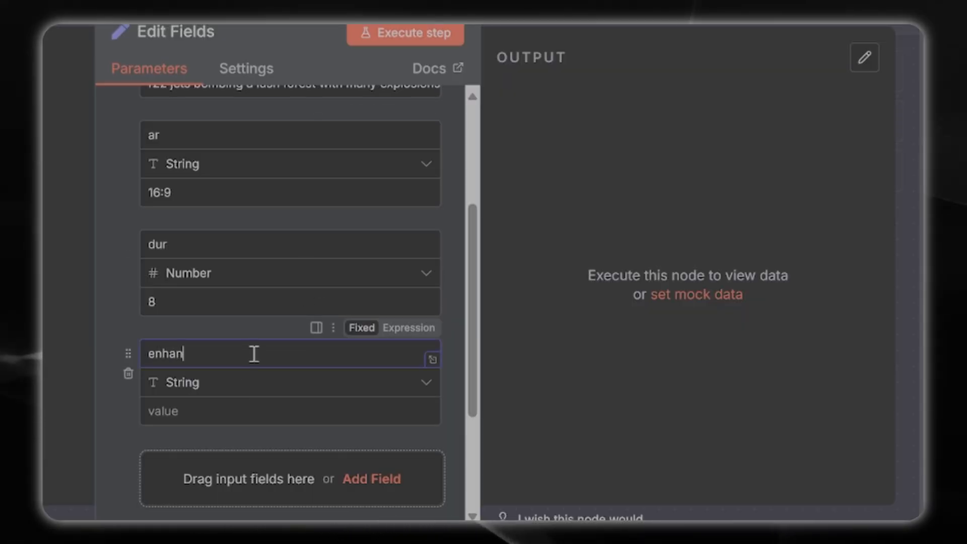
left_click(290, 382)
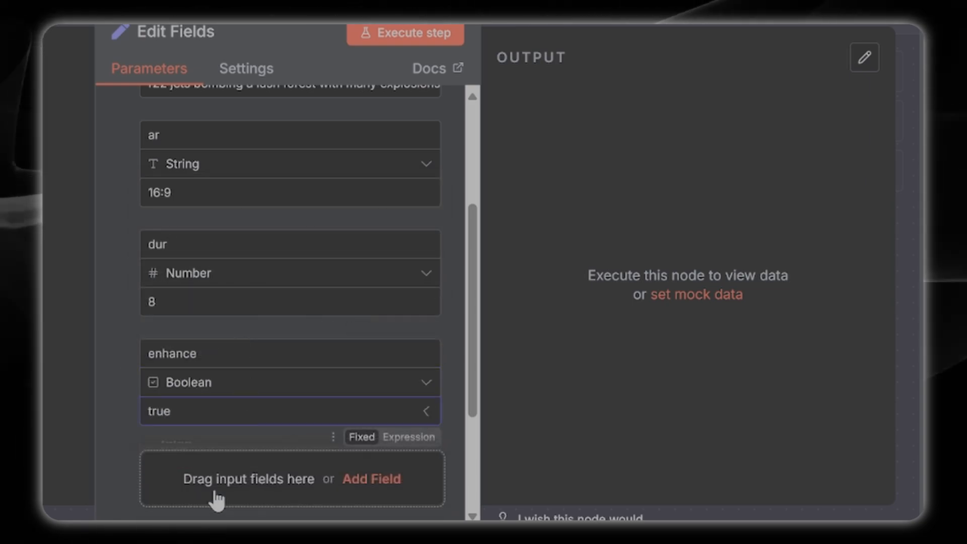
left_click(371, 479)
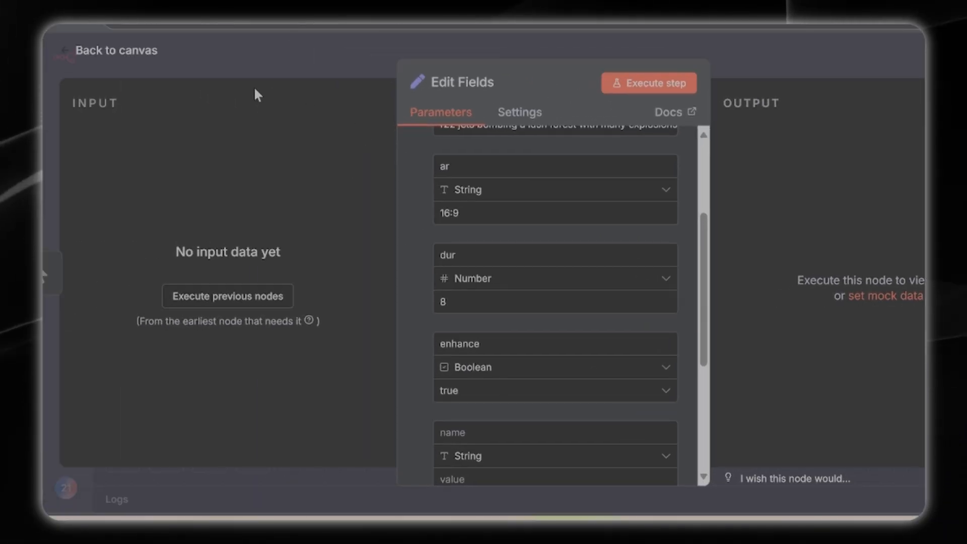
Add an HTTP Request node after Edit Fields and set its method to POST.
left_click(114, 50)
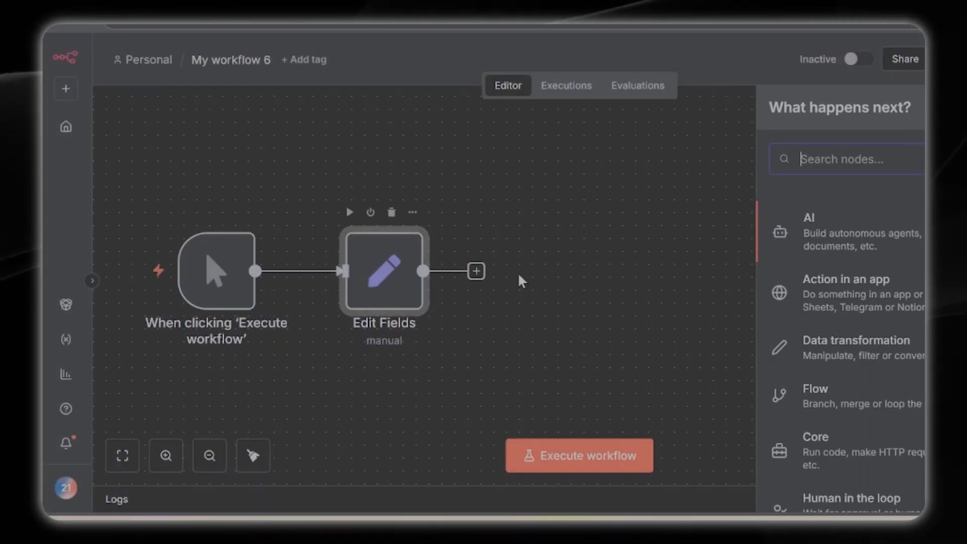
type("h")
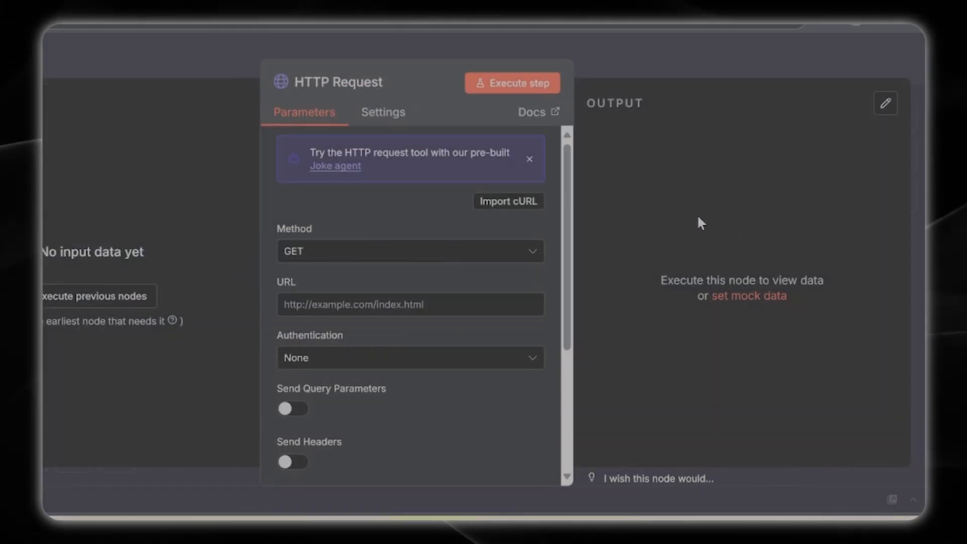
left_click(410, 251)
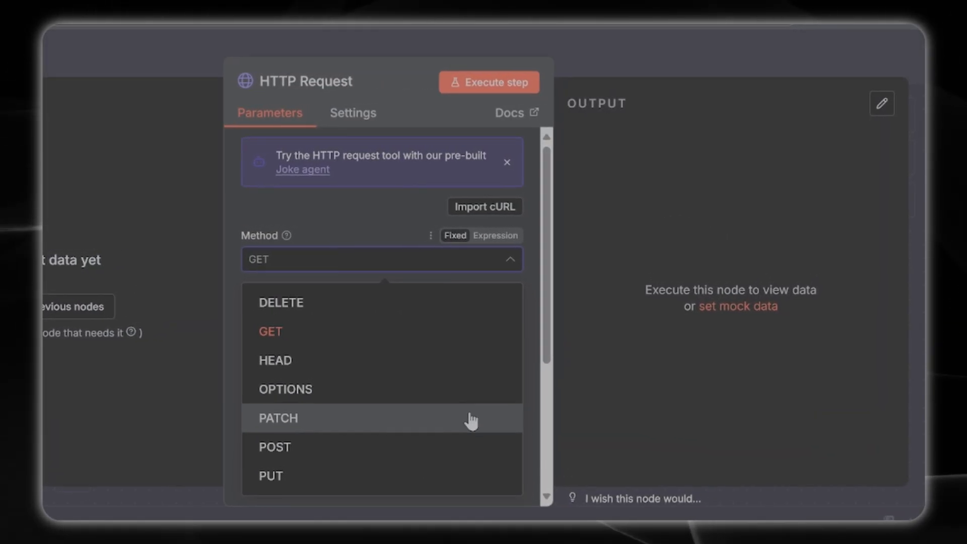
left_click(274, 447)
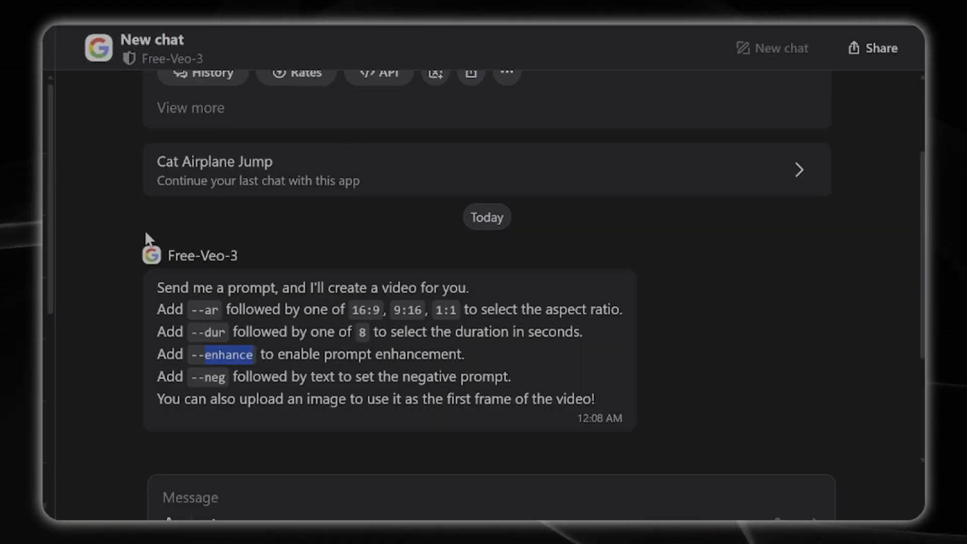
left_click(379, 72)
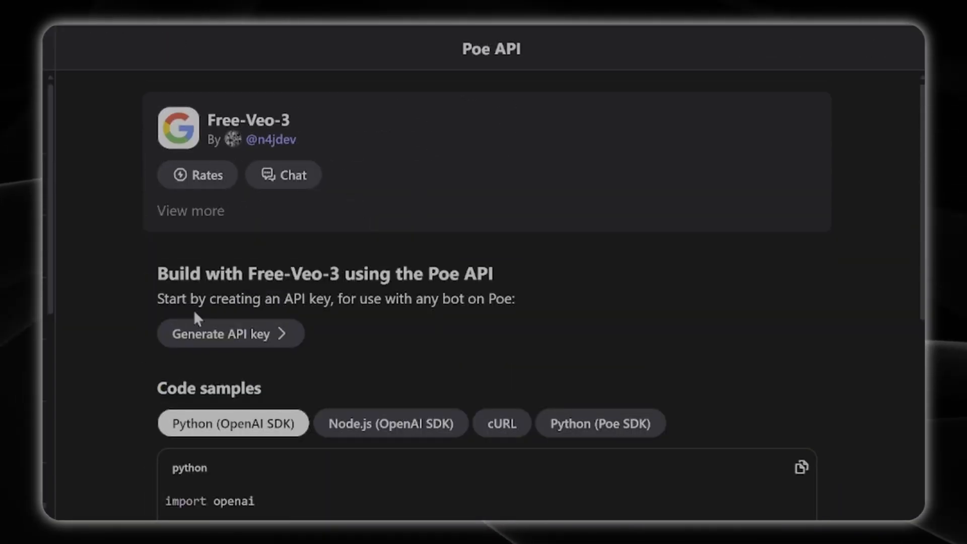
scroll("down", 3)
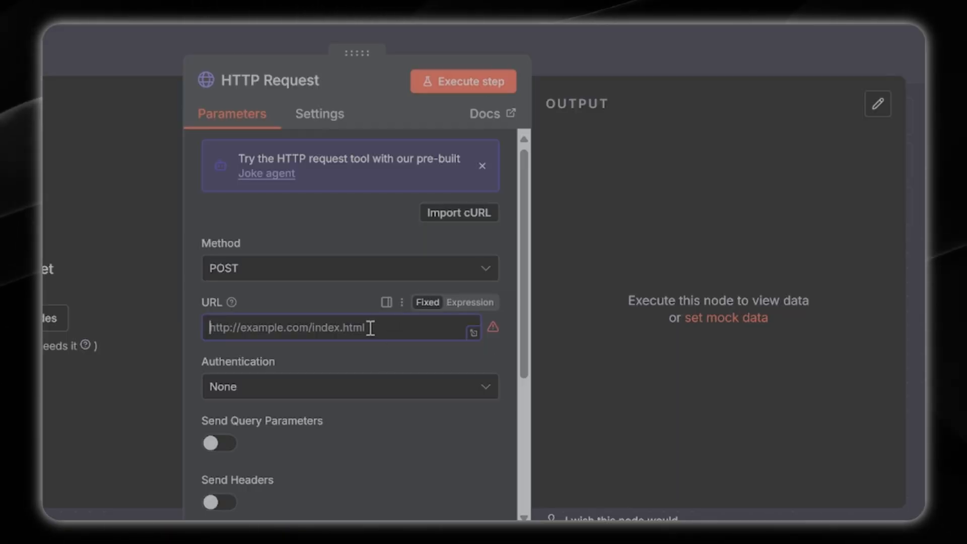
type("https://api.poe.com/v1/")
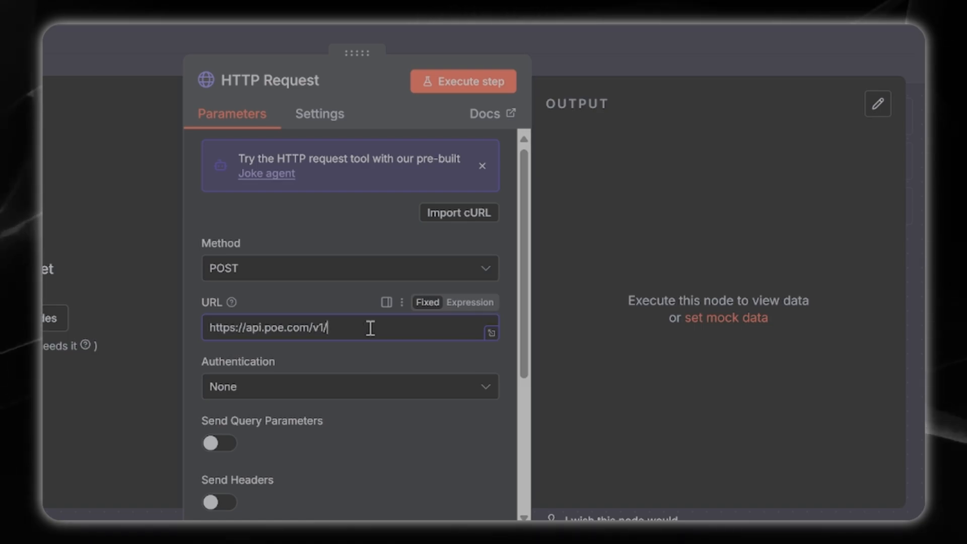
type("cha")
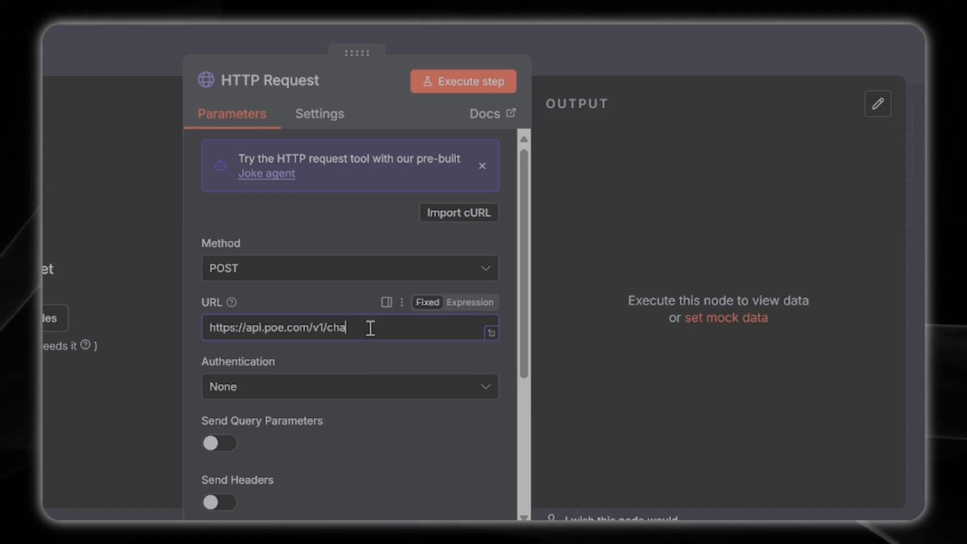
type("t/com")
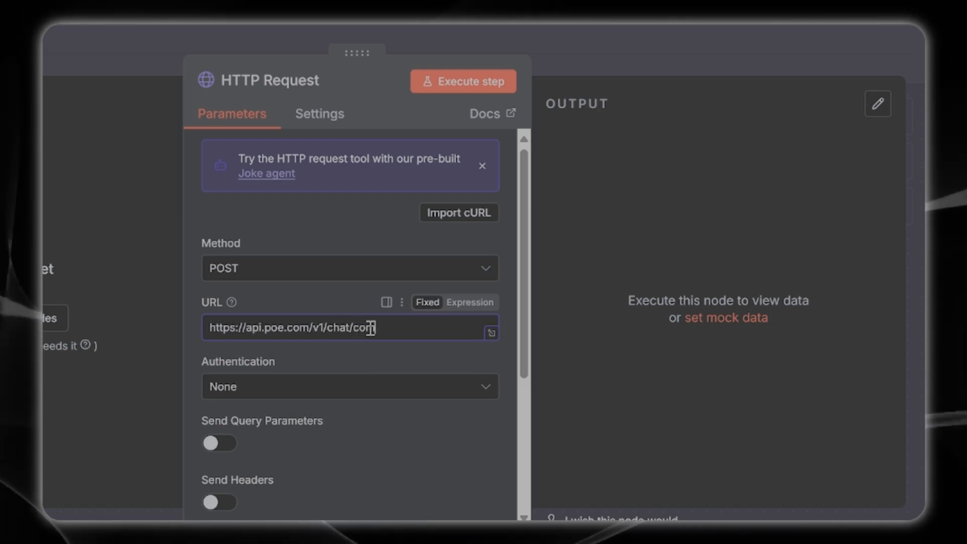
type("pla")
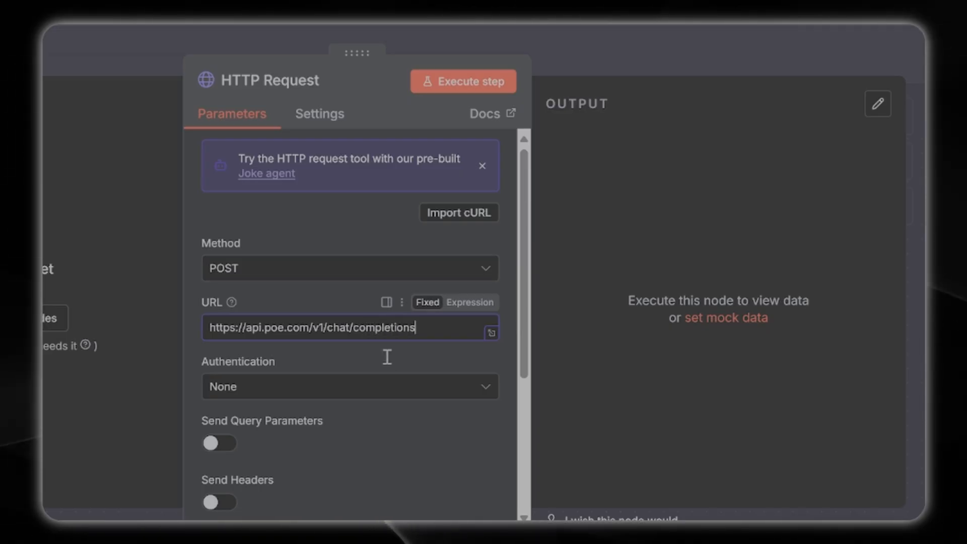
Switch Authentication to Predefined Credential Type using Bearer Auth.
left_click(350, 385)
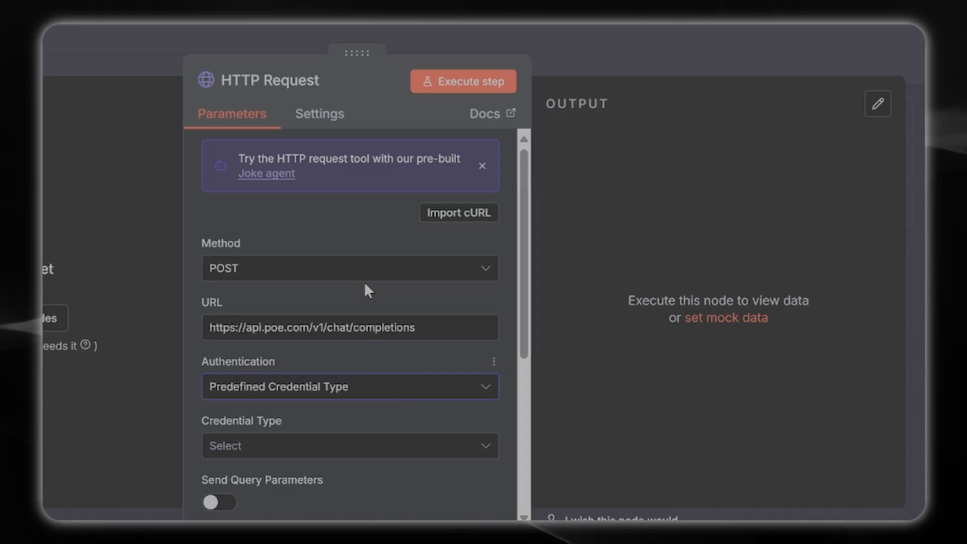
left_click(350, 445)
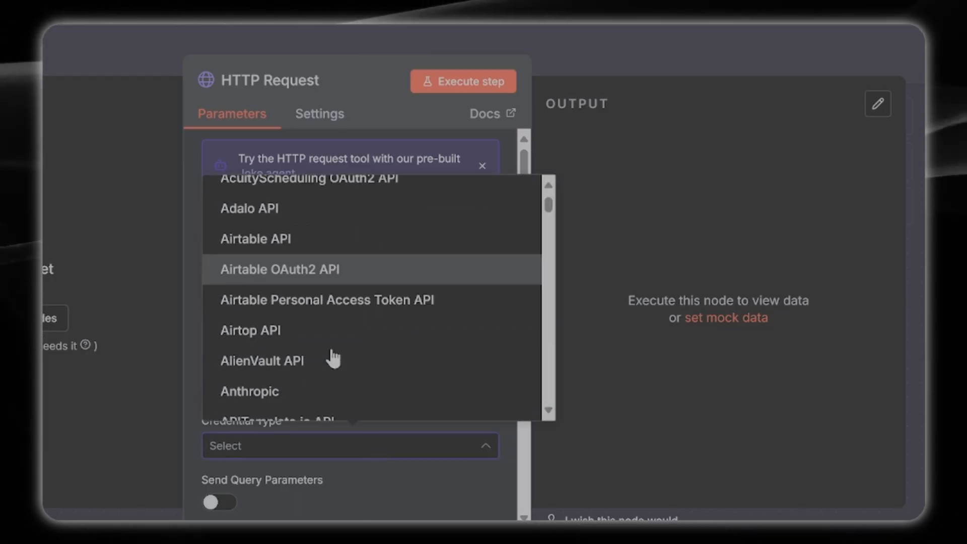
scroll("down", 3)
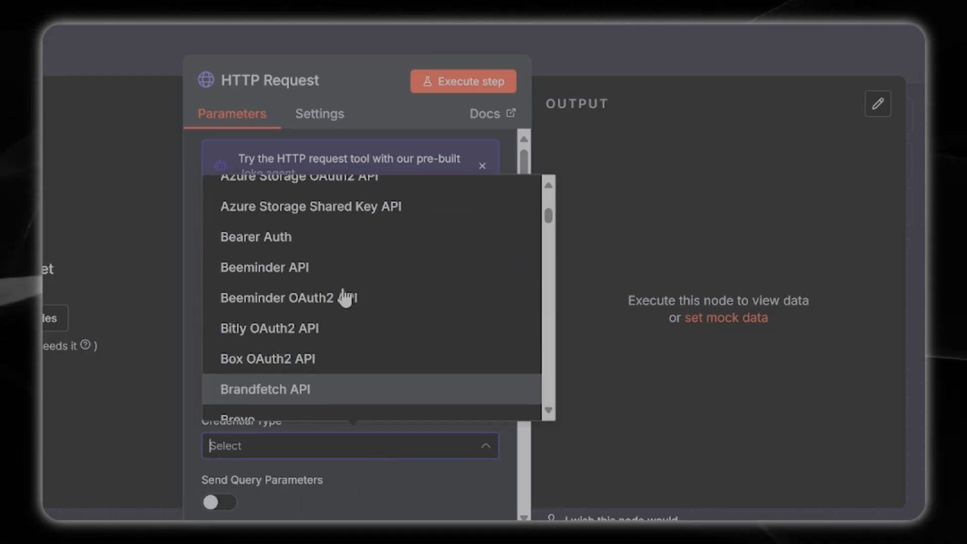
left_click(255, 237)
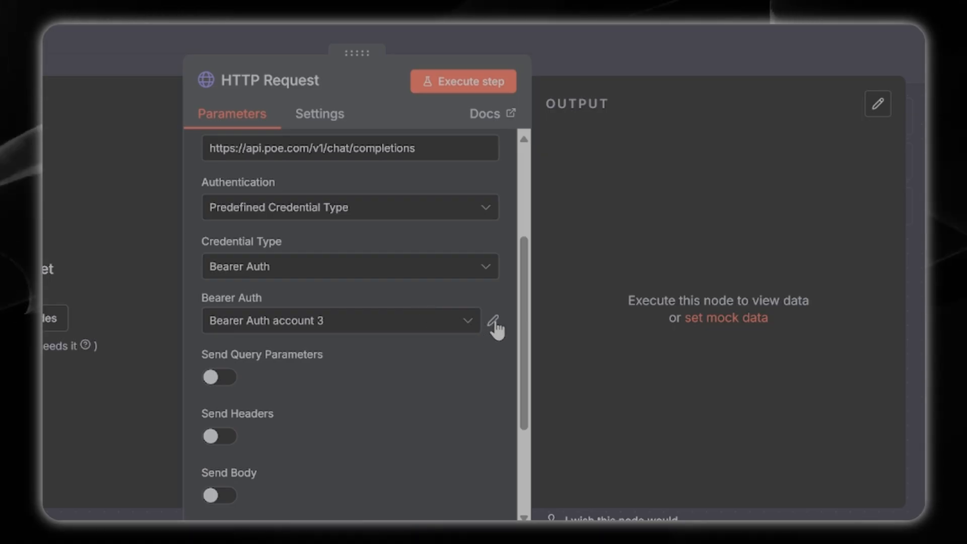
Select Bearer Auth account 3, check its saved token in the credential details and close them.
left_click(496, 320)
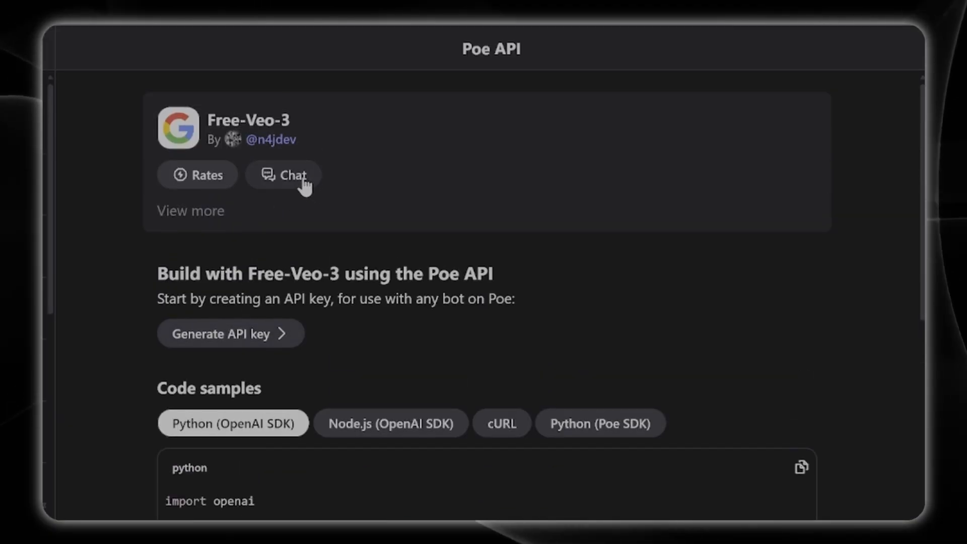
left_click(230, 333)
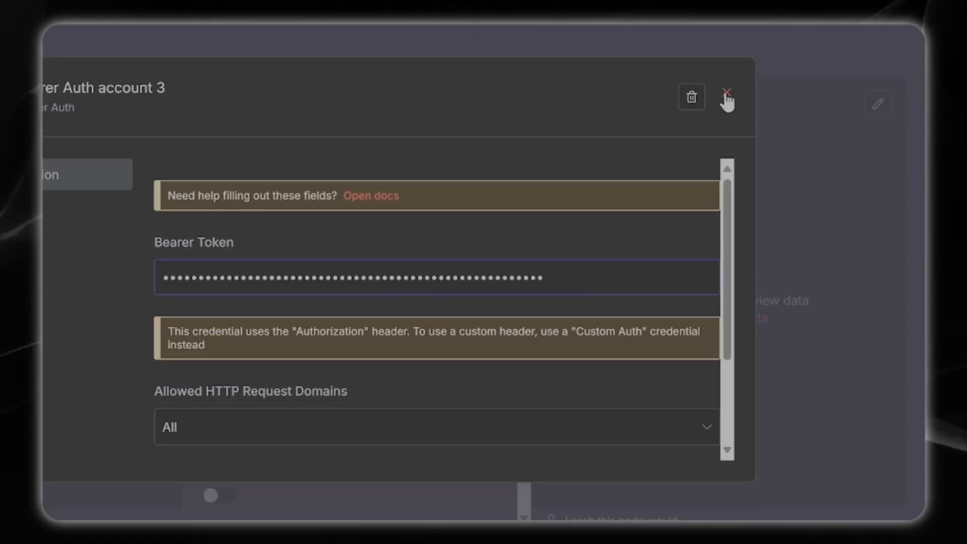
left_click(727, 97)
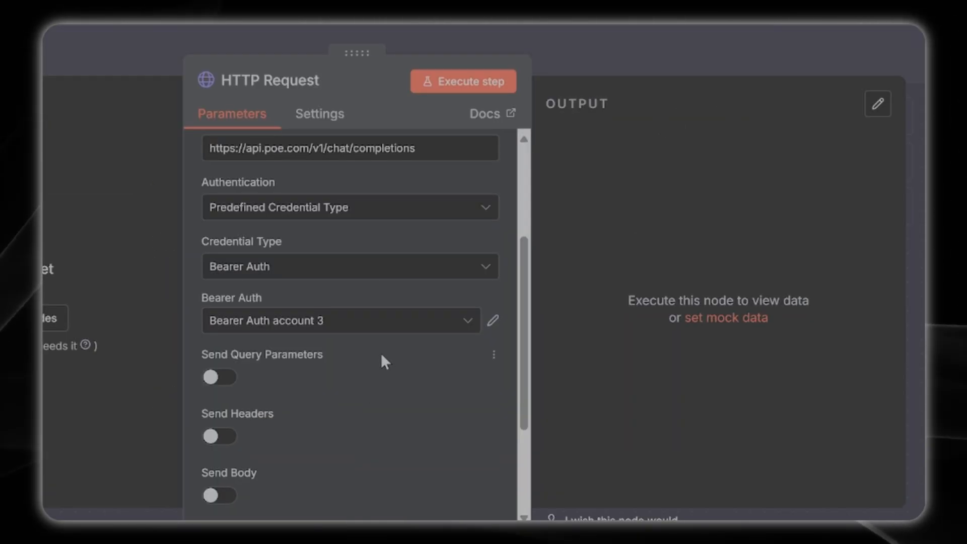
Enable Send Body as Raw with Content Type application/json and paste the chat-completions JSON body.
scroll("down", 3)
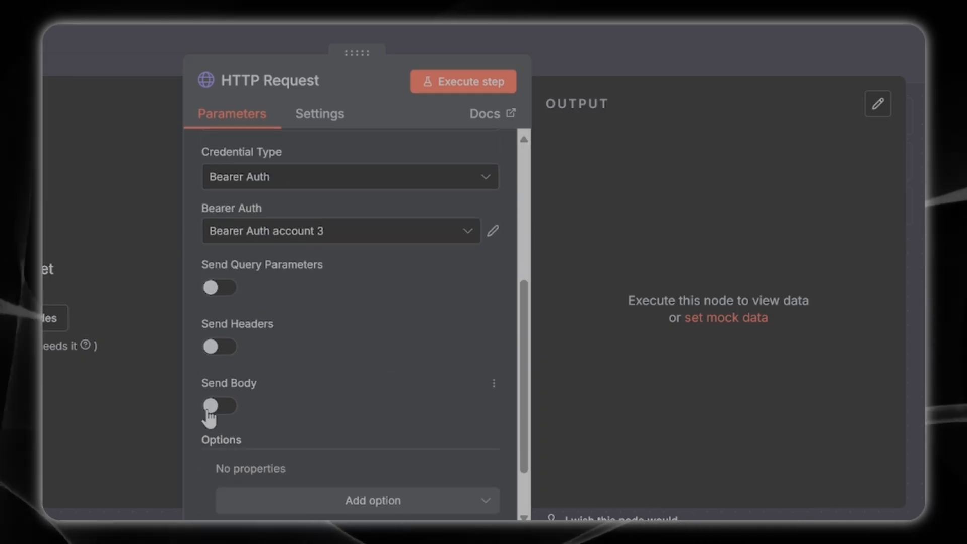
left_click(219, 406)
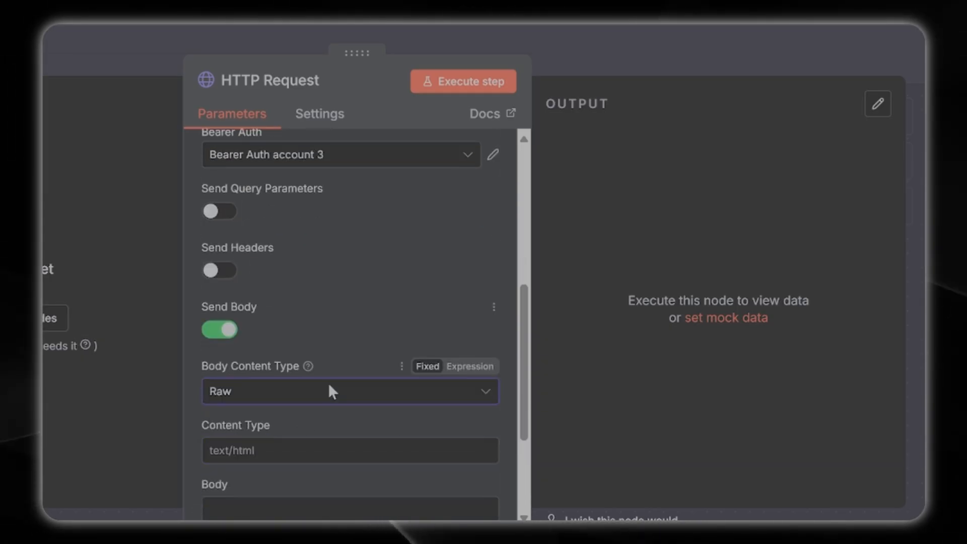
scroll("down", 3)
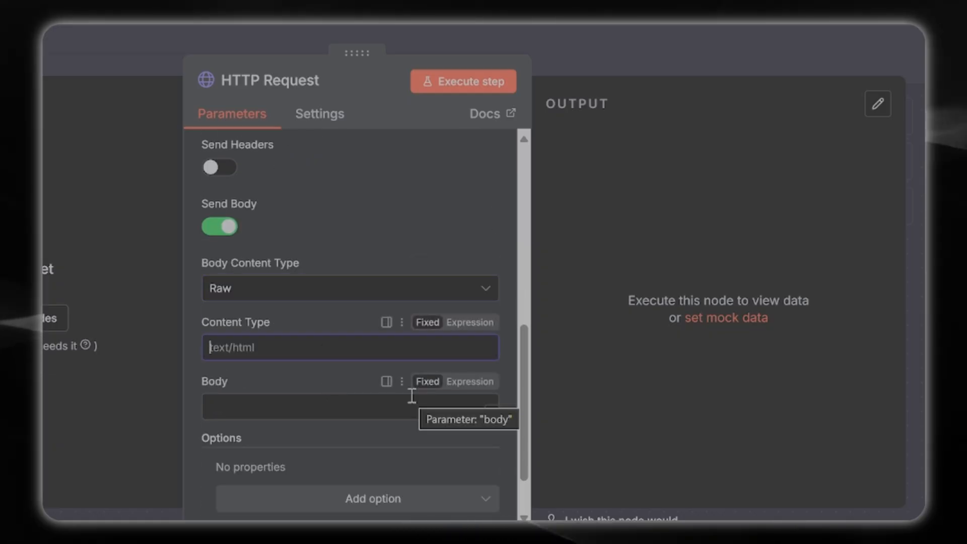
type("application/json")
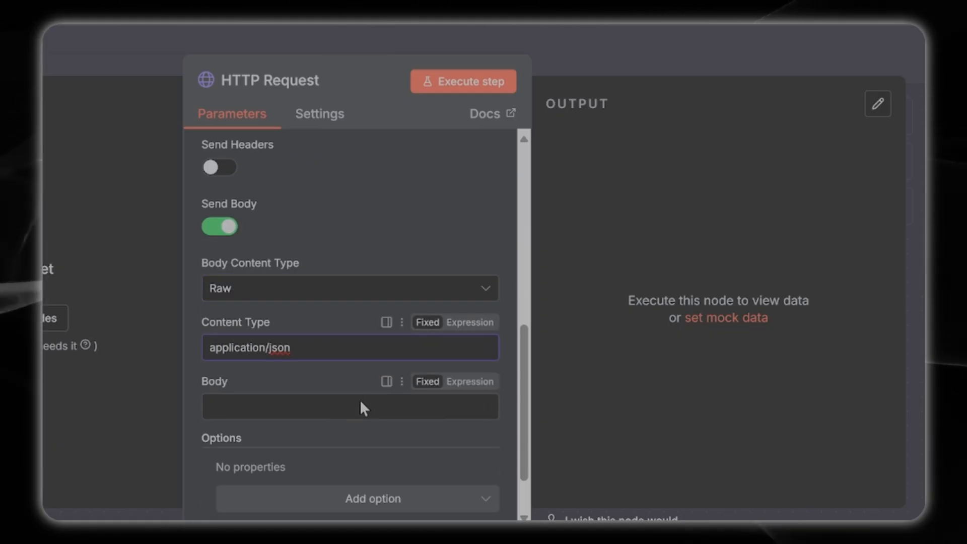
left_click(350, 406)
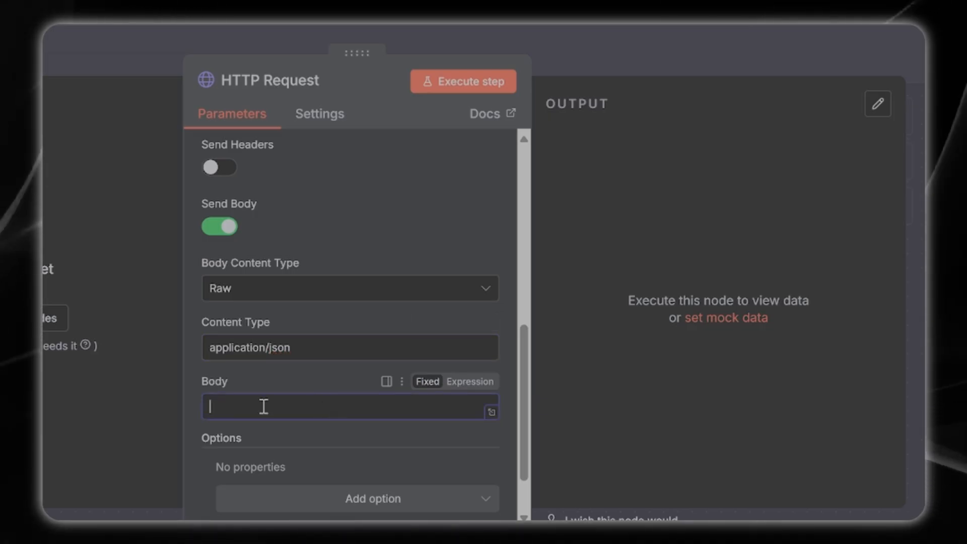
left_click(471, 381)
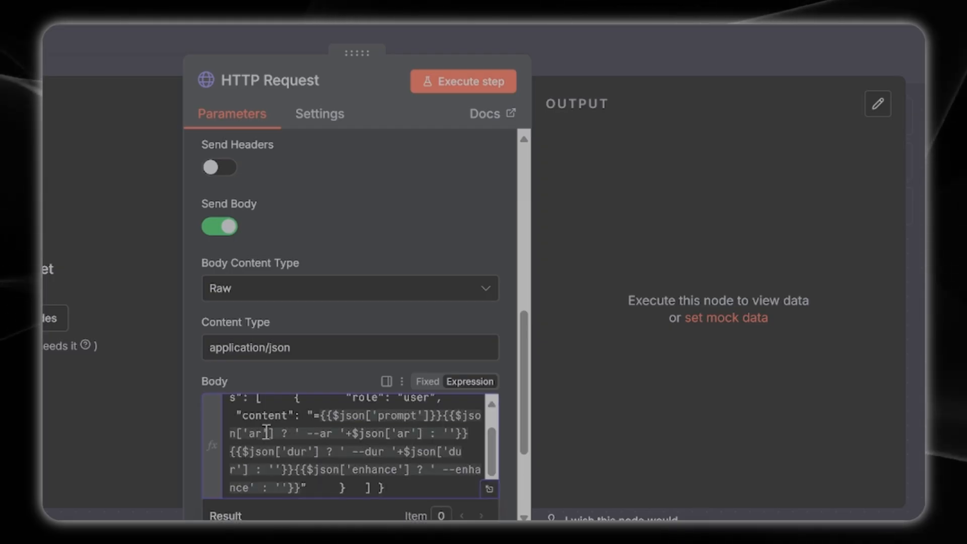
Set the body's model to Free-Veo-3 with prompt, ar, dur and enhance flags, then move on to Edit Fields1.
scroll("up", 3)
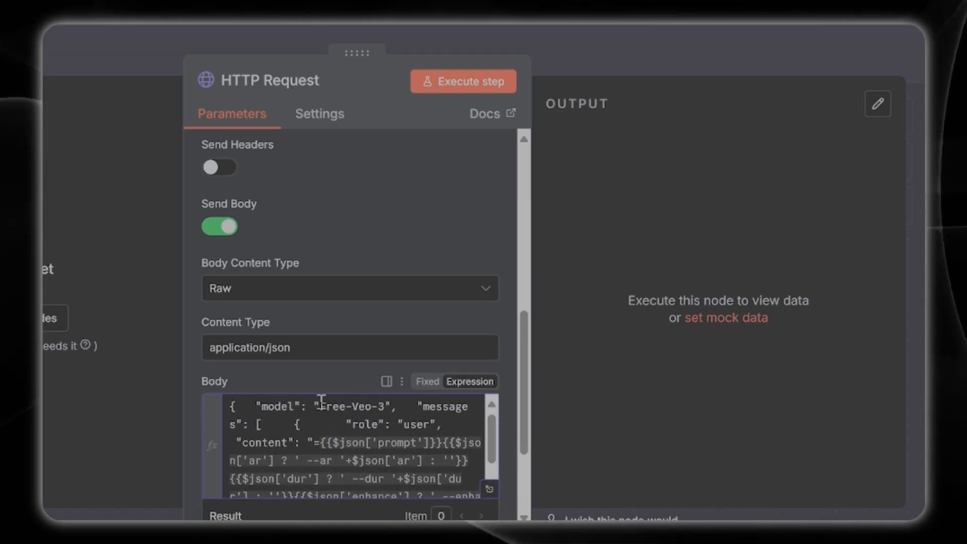
double_click(355, 406)
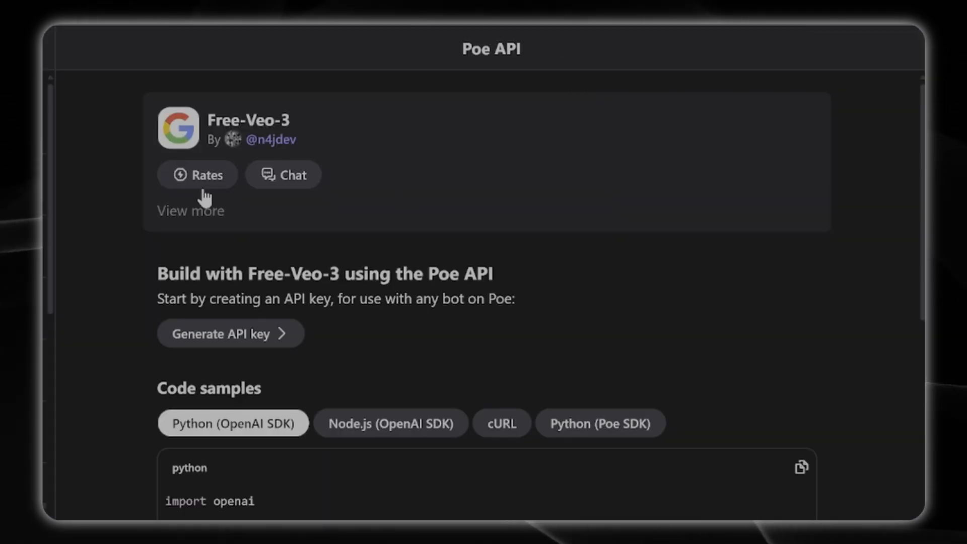
scroll("down", 3)
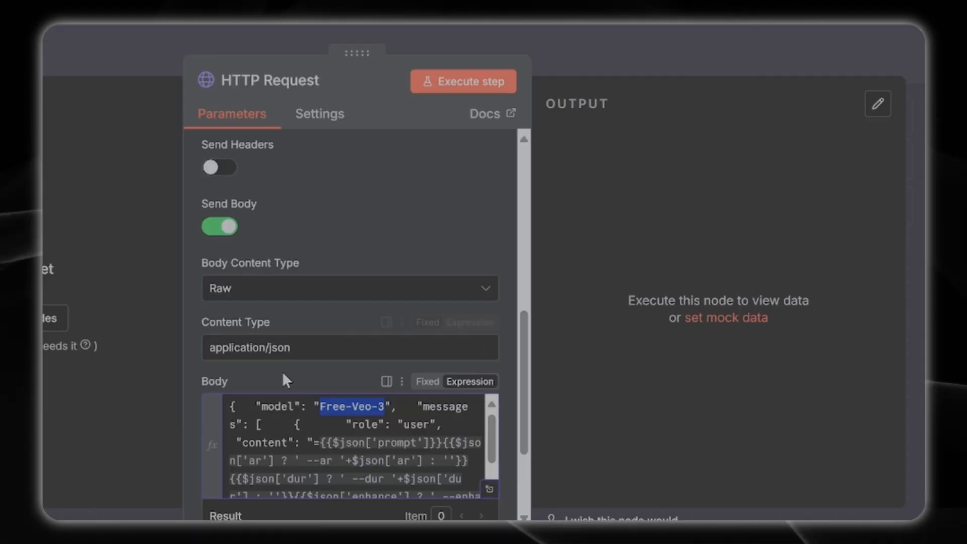
scroll("down", 3)
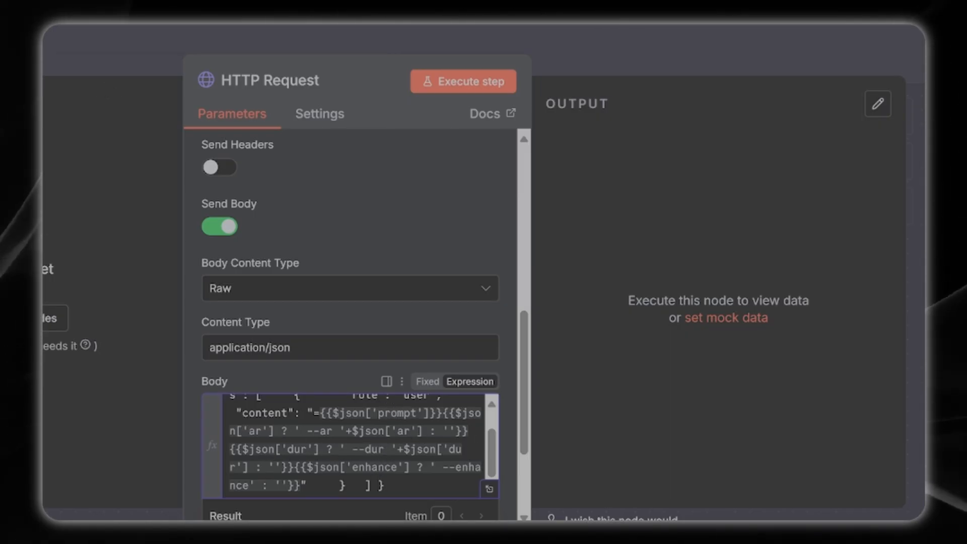
left_click(457, 291)
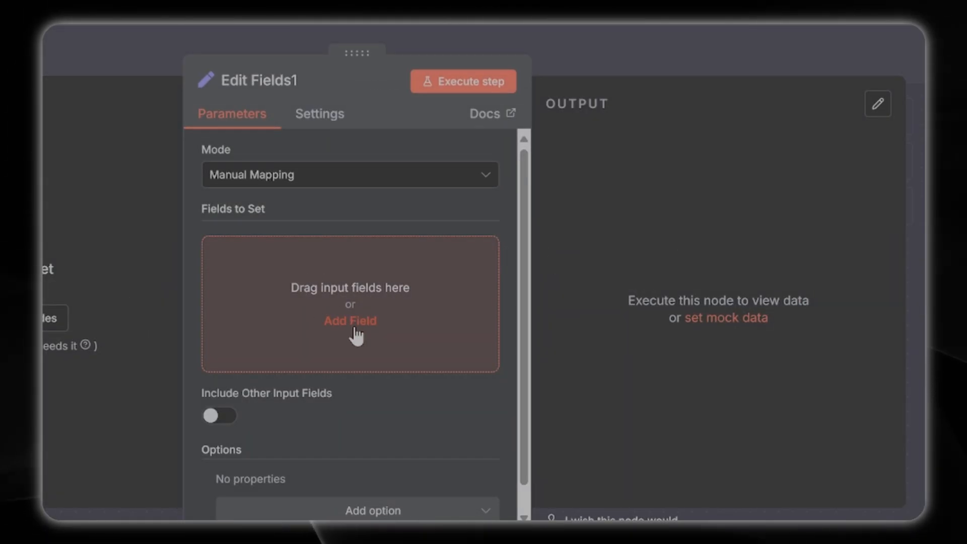
Add a prompt field in Edit Fields1 valued {{ $json["prompt"] }}.
left_click(349, 321)
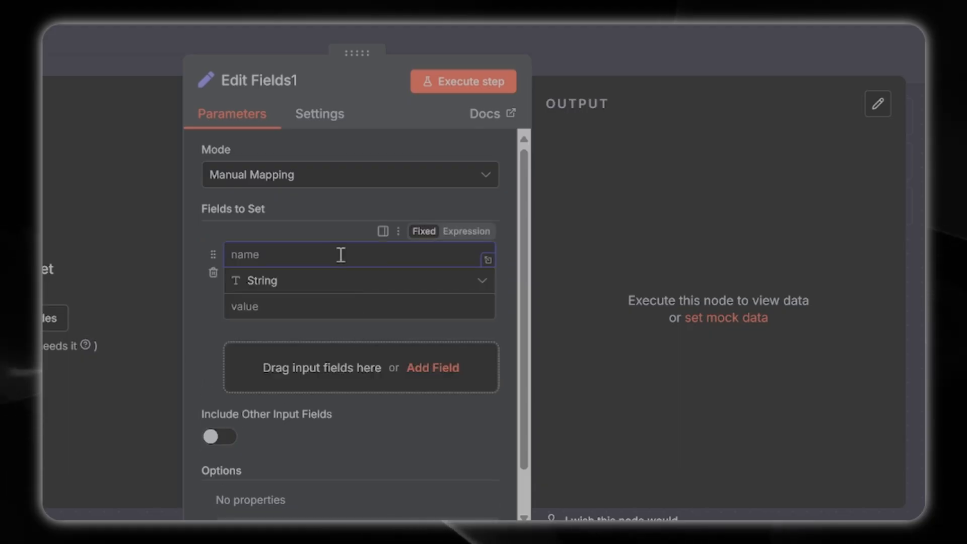
type("prompt")
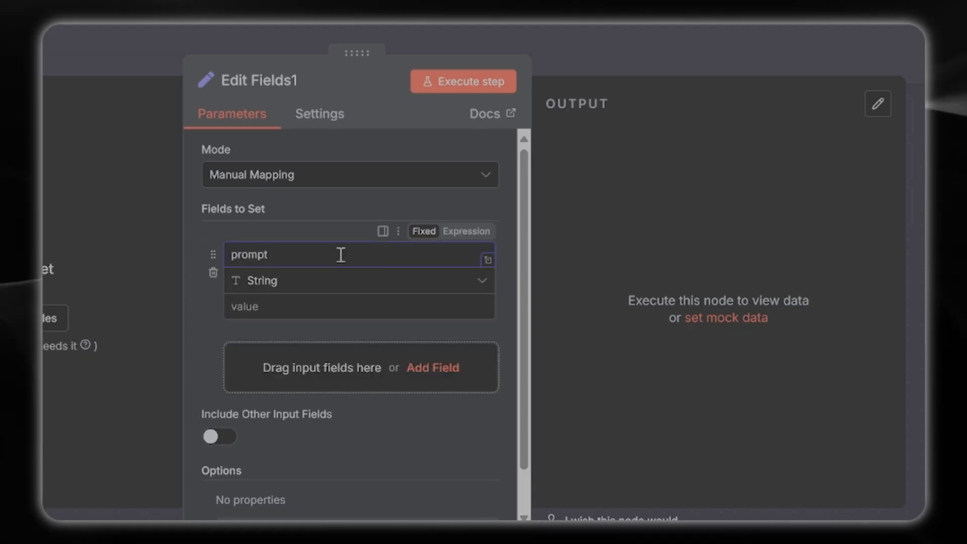
left_click(296, 307)
type("{{  ")
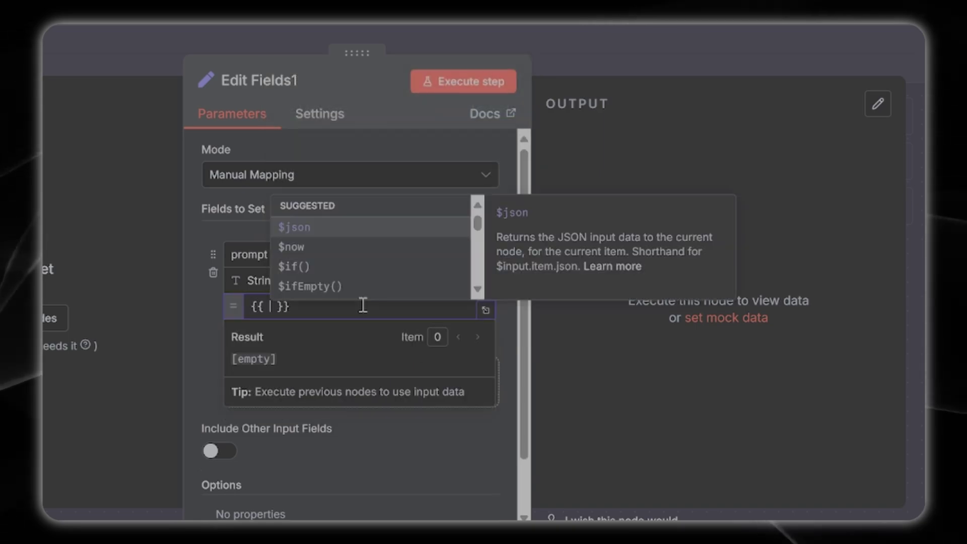
type("$js")
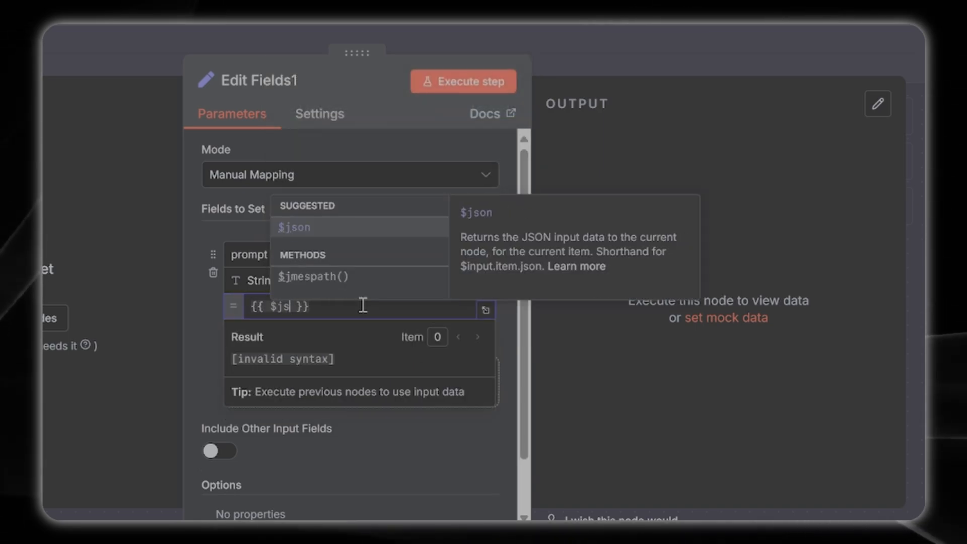
left_click(294, 227)
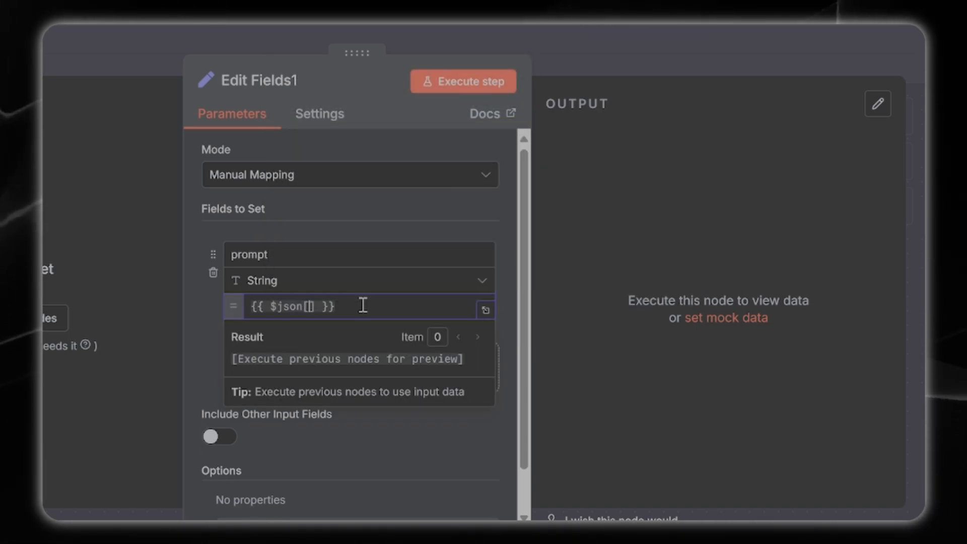
type("\"prompt\"")
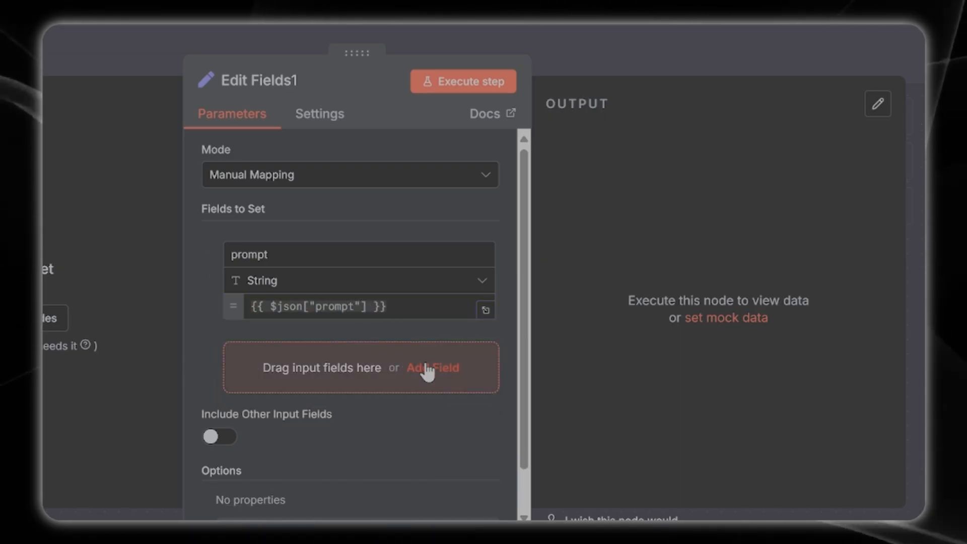
Add a second field named video_link and start its value with the $json reference.
left_click(432, 368)
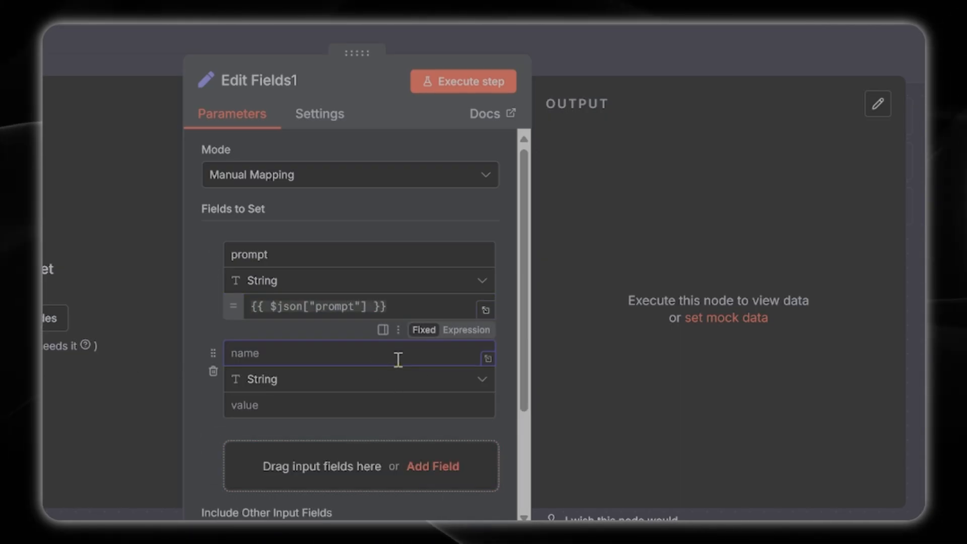
type("video_link")
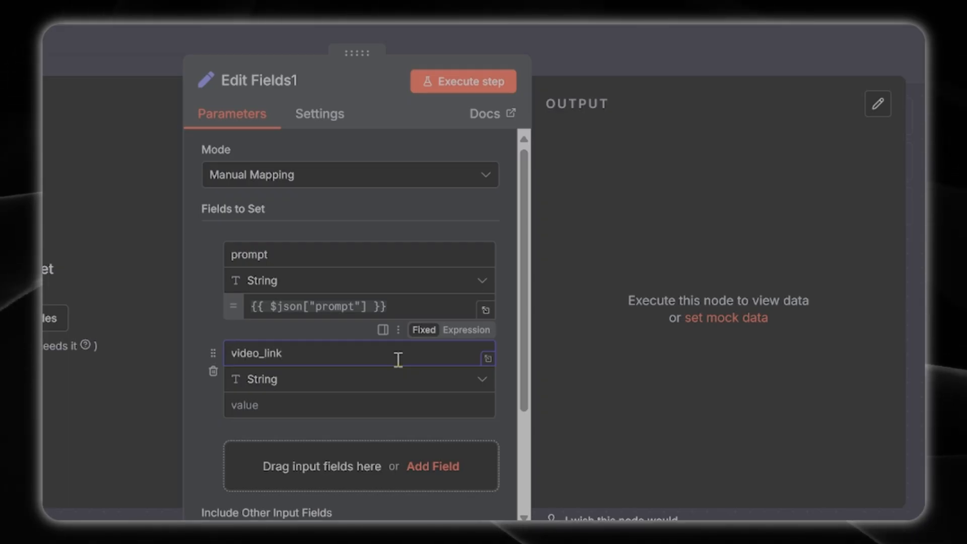
left_click(358, 405)
type("{{ $ }}")
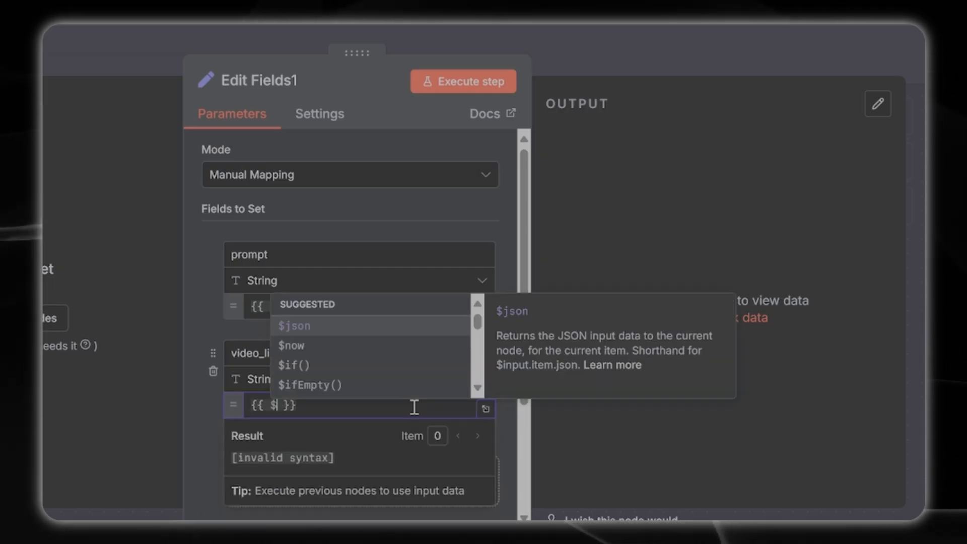
left_click(294, 326)
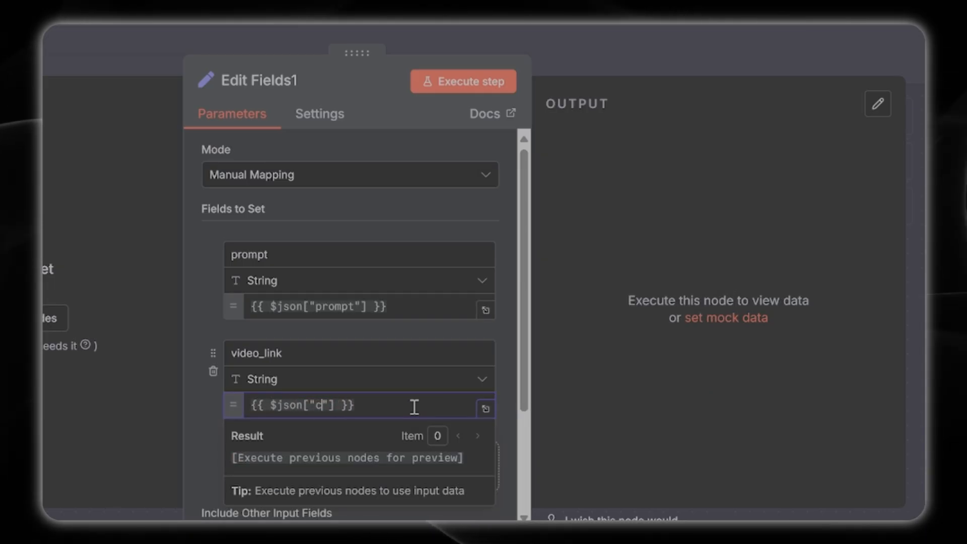
Complete video_link as {{ $json["choices"][0]["message"]["content"] }} from the API response.
type("hoices")
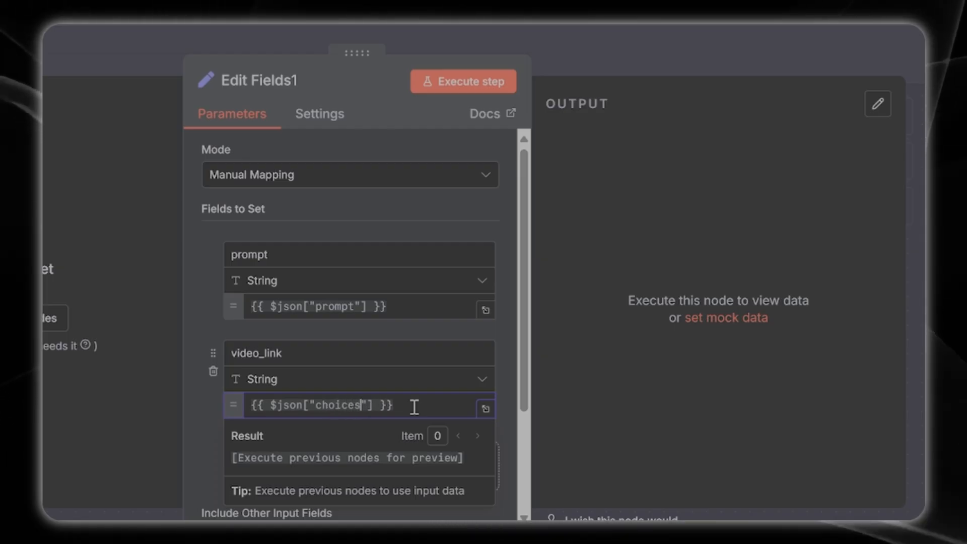
type("[]")
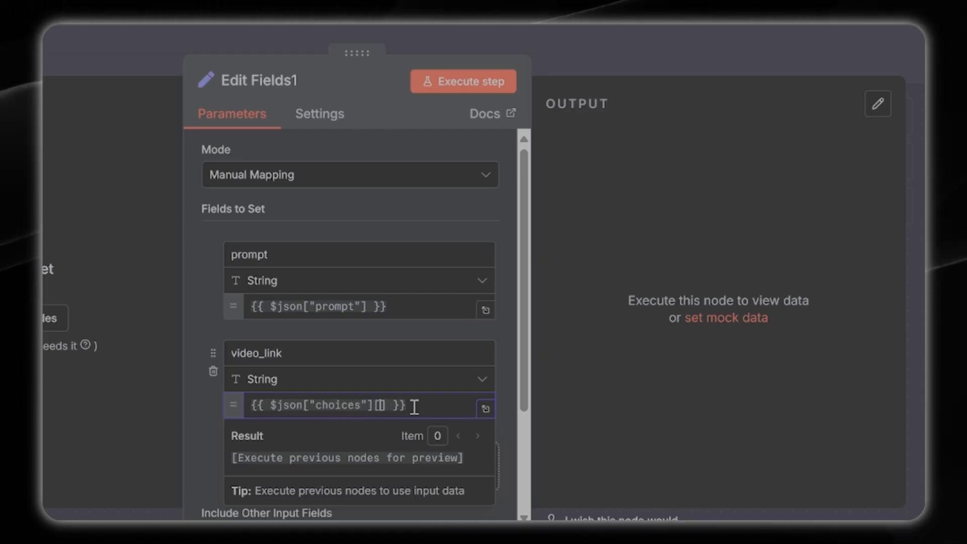
type("0")
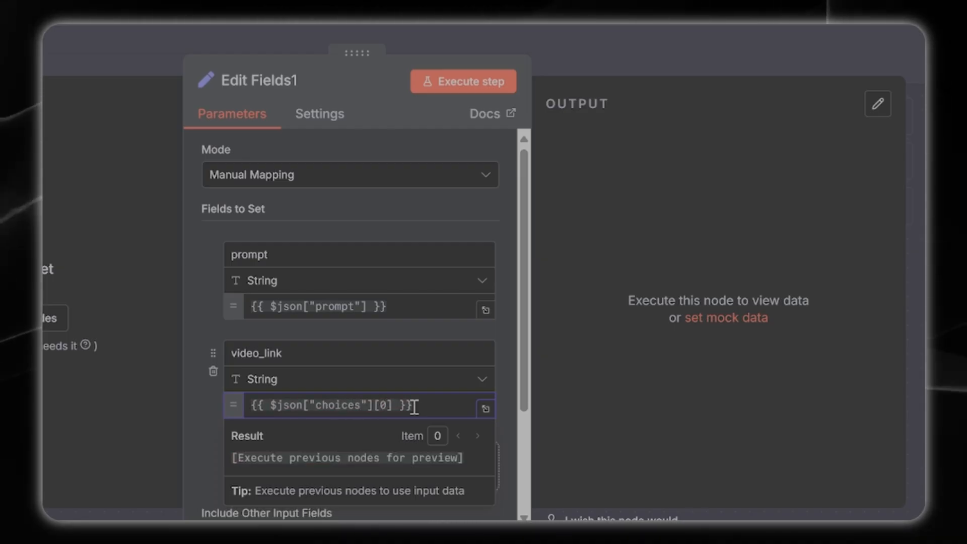
type("[]")
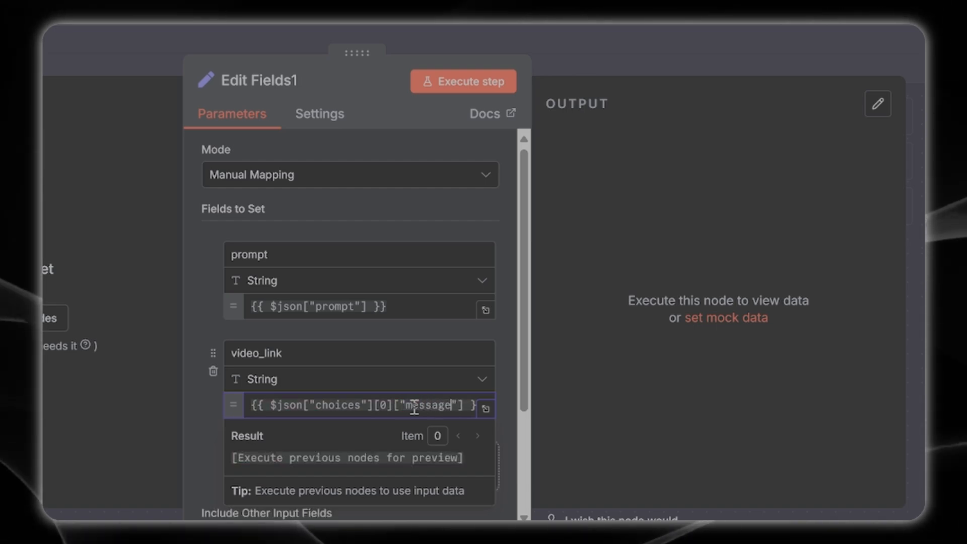
type("\"\"]")
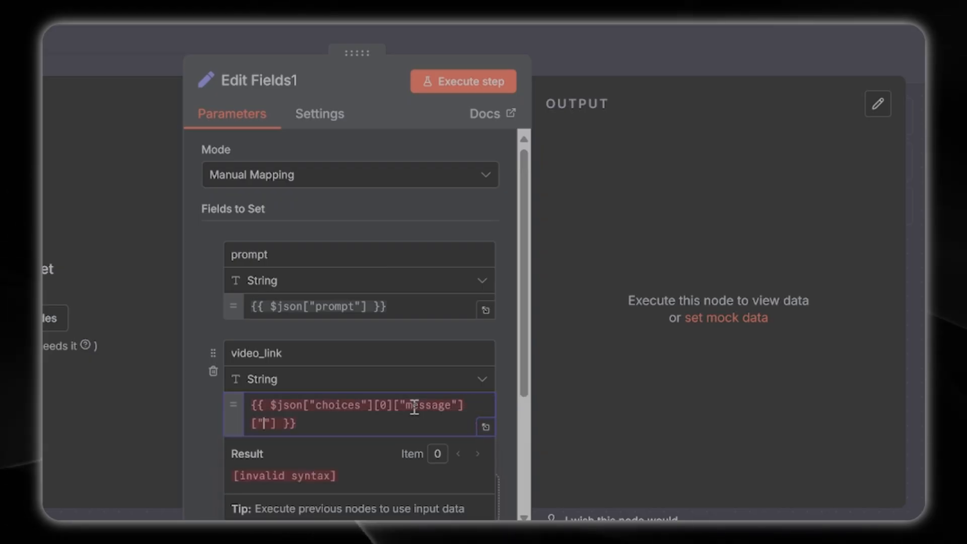
type("content")
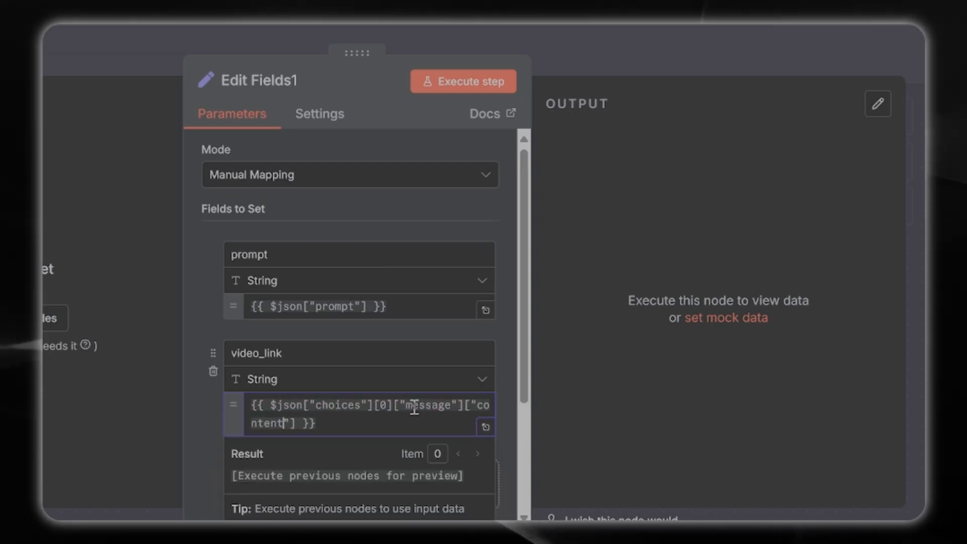
mouse_move(201, 425)
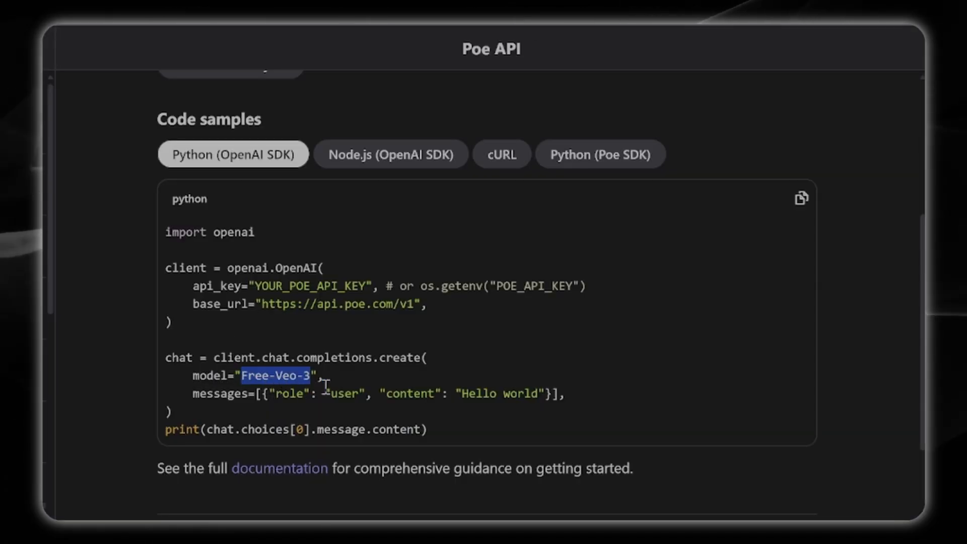
mouse_move(505, 179)
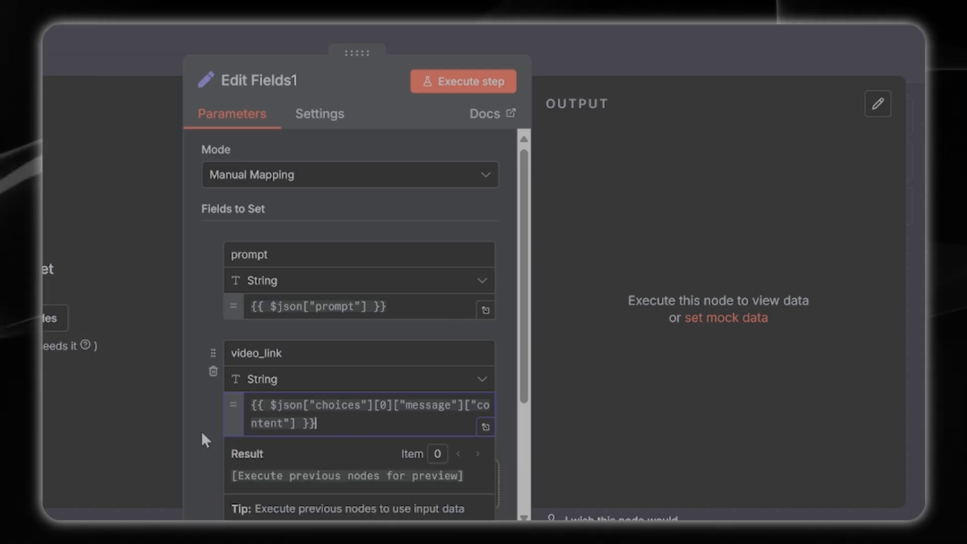
scroll("down", 3)
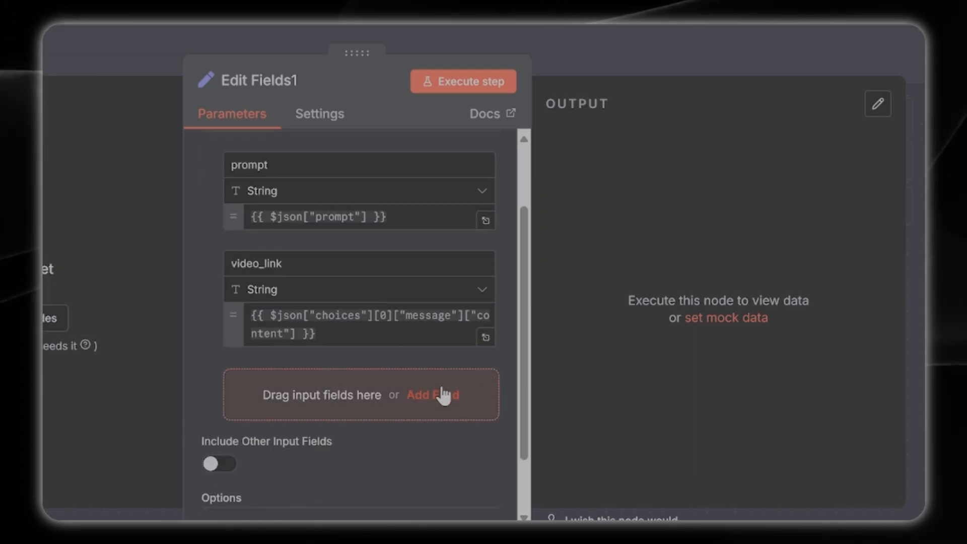
Add a time field valued {{ $now }} and return to the canvas.
left_click(432, 395)
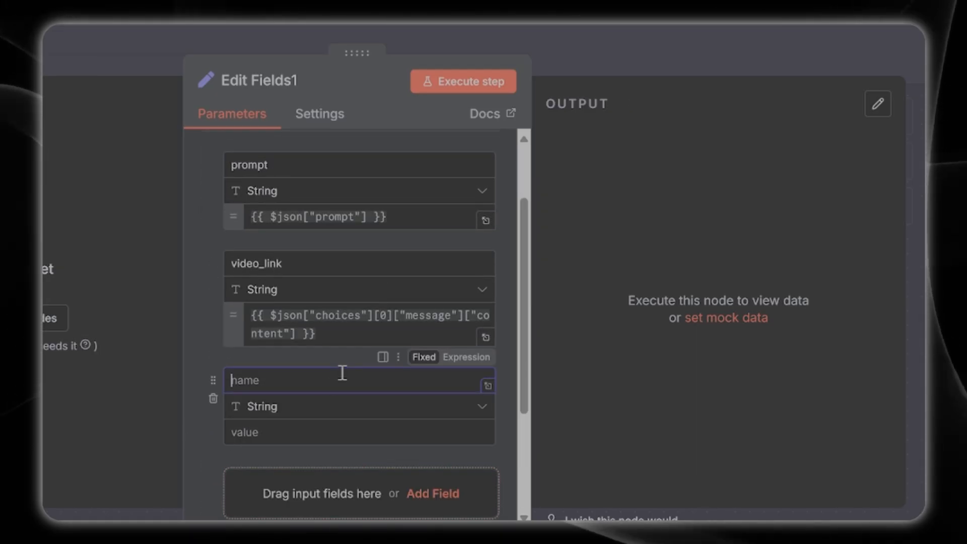
type("time")
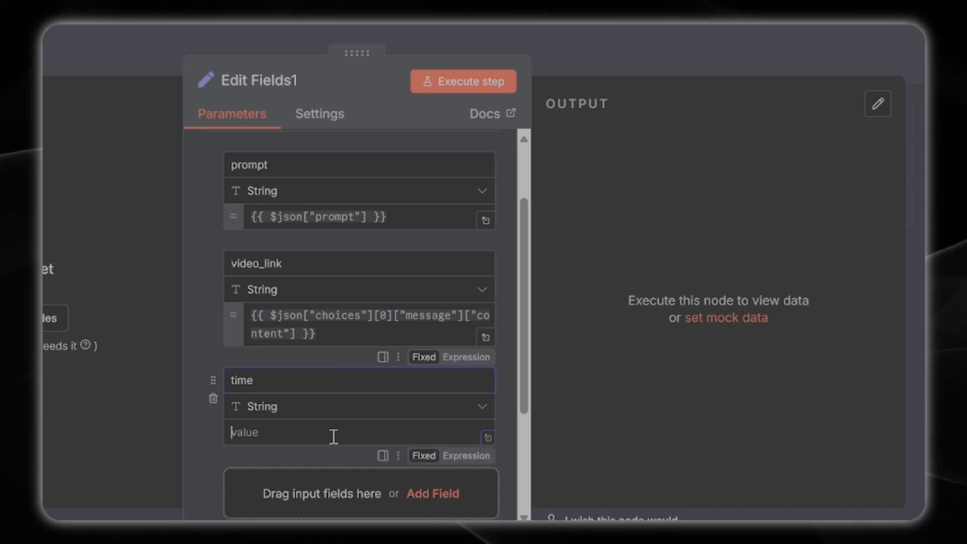
left_click(334, 432)
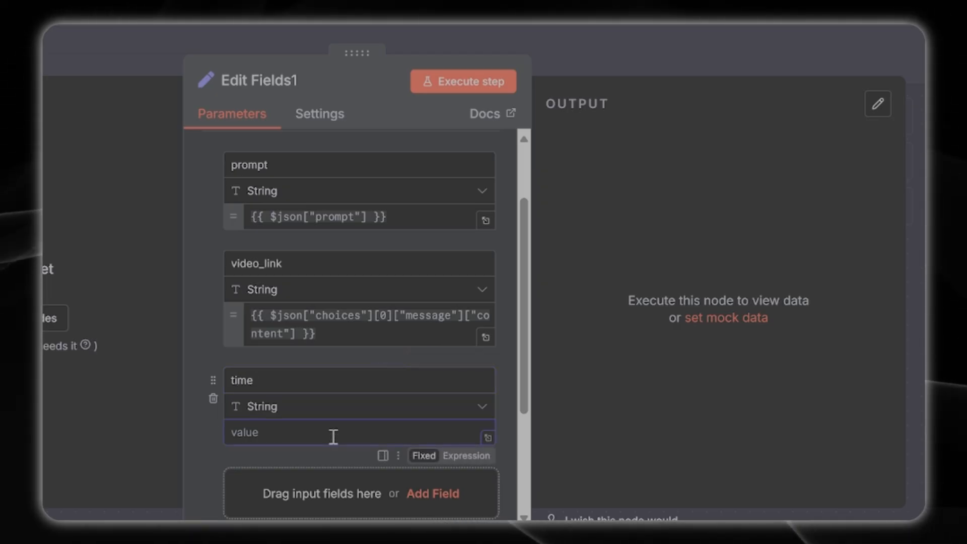
type("{{ $now }}")
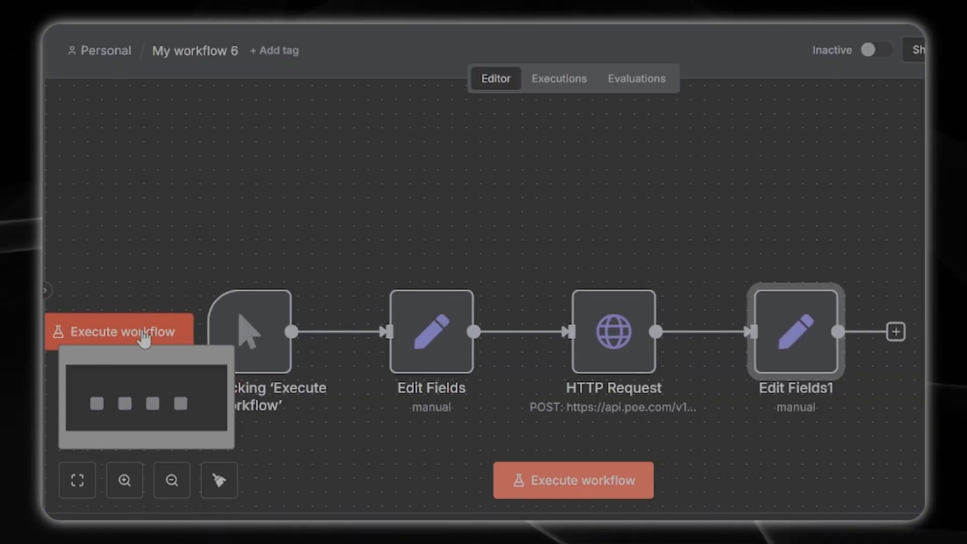
Execute the workflow and select the Free-Veo-3 video link in the HTTP Request's choices[0] message content.
left_click(574, 480)
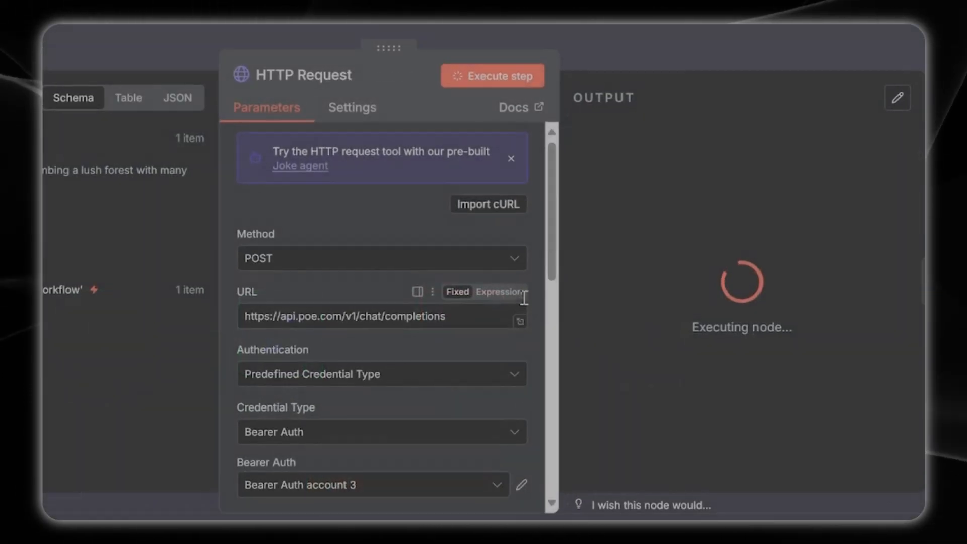
mouse_move(710, 298)
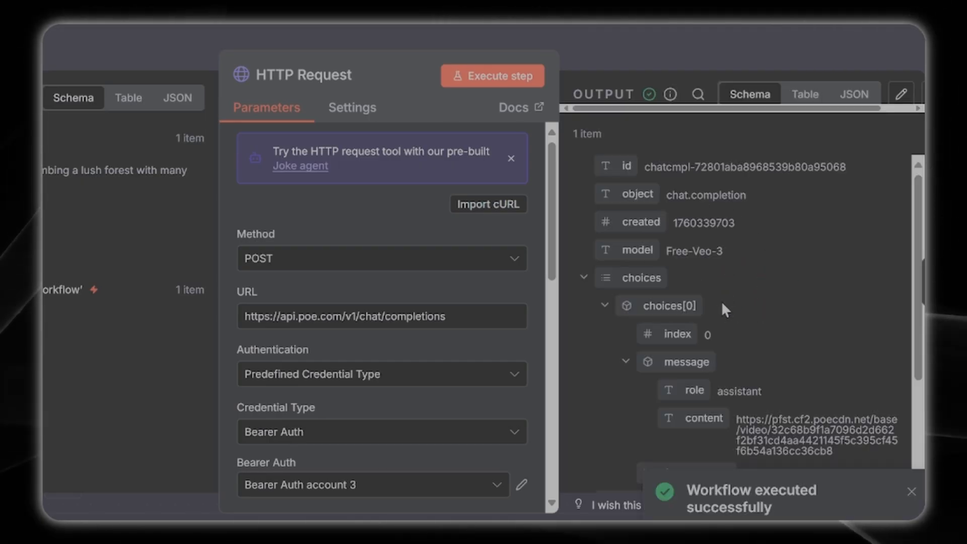
scroll("down", 3)
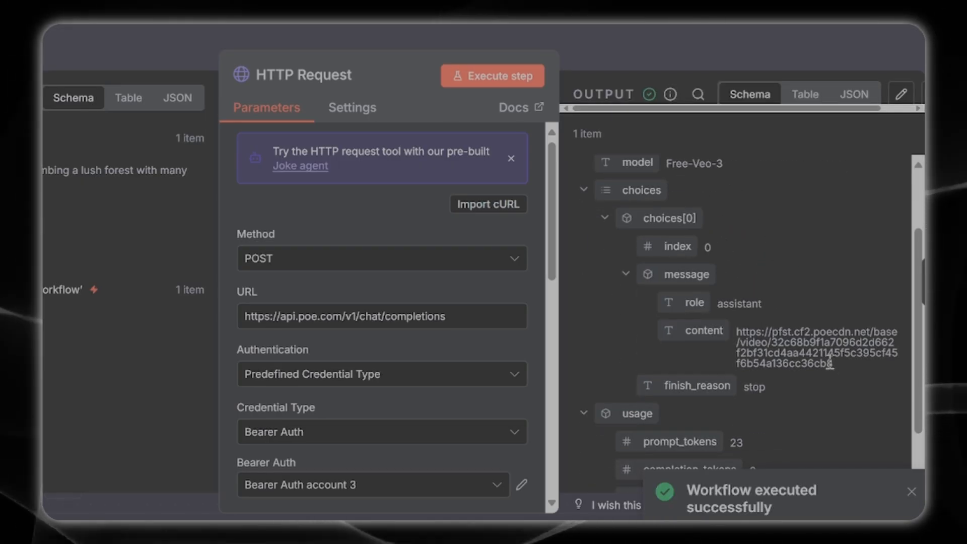
double_click(814, 346)
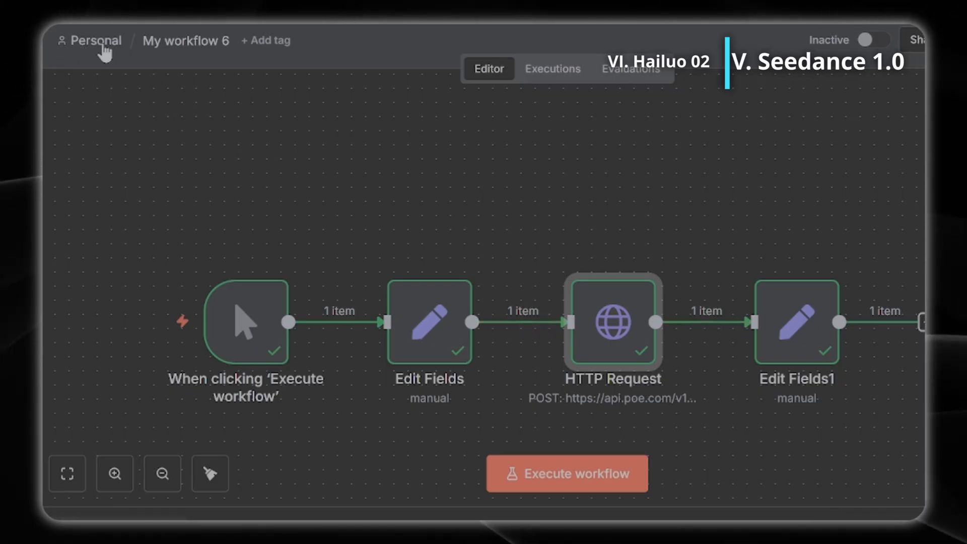
Duplicate My workflow 6 from the Personal workflows list, adjust the copy's name and open it.
left_click(96, 40)
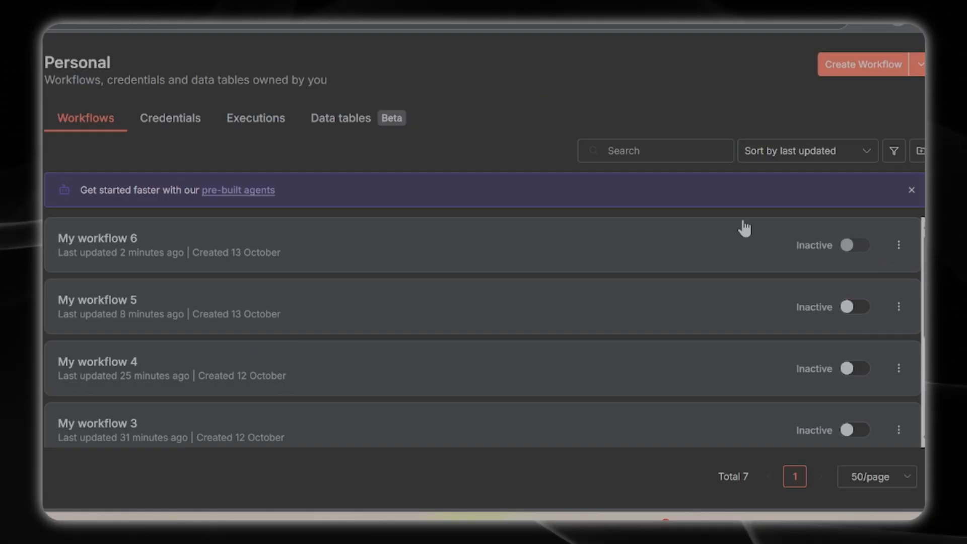
left_click(899, 245)
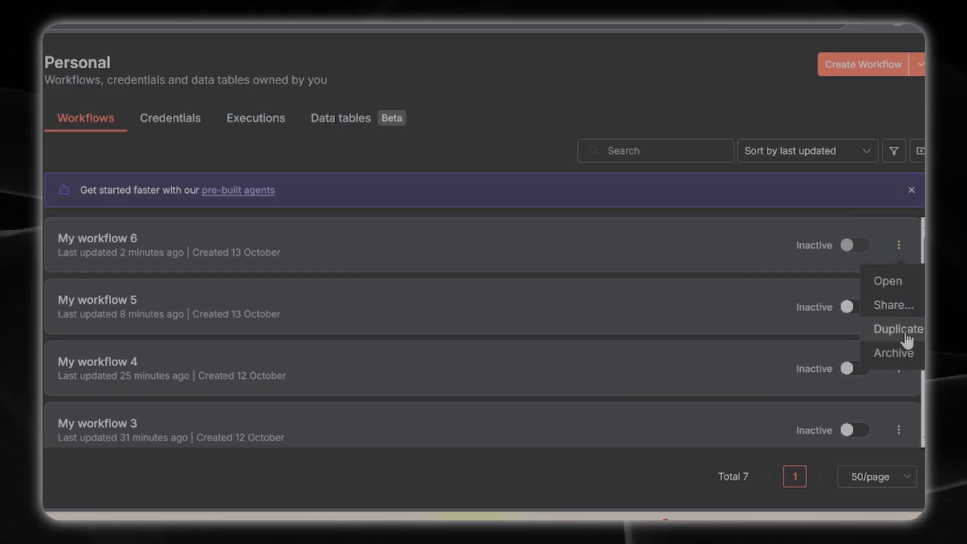
left_click(897, 329)
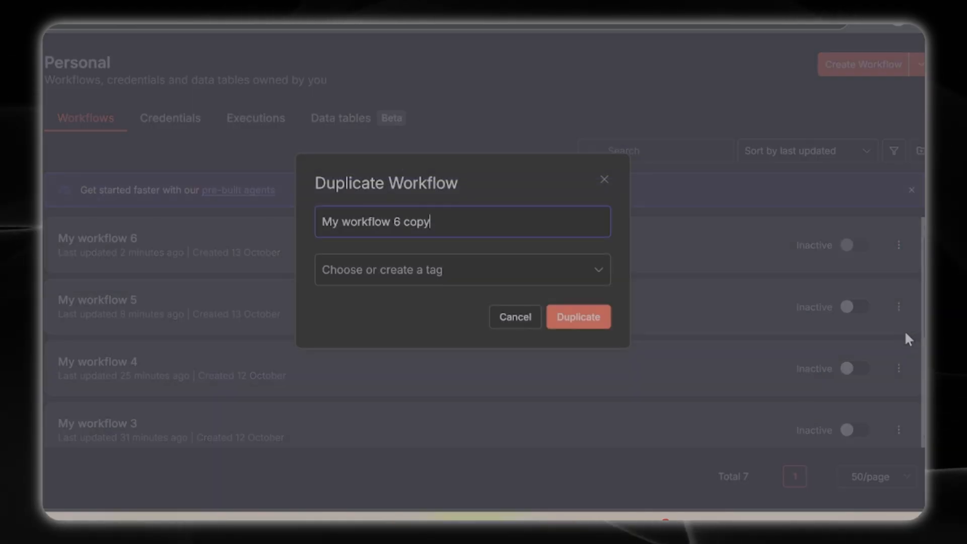
double_click(398, 222)
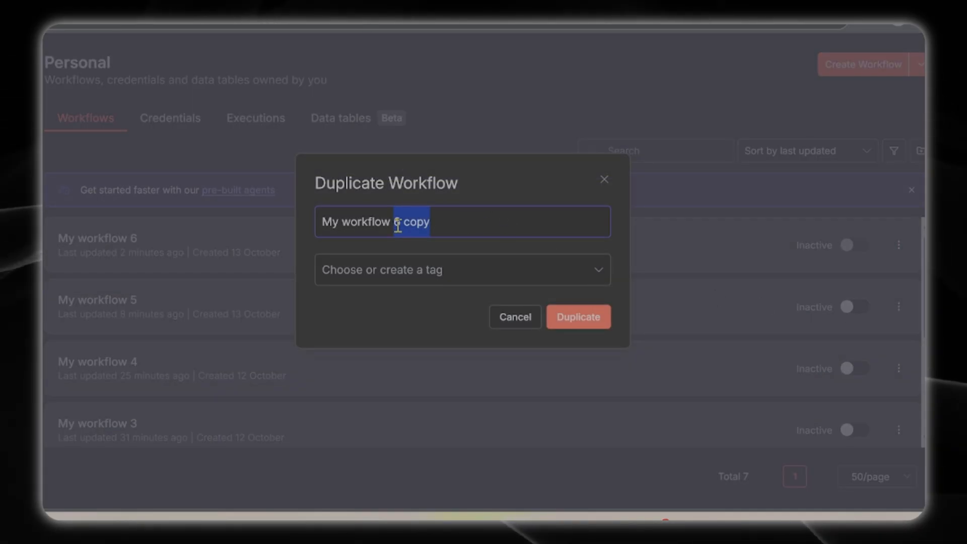
left_click(576, 316)
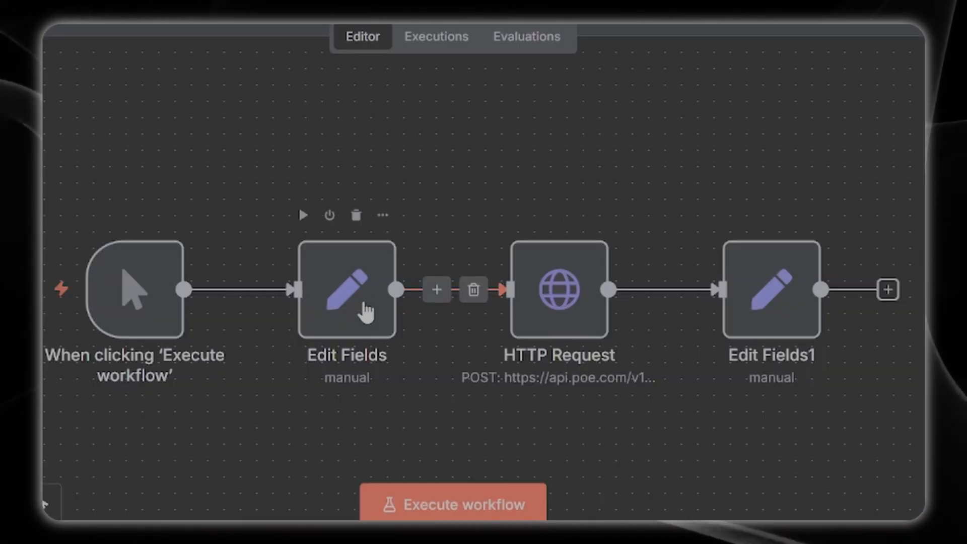
mouse_move(355, 259)
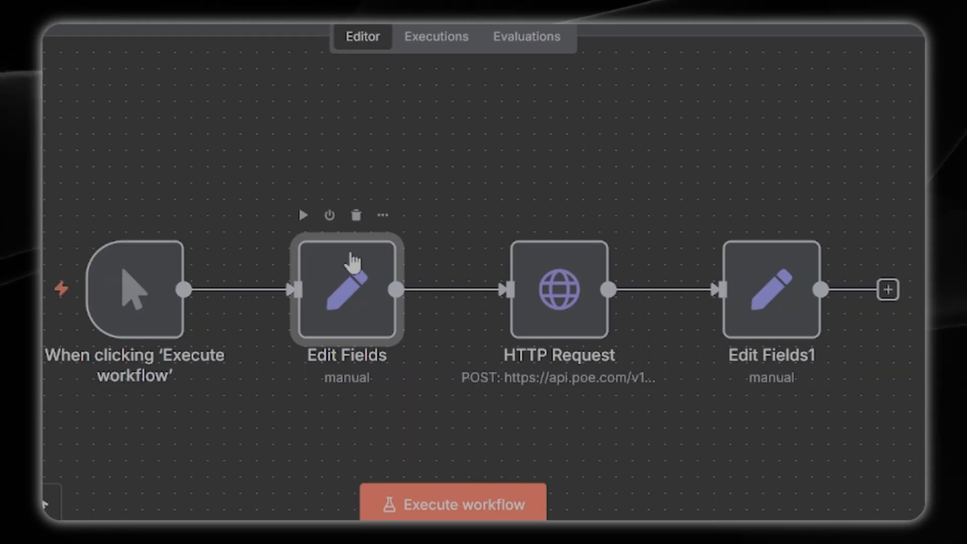
mouse_move(383, 221)
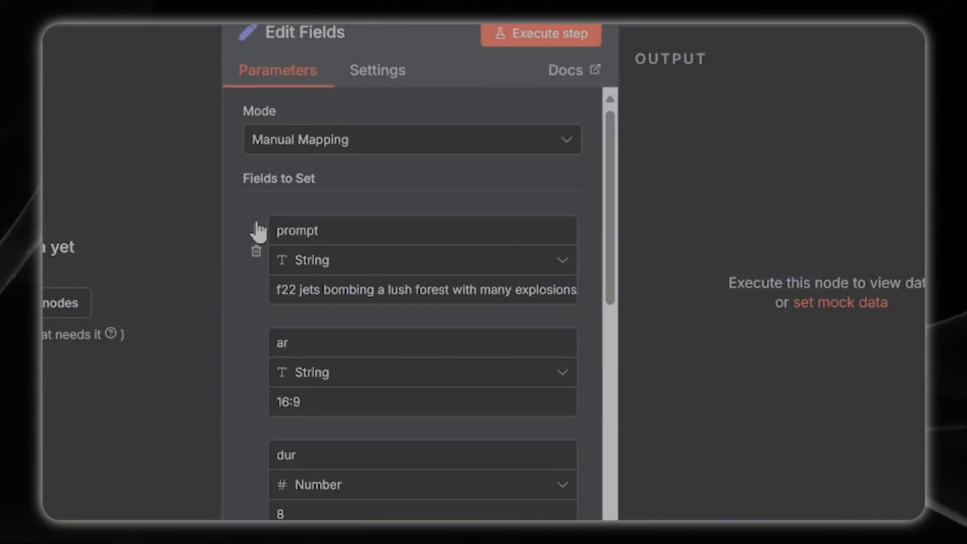
In the copy's Edit Fields, make res a String field set to 1080p.
scroll("down", 3)
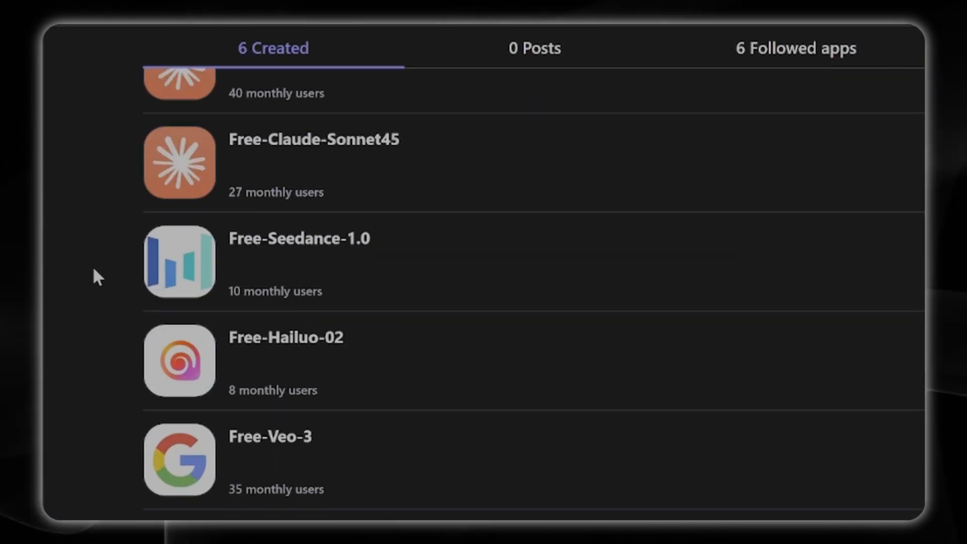
left_click(299, 261)
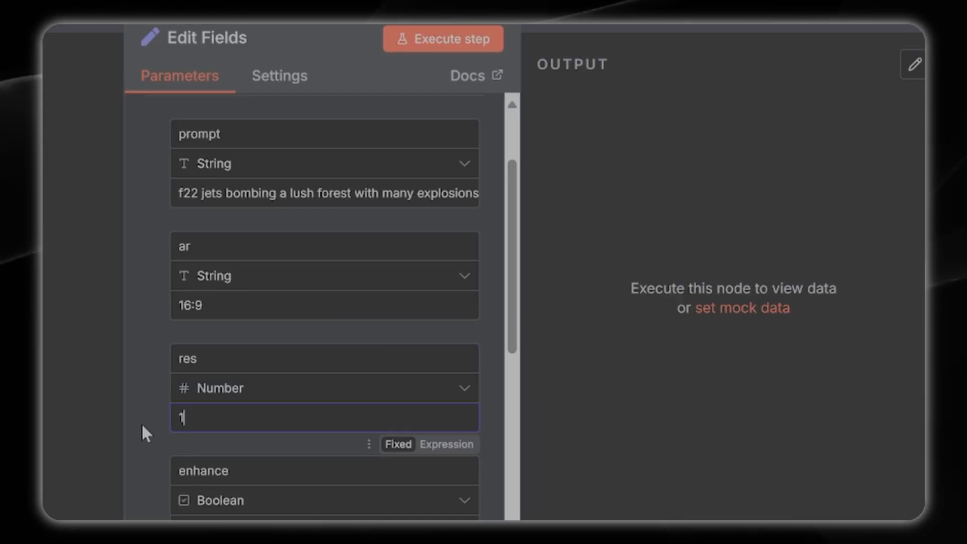
type("1080p")
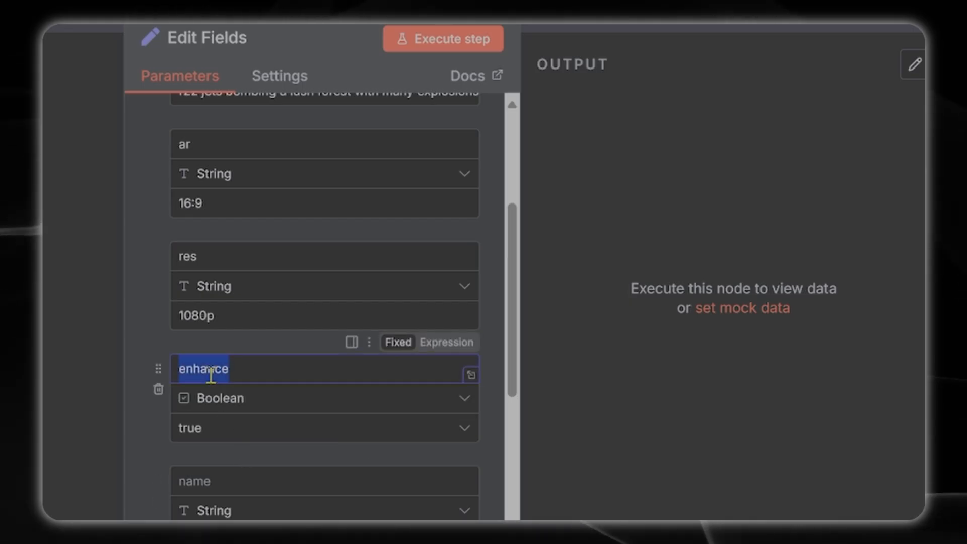
Rename enhance to dur, change it to a Number and edit its value.
type("dur")
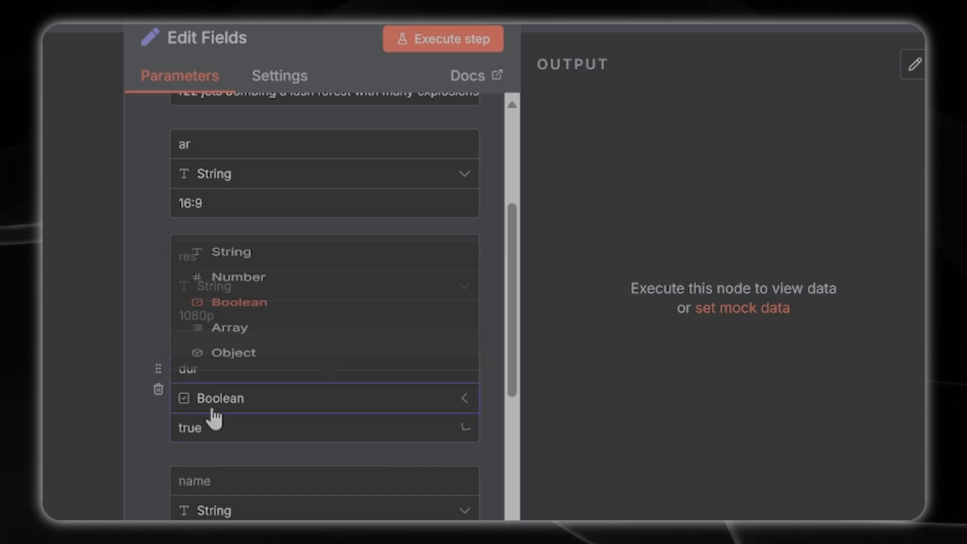
left_click(238, 276)
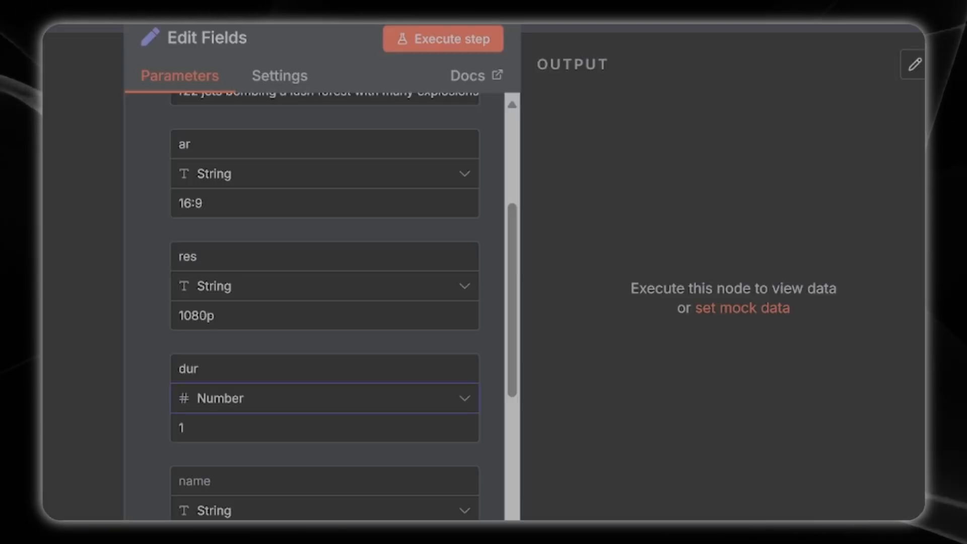
left_click(323, 427)
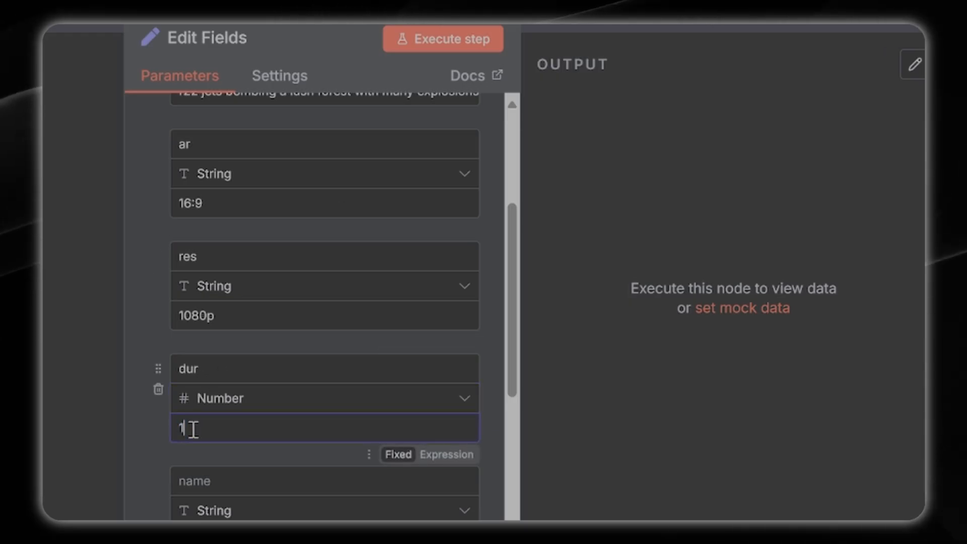
type("0")
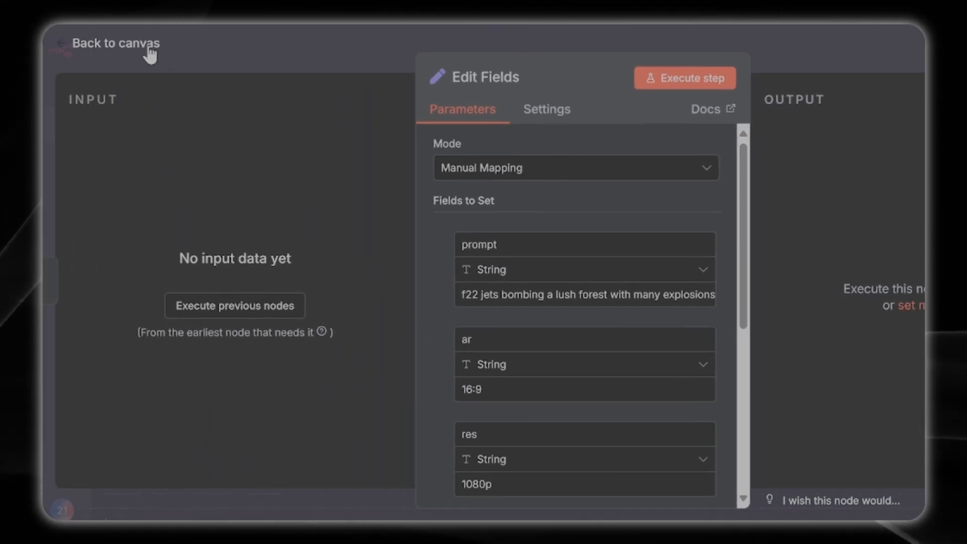
Reopen the HTTP Request and take the Free-Seedance-1.0 model name from Poe's API code sample into the body.
left_click(114, 44)
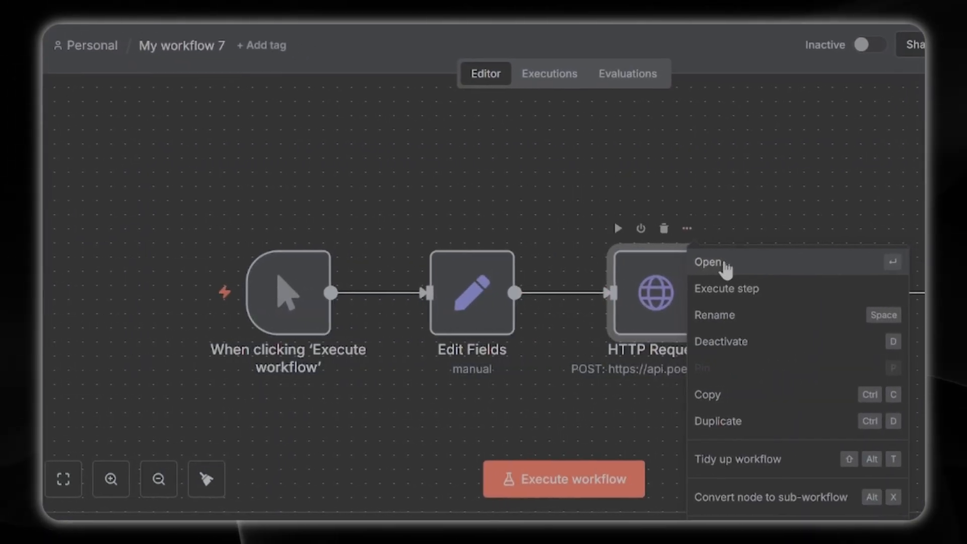
left_click(708, 262)
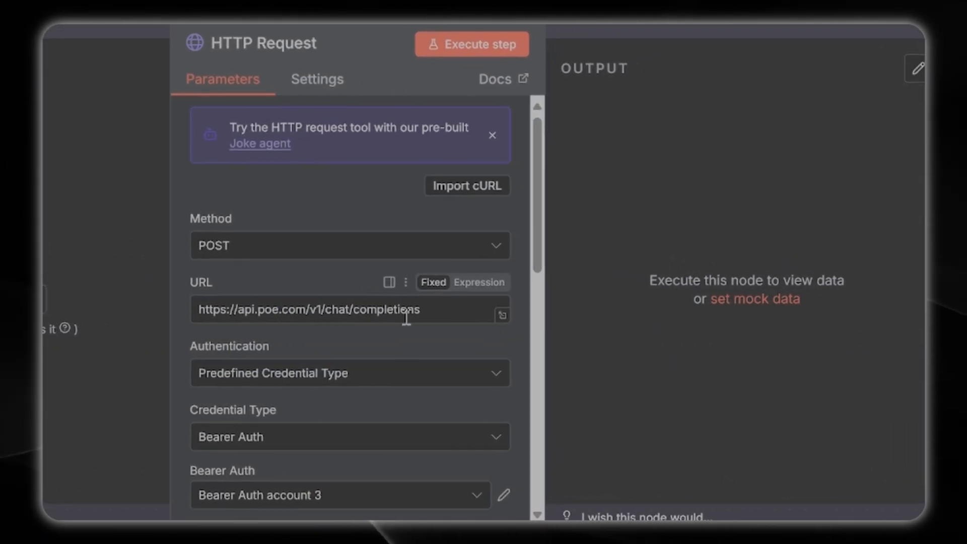
triple_click(308, 310)
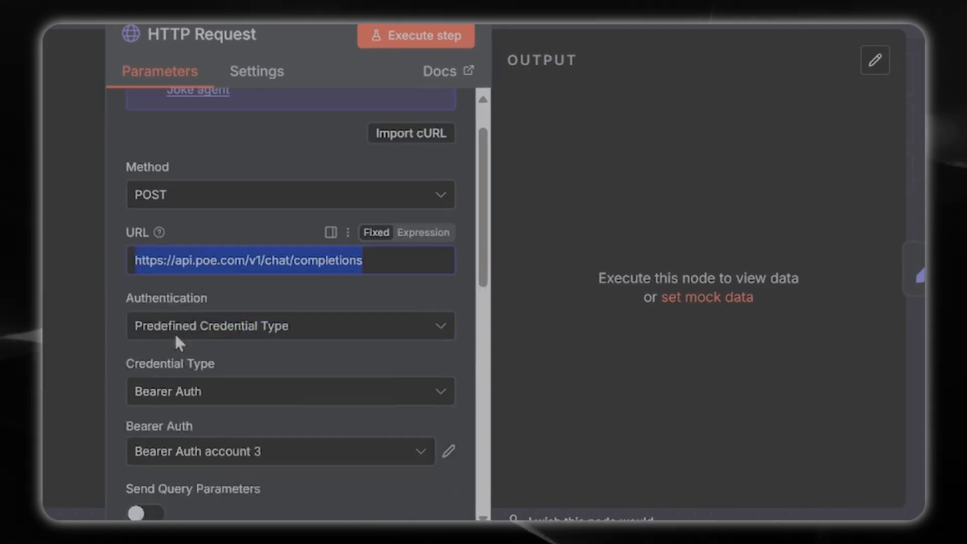
scroll("down", 3)
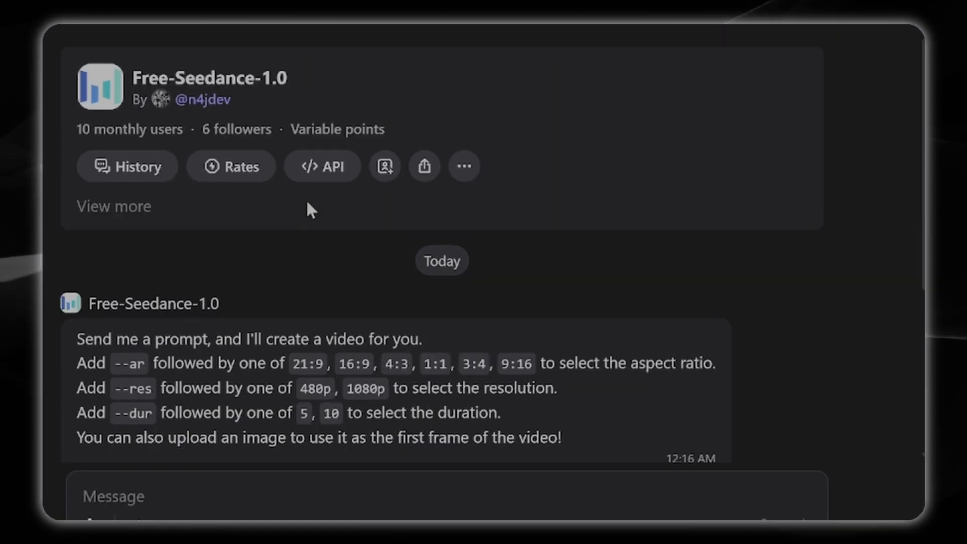
left_click(321, 166)
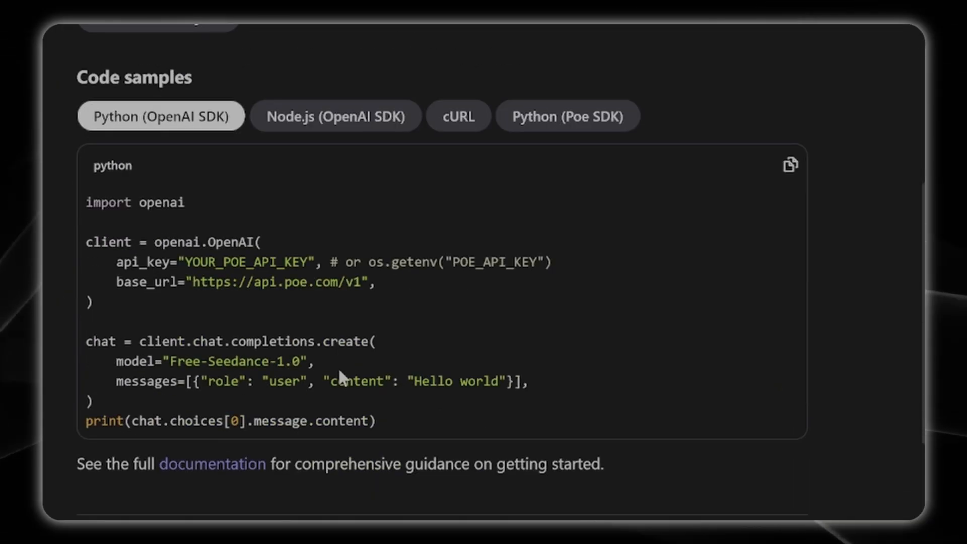
mouse_move(146, 364)
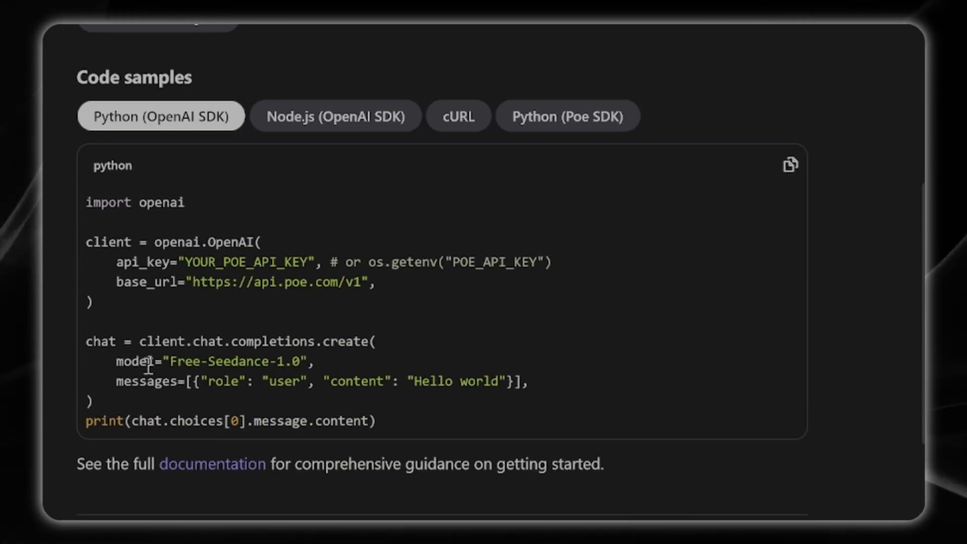
double_click(241, 361)
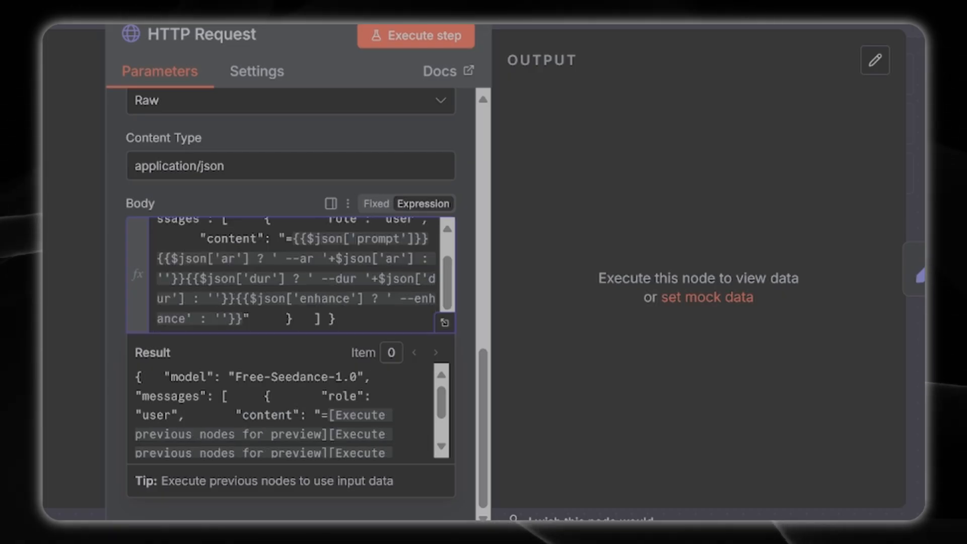
Replace the body's enhance flag with Seedance's res flag alongside aspect ratio and duration.
double_click(392, 259)
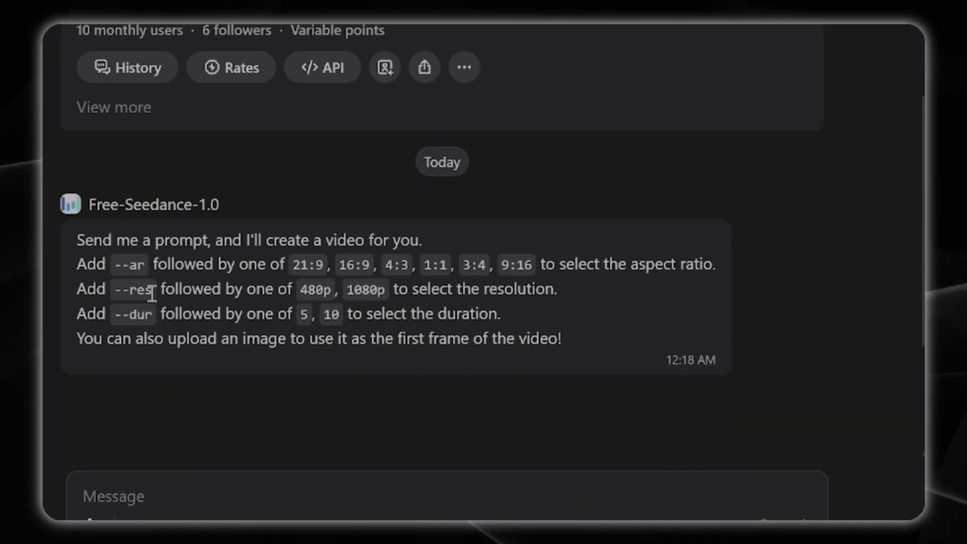
double_click(133, 290)
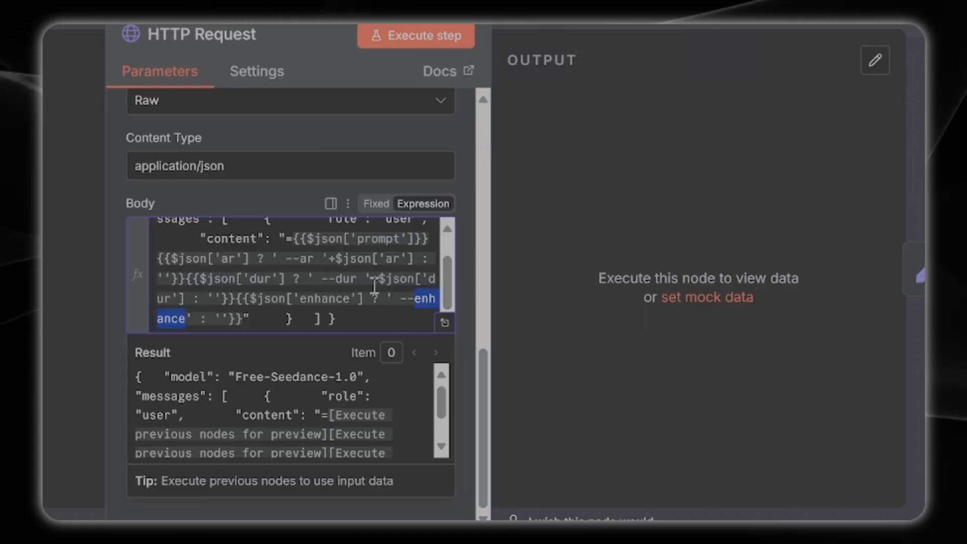
left_click(422, 299)
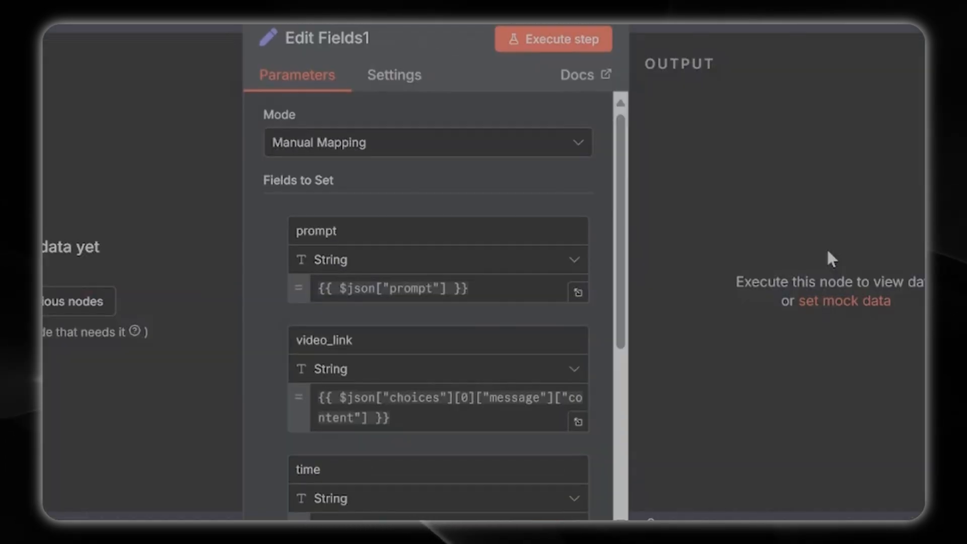
mouse_move(232, 169)
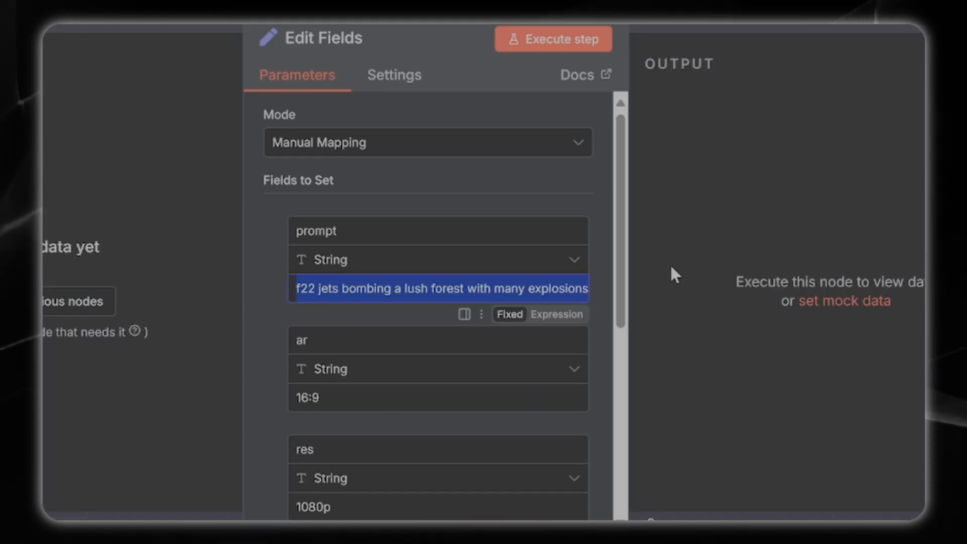
Set the Edit Fields prompt to 'military cats skydiving at night time'.
type("military")
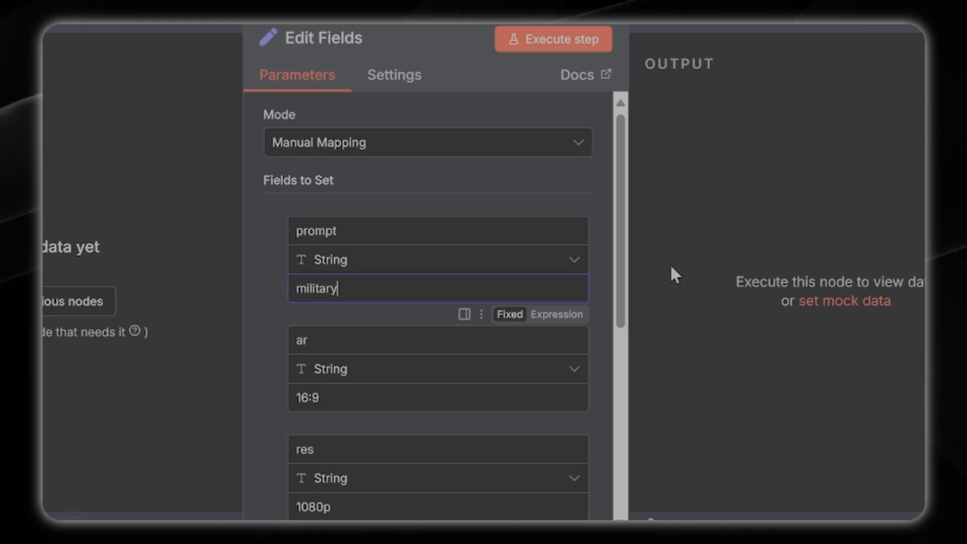
type("cats skydiv")
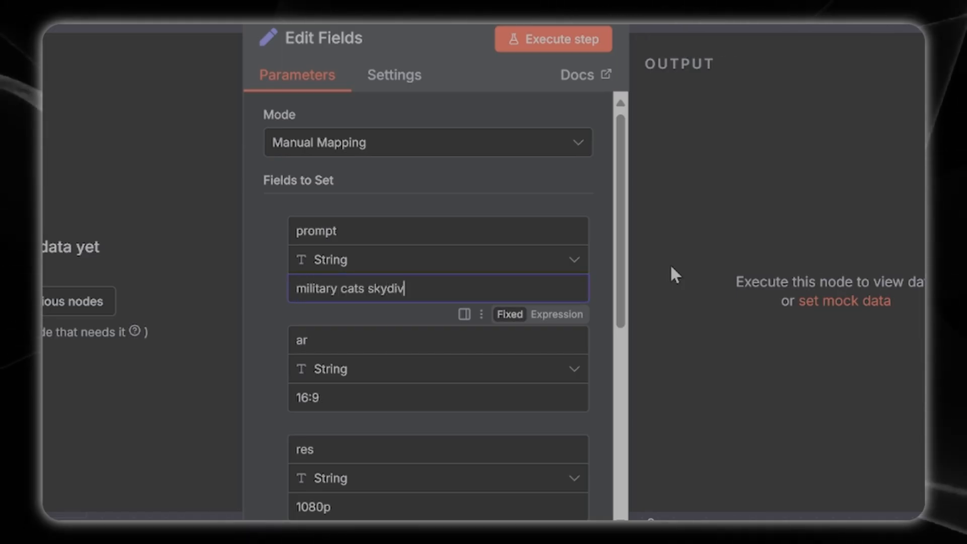
type("ing at night tim")
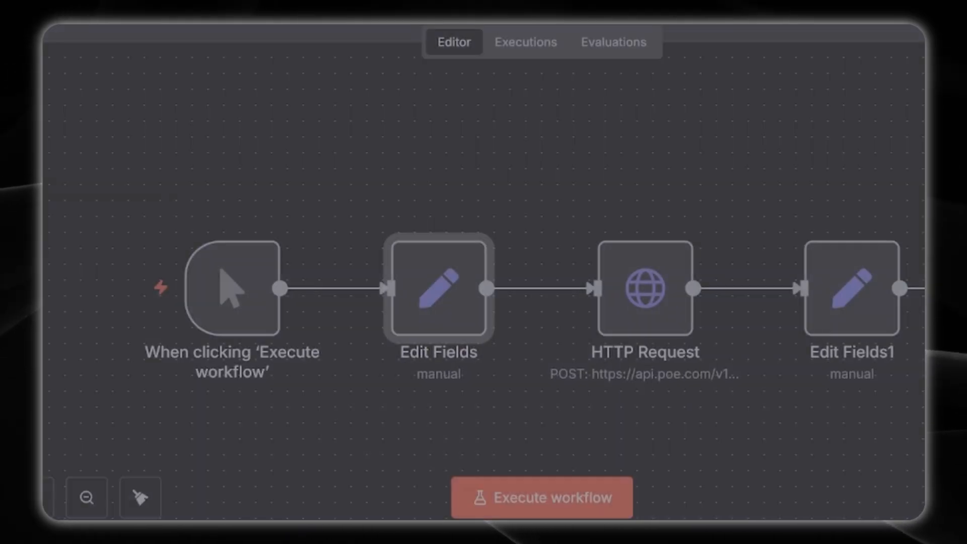
Execute the workflow and inspect the Free-Seedance-1.0 response with the poecdn video link.
left_click(541, 497)
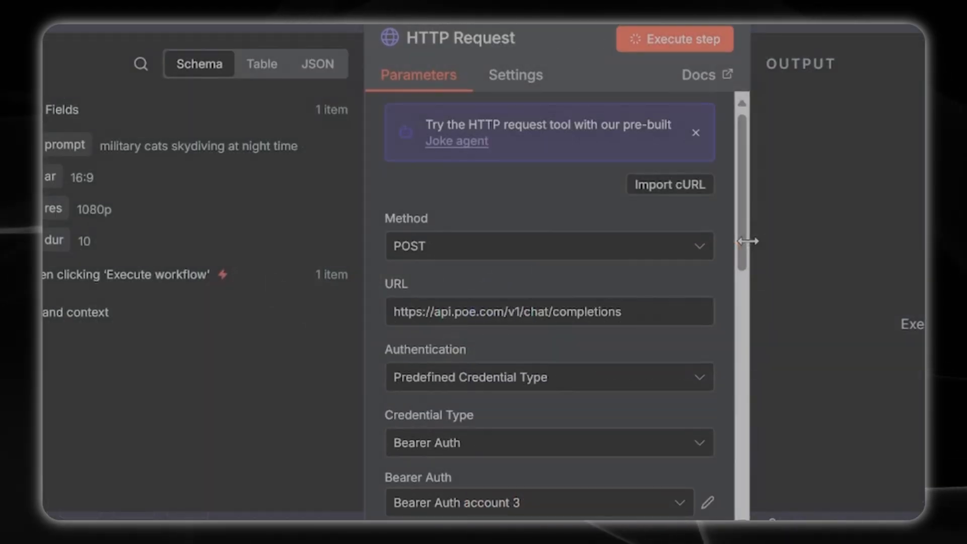
left_click(674, 40)
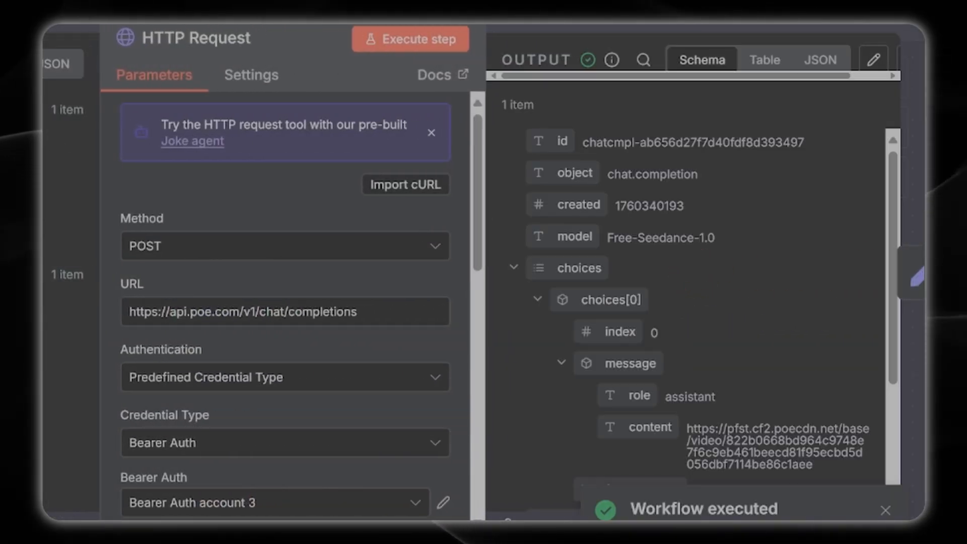
mouse_move(807, 485)
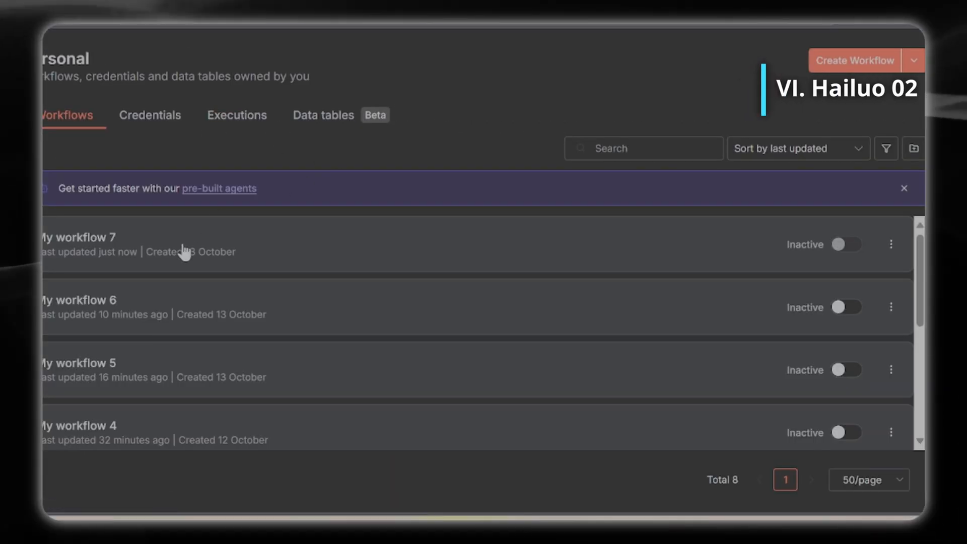
Duplicate My workflow 7 as a renamed copy for the Hailuo version.
left_click(891, 244)
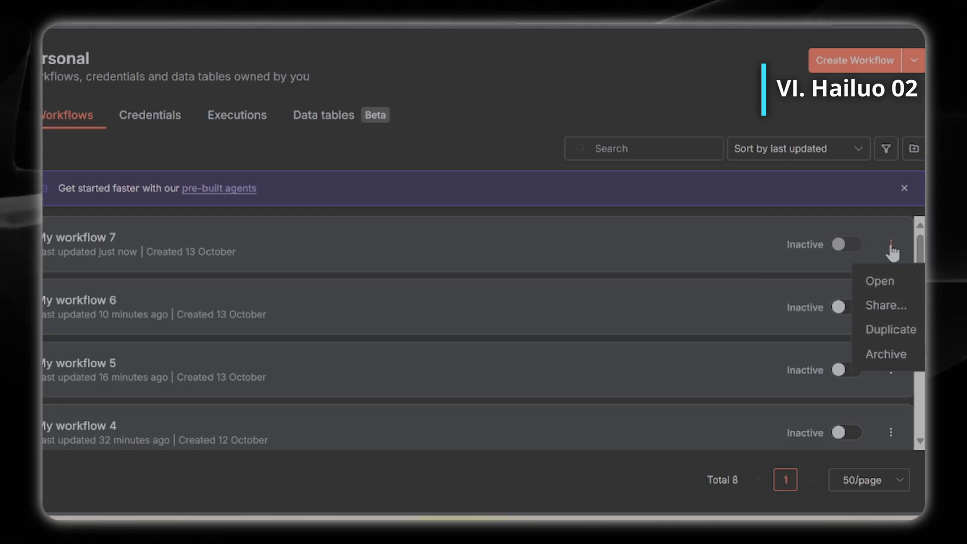
mouse_move(890, 329)
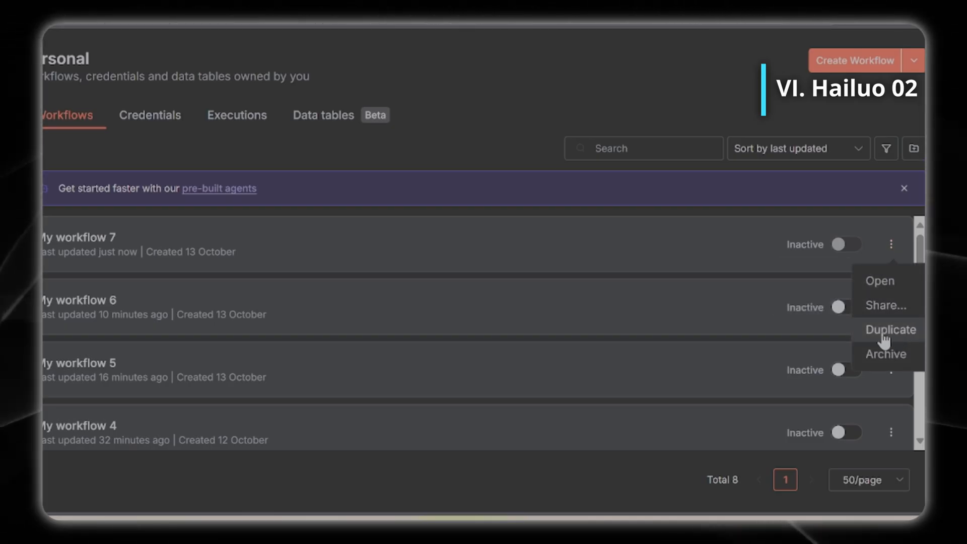
left_click(889, 330)
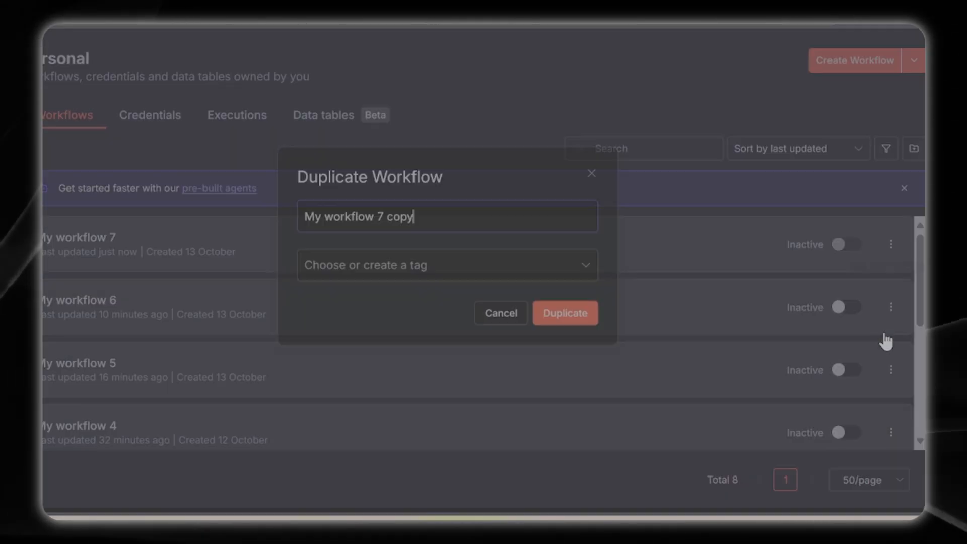
double_click(381, 221)
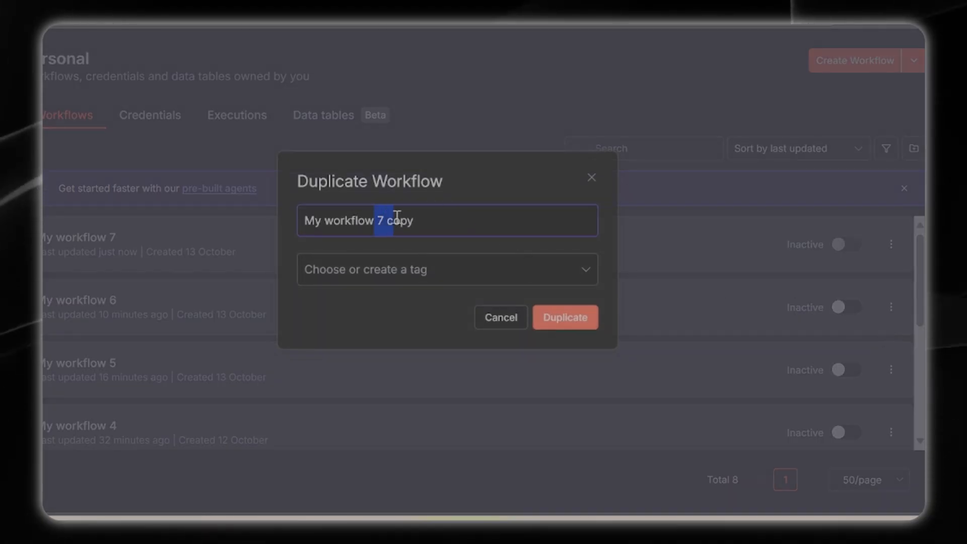
left_click(564, 317)
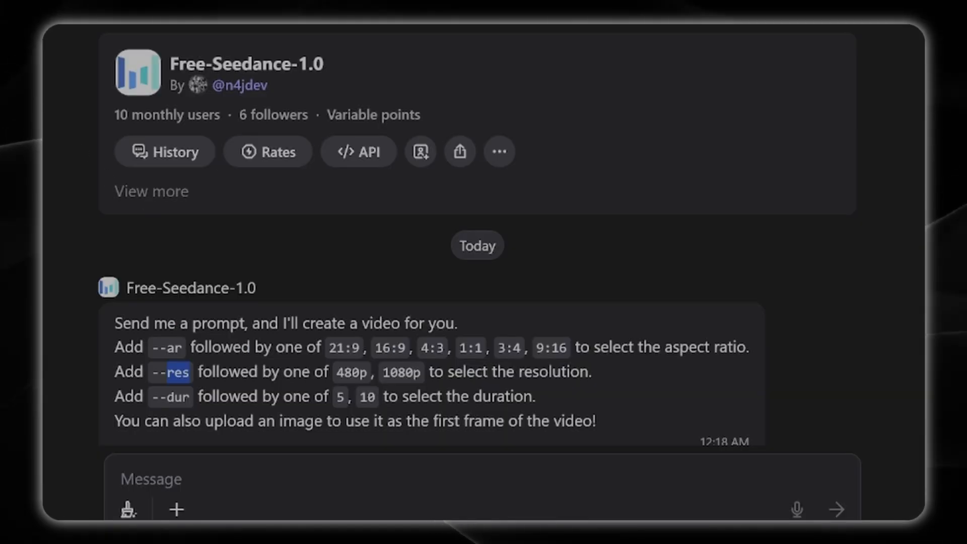
View the Free-Seedance creator's Poe profile listing their bots.
left_click(241, 85)
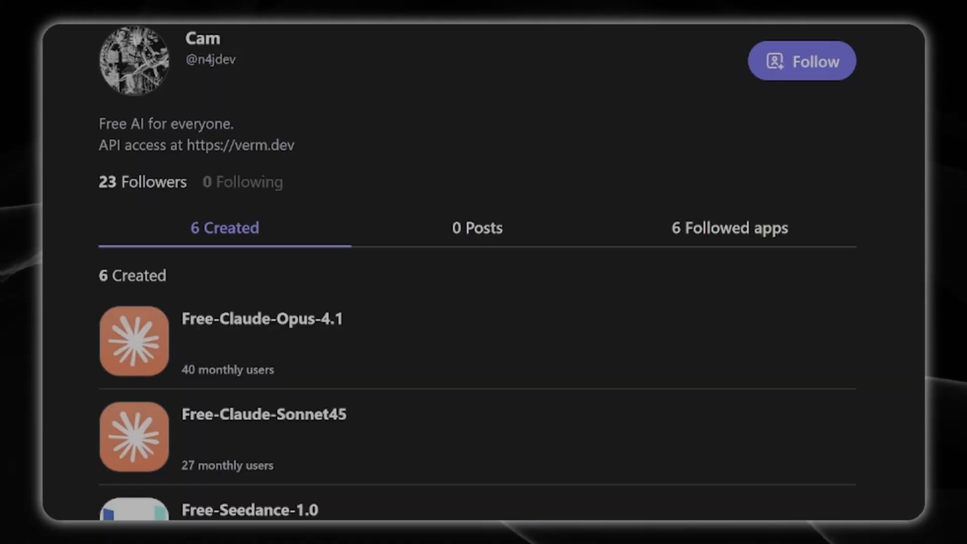
mouse_move(86, 235)
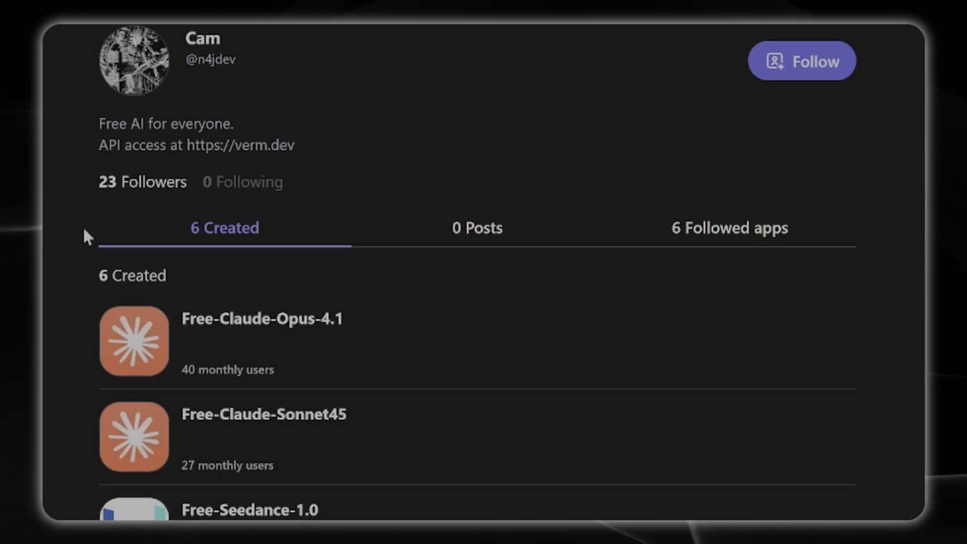
View Free-Hailuo-02's flag instructions: duration 6 or 10, fast generation, prompt enhancement.
scroll("down", 3)
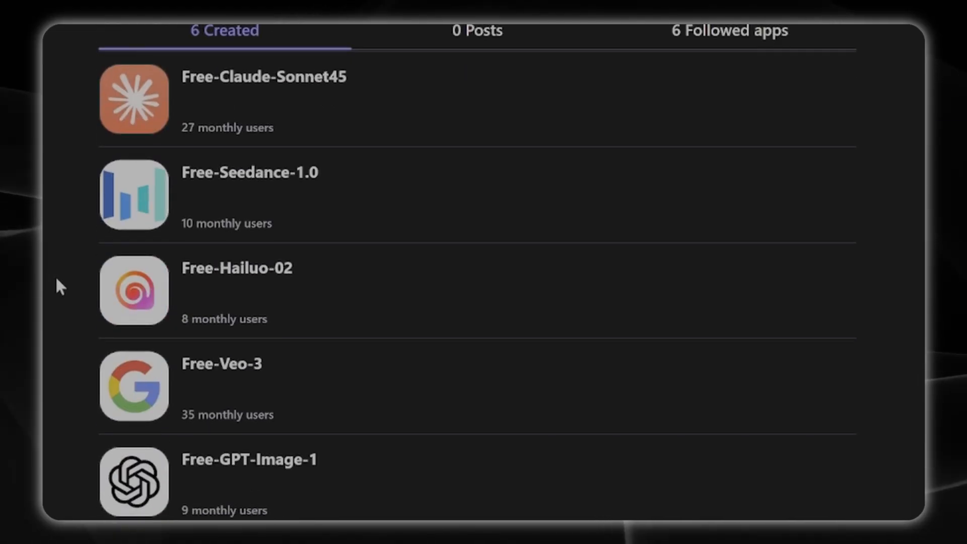
mouse_move(210, 293)
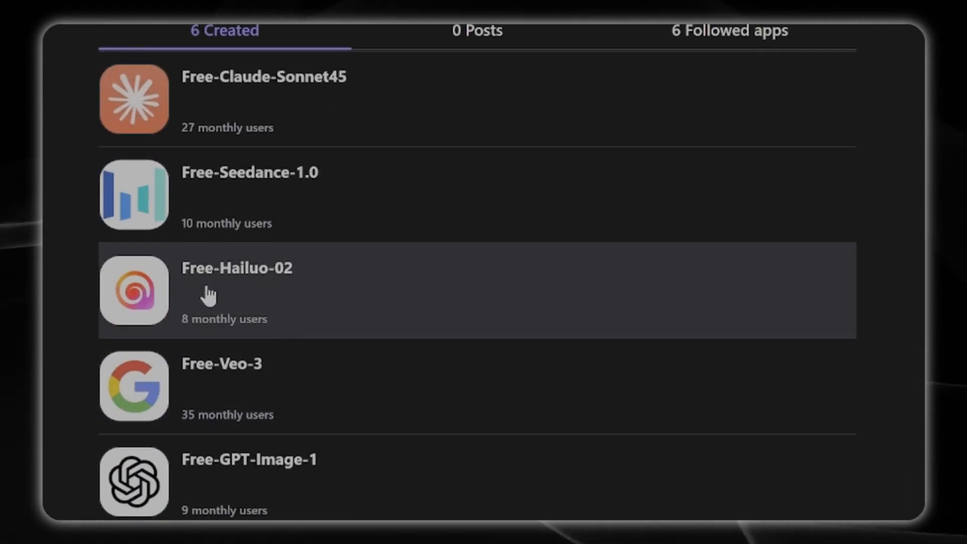
left_click(236, 290)
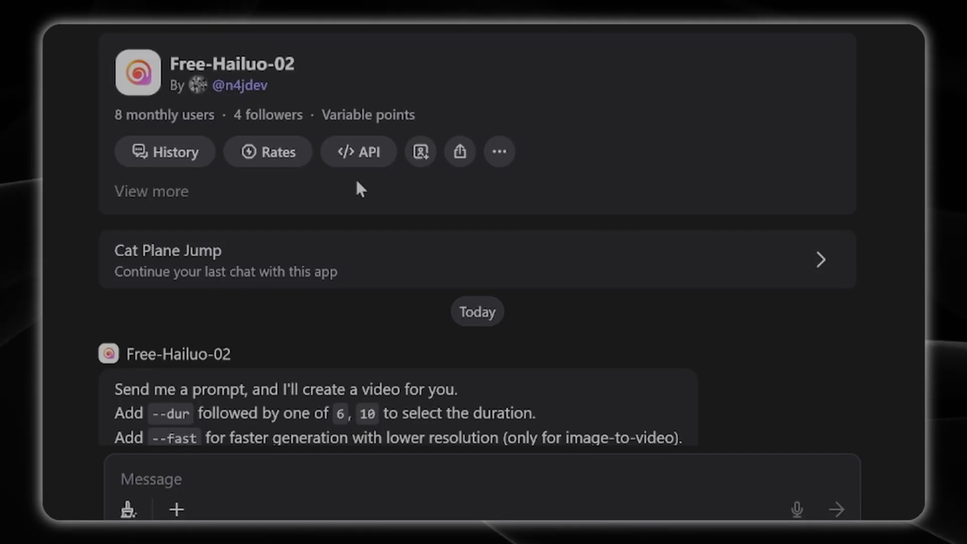
scroll("down", 3)
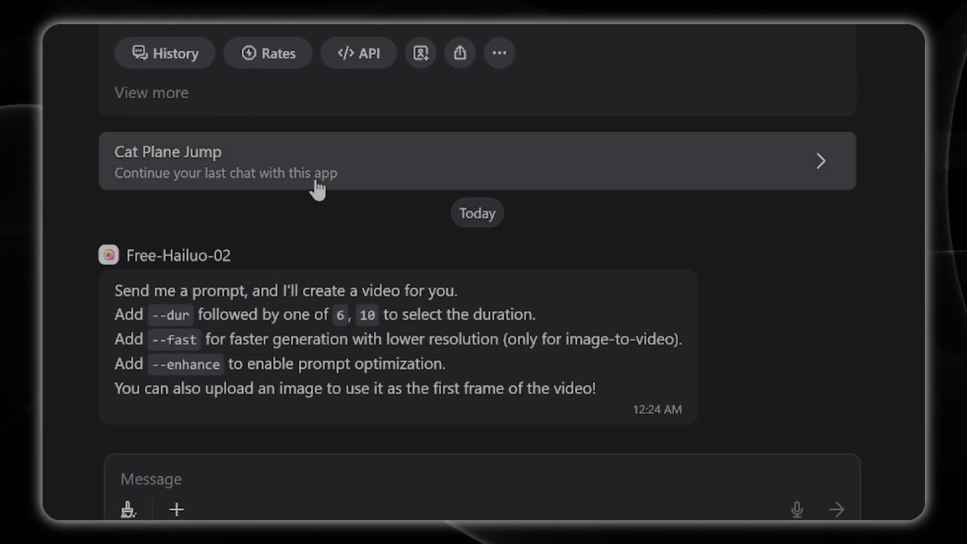
mouse_move(154, 326)
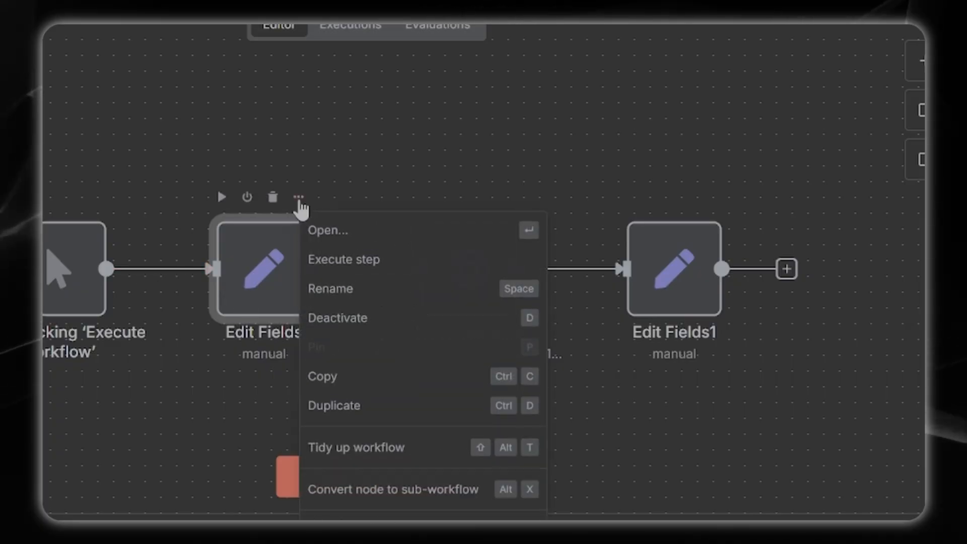
Make the res field a Boolean fast flag set to true and rename ar to dur.
left_click(327, 230)
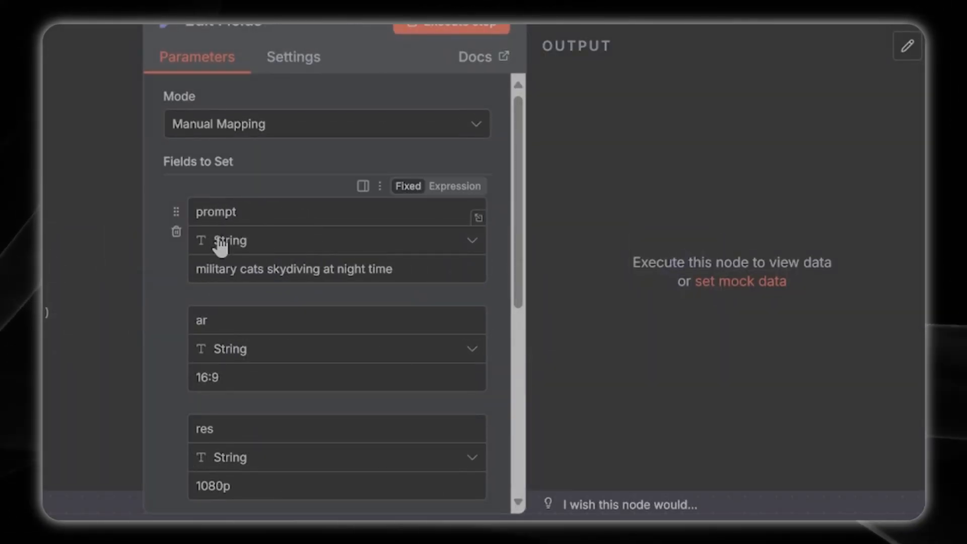
scroll("down", 3)
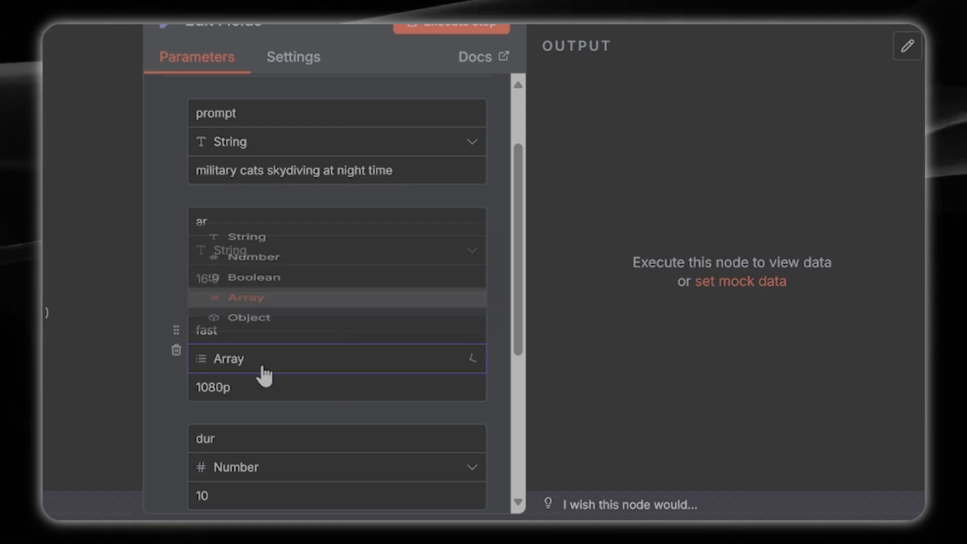
left_click(252, 277)
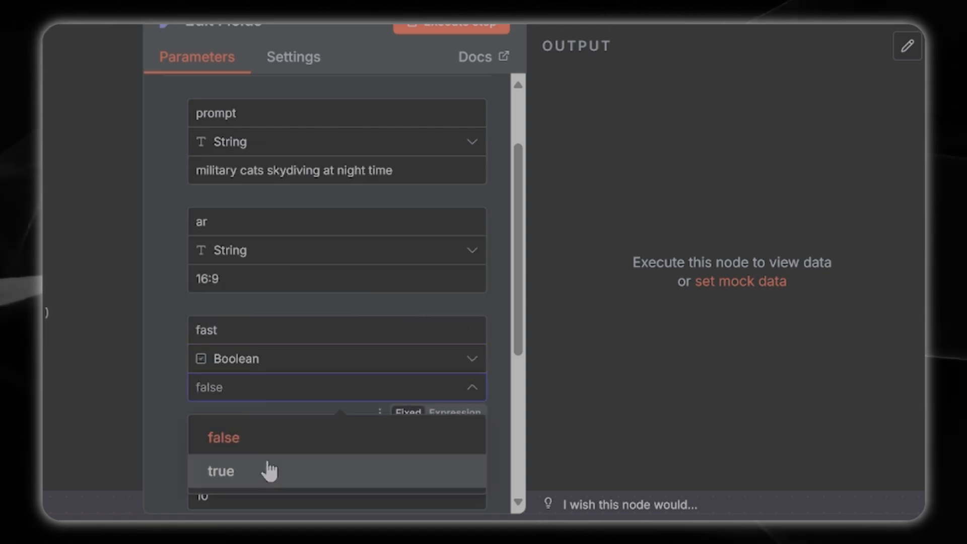
left_click(220, 471)
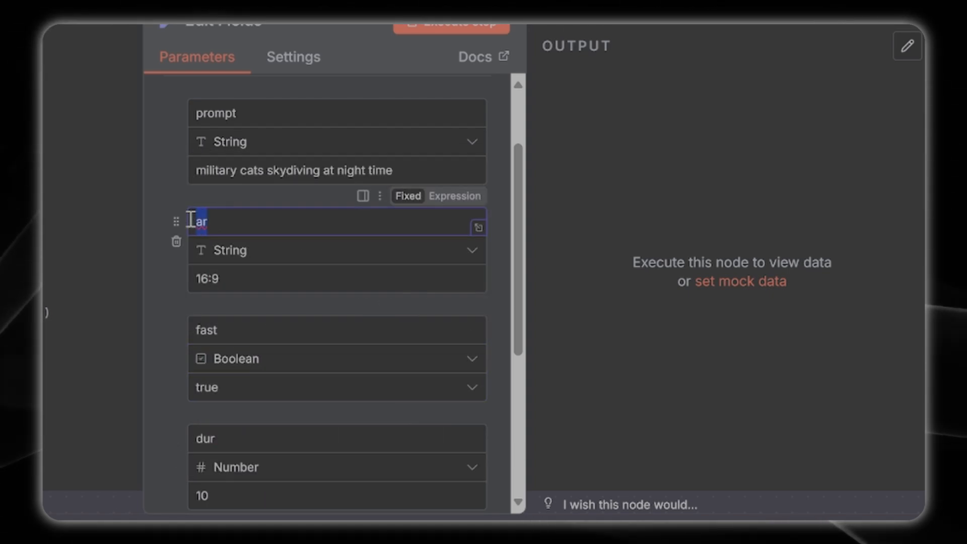
type("dur")
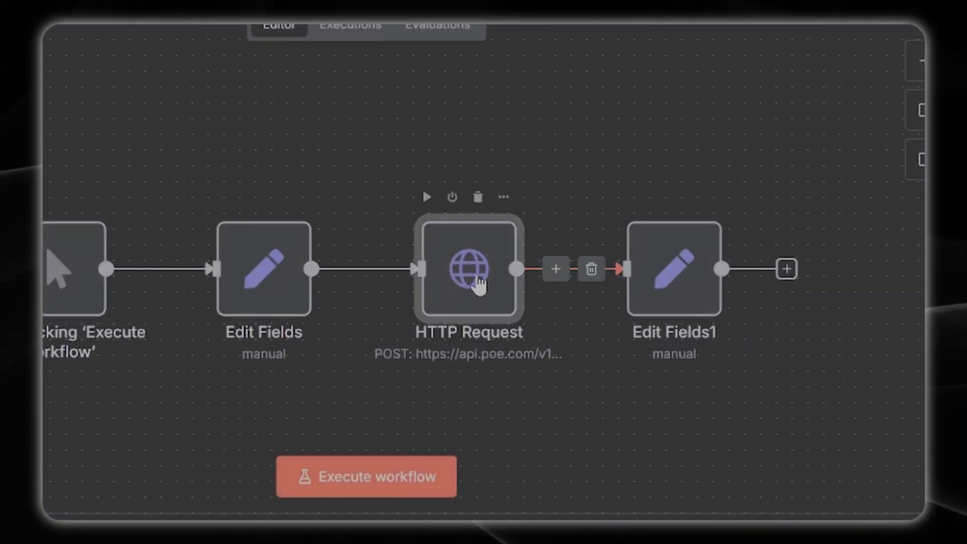
mouse_move(524, 241)
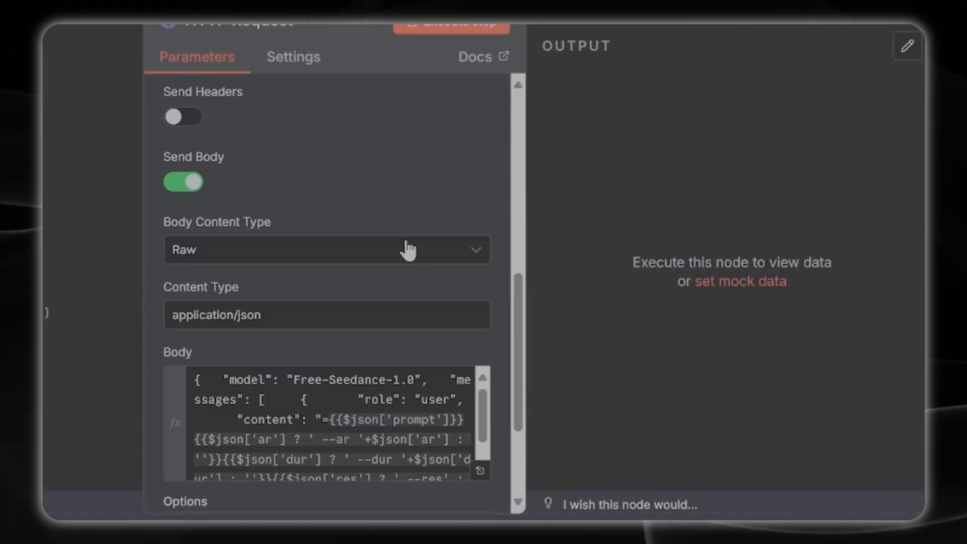
left_click(327, 425)
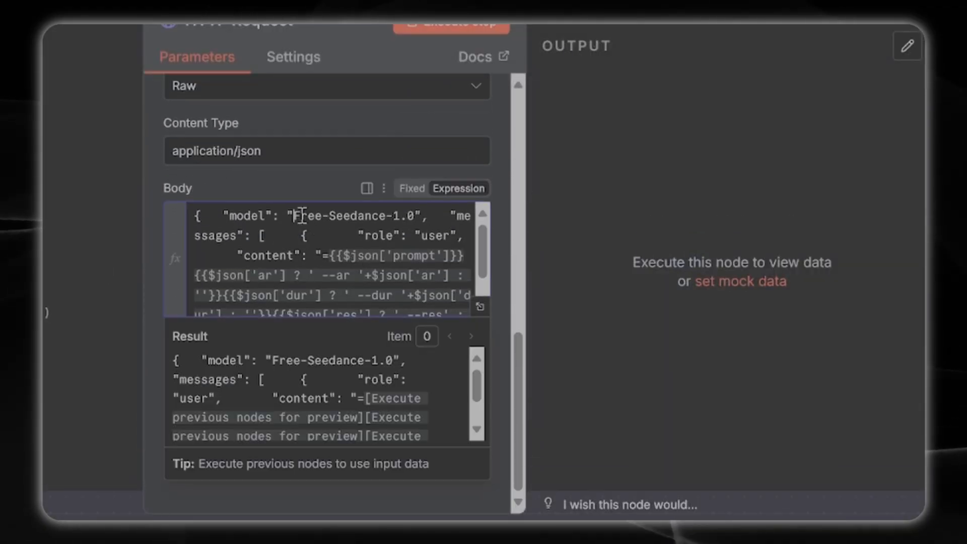
double_click(354, 216)
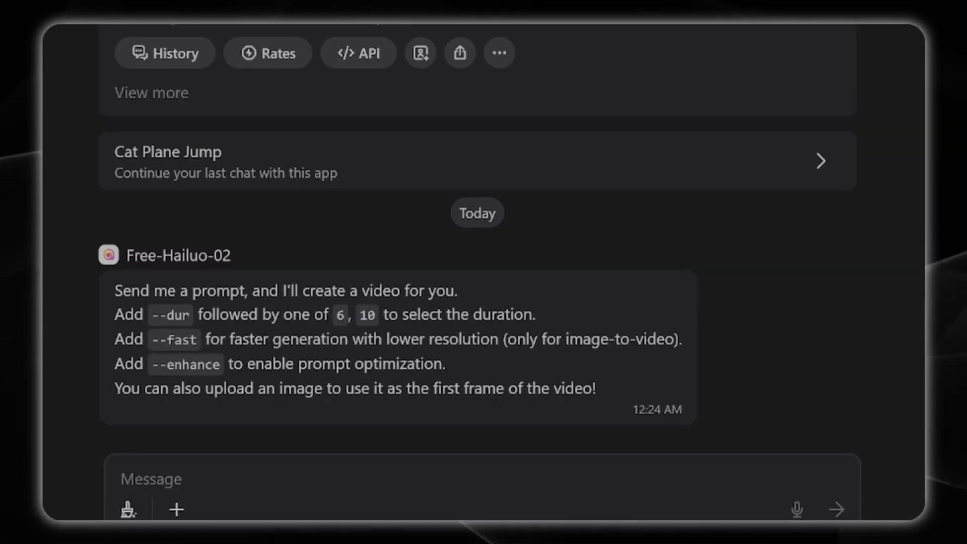
View the Free-Hailuo-02 API page with its code samples.
left_click(357, 53)
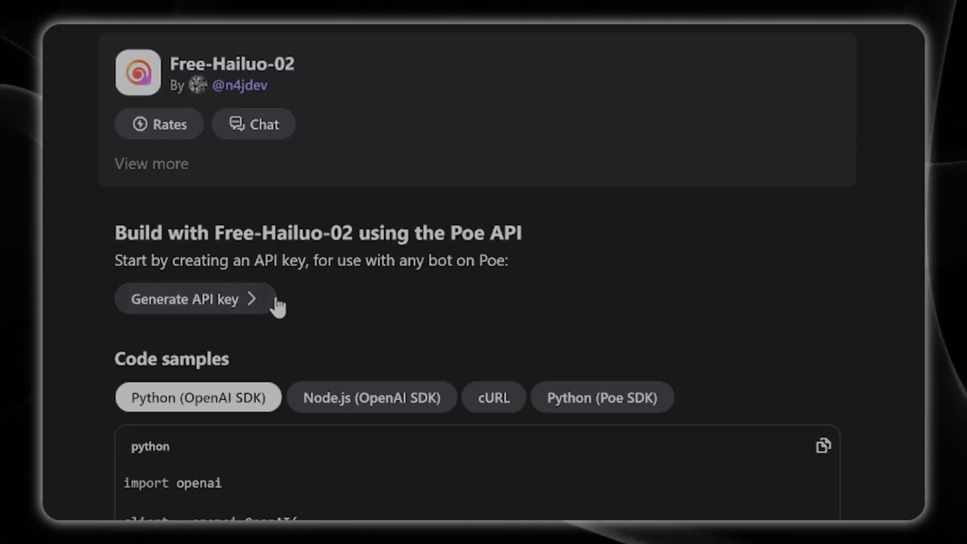
scroll("down", 3)
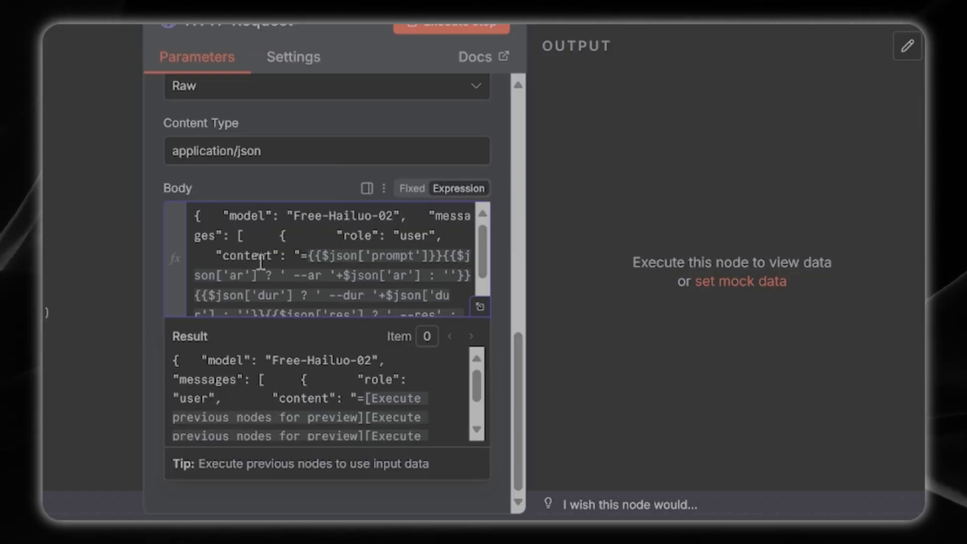
mouse_move(432, 265)
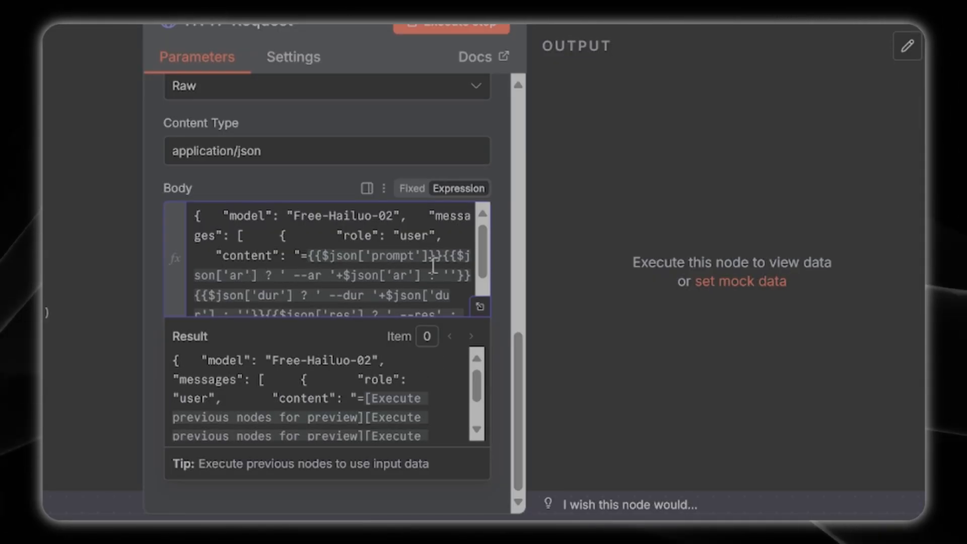
Rename the body's first flag to enhance and the leftover res flag to ar.
scroll("down", 3)
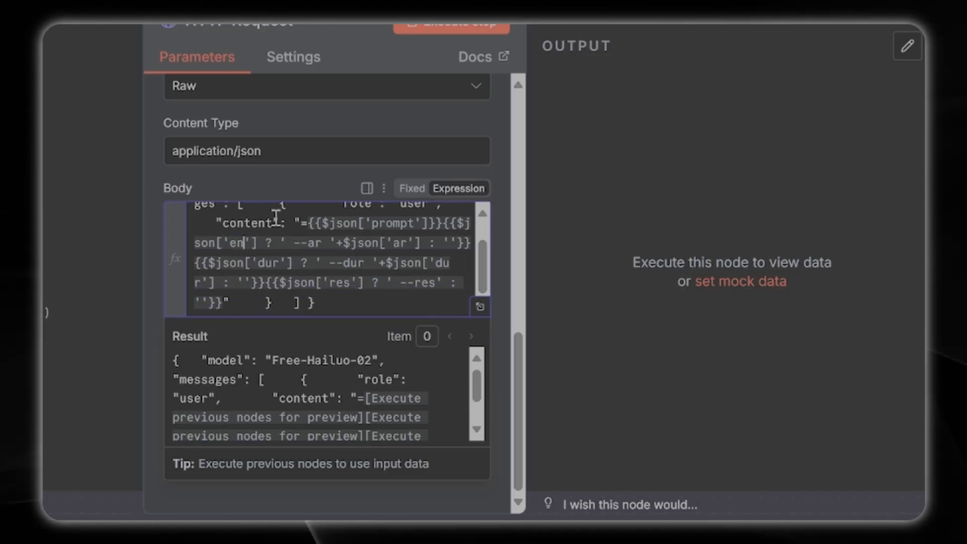
type("enhance")
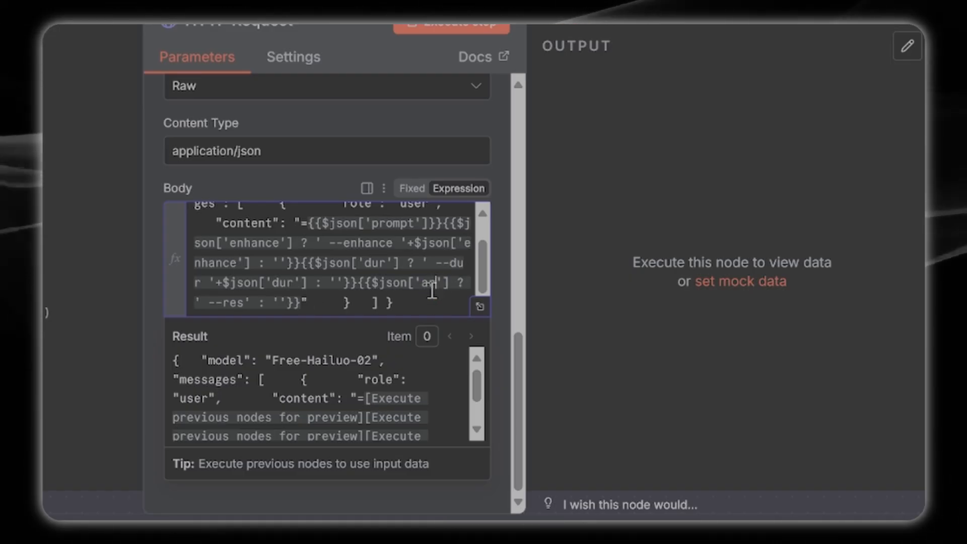
double_click(232, 303)
type("a")
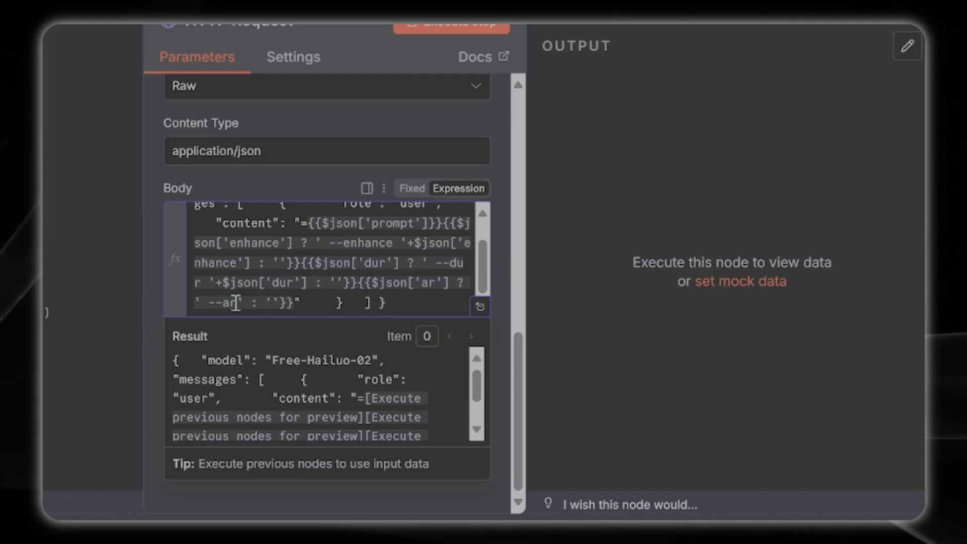
scroll("up", 3)
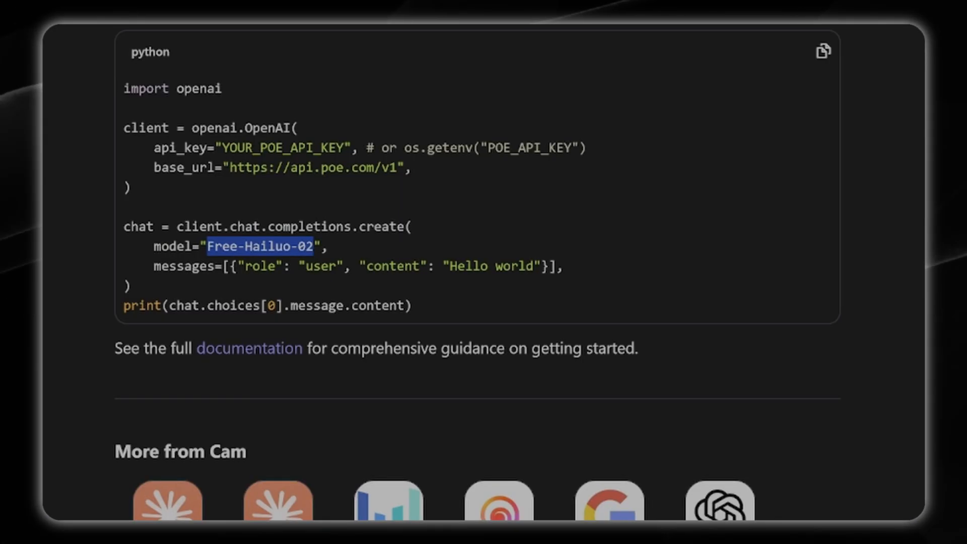
scroll("up", 3)
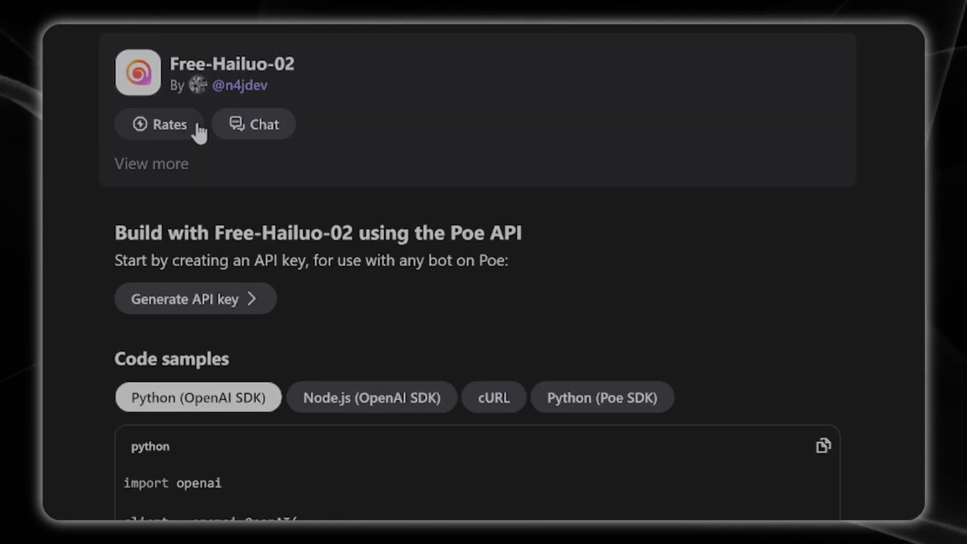
left_click(254, 124)
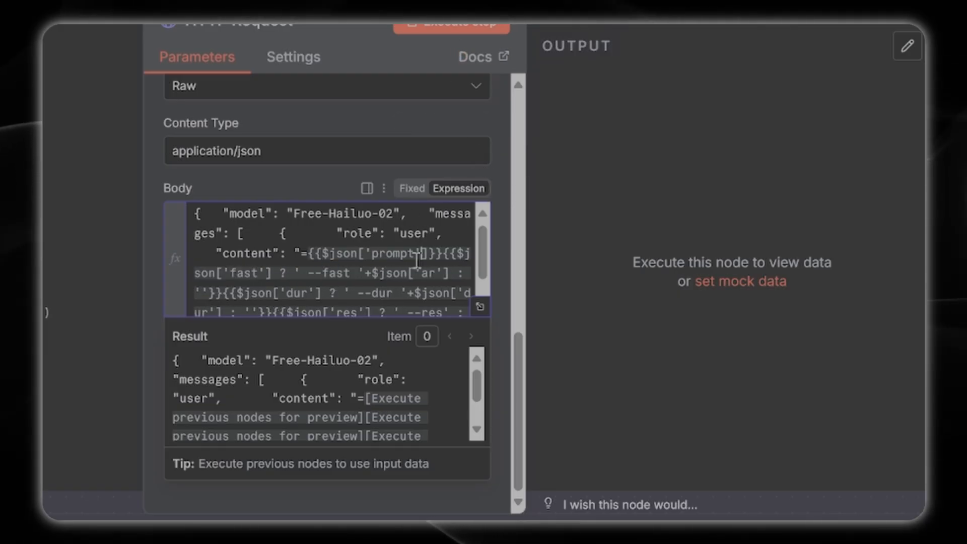
Replace the whole HTTP Request body with JSON passing dur, fast and enhance flags after the prompt.
key("ctrl+a")
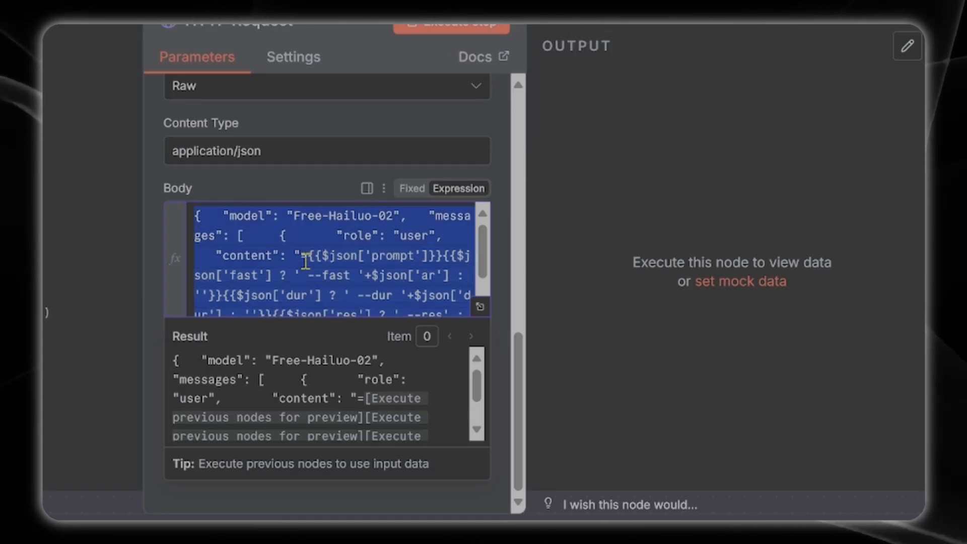
scroll("up", 3)
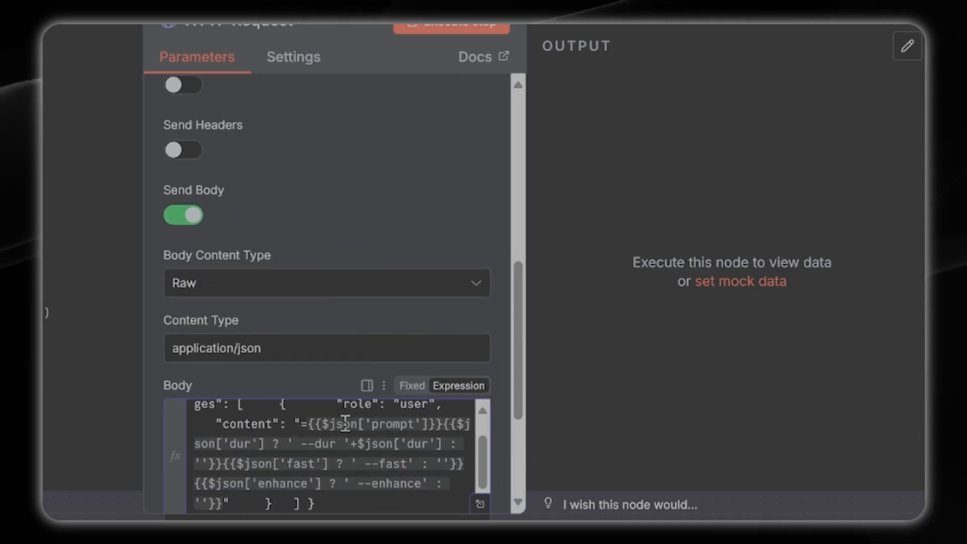
scroll("up", 3)
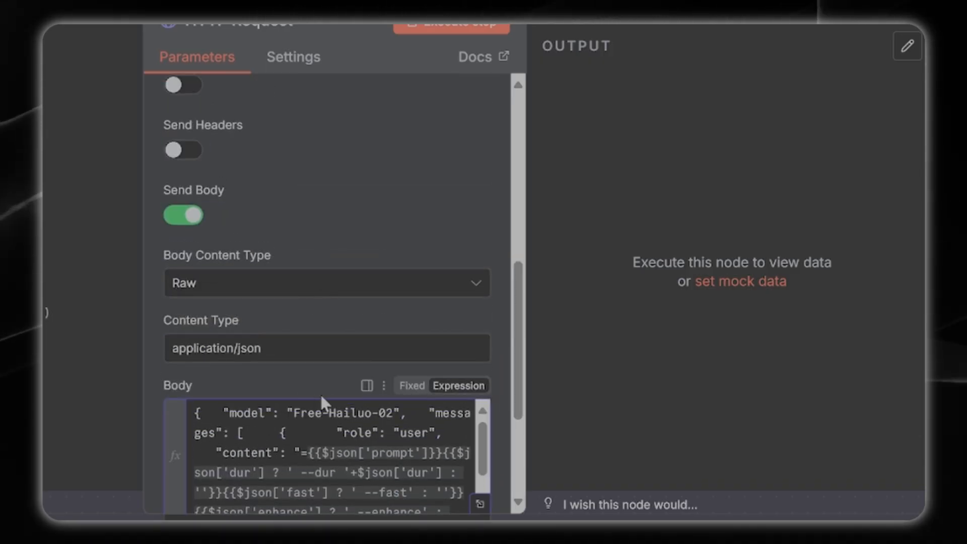
scroll("down", 3)
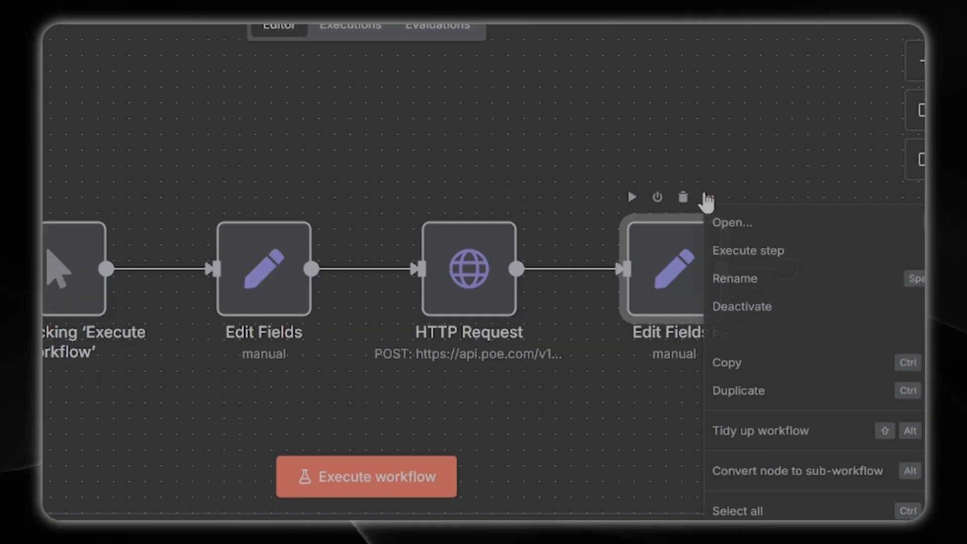
Set the prompt to 'tidal wave hitting a city and exploding', keeping dur 10 and fast true.
left_click(731, 223)
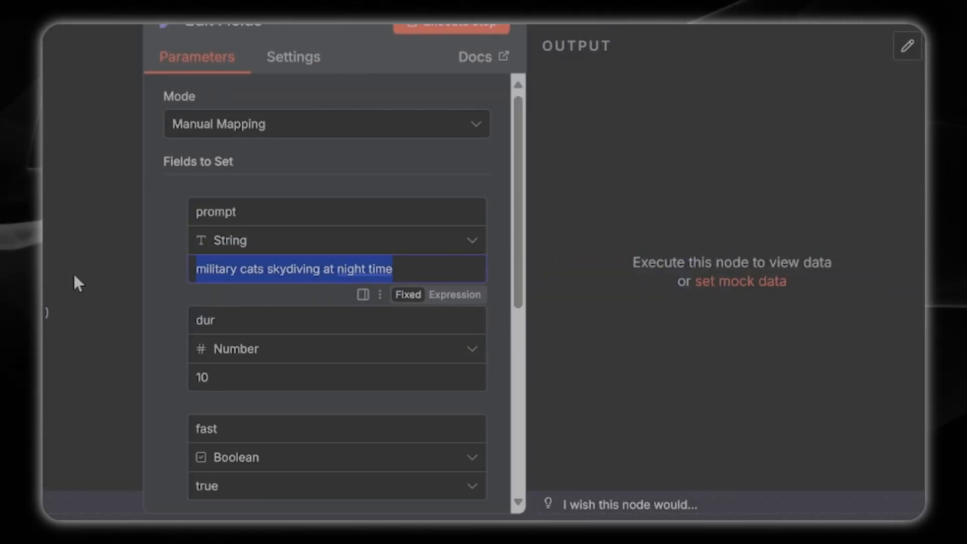
type("tidal")
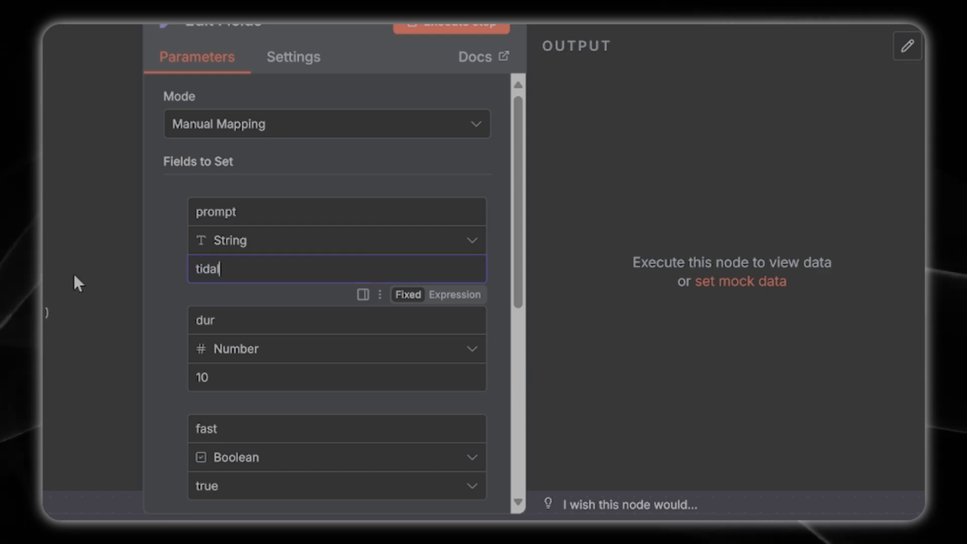
type("wave hitting")
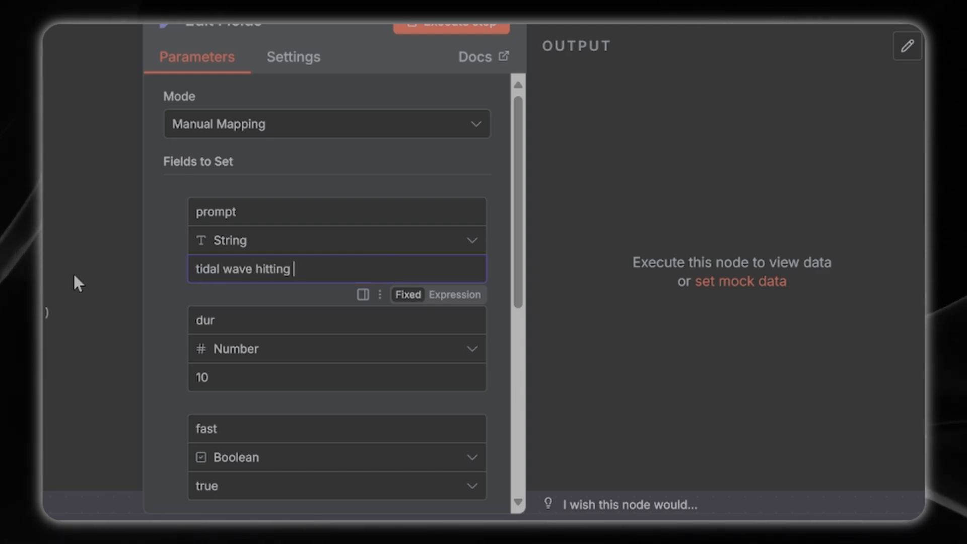
type("a city")
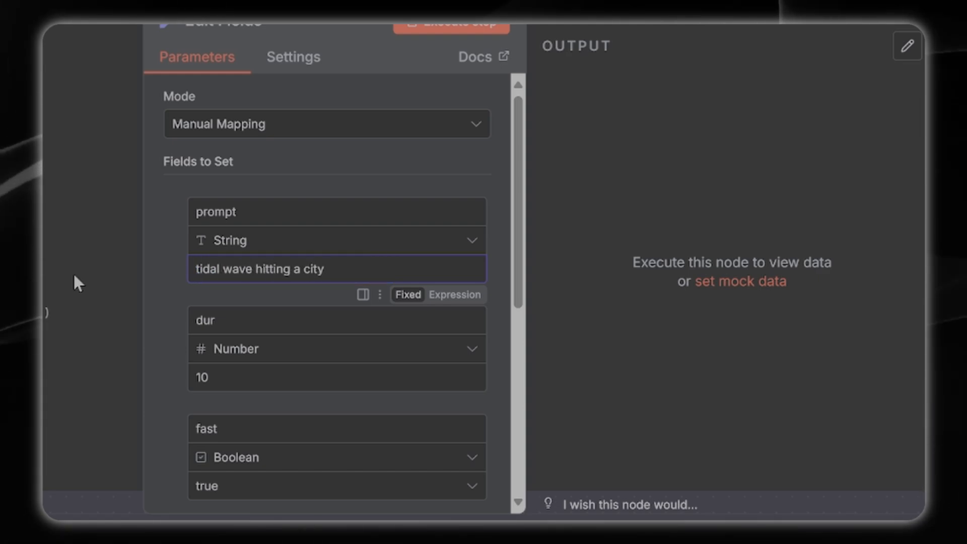
type("and exploding")
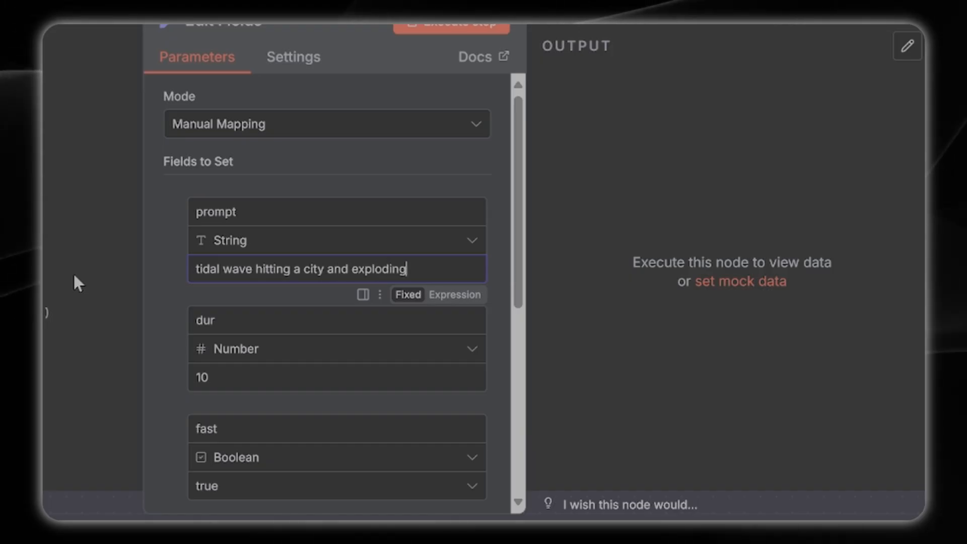
left_click(336, 377)
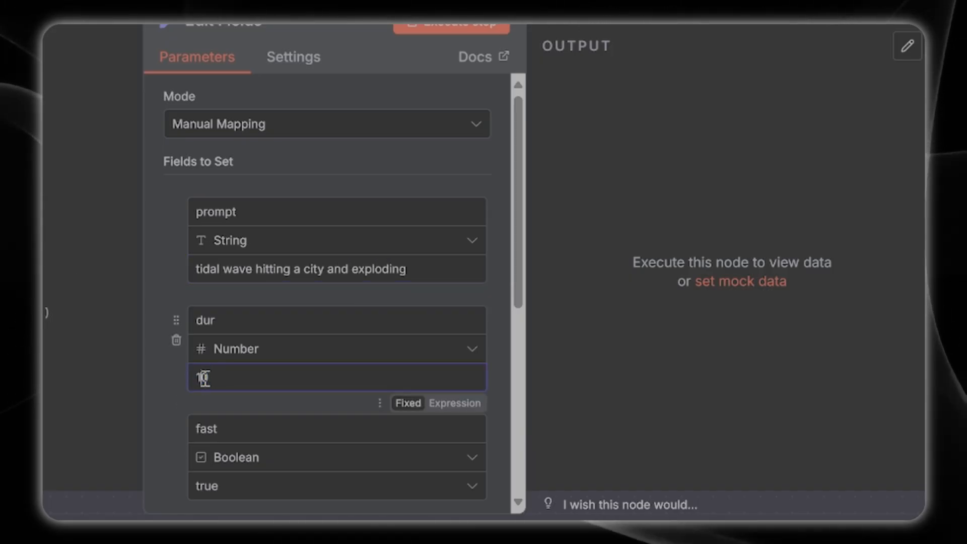
left_click(160, 410)
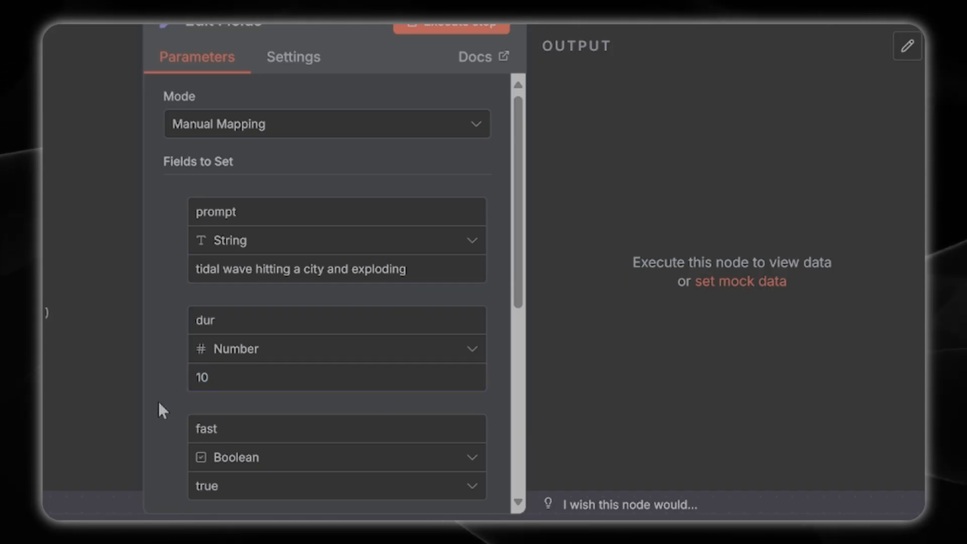
scroll("down", 3)
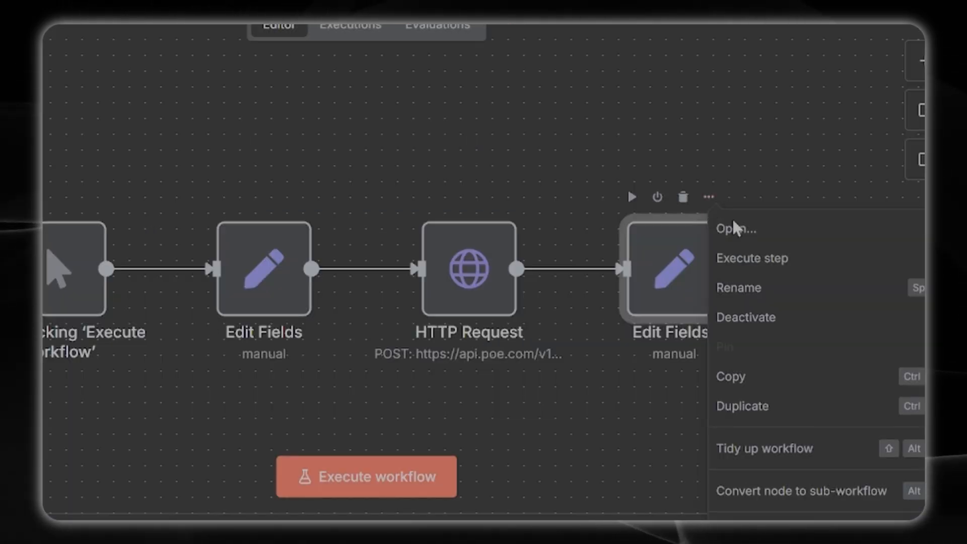
Review the final Edit Fields outputs and execute the workflow with the tidal wave prompt.
left_click(734, 229)
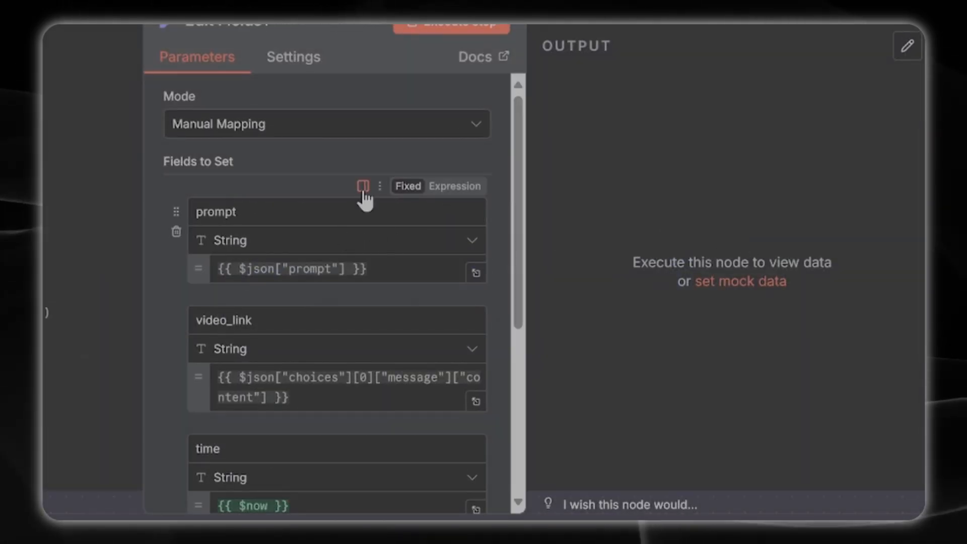
scroll("down", 3)
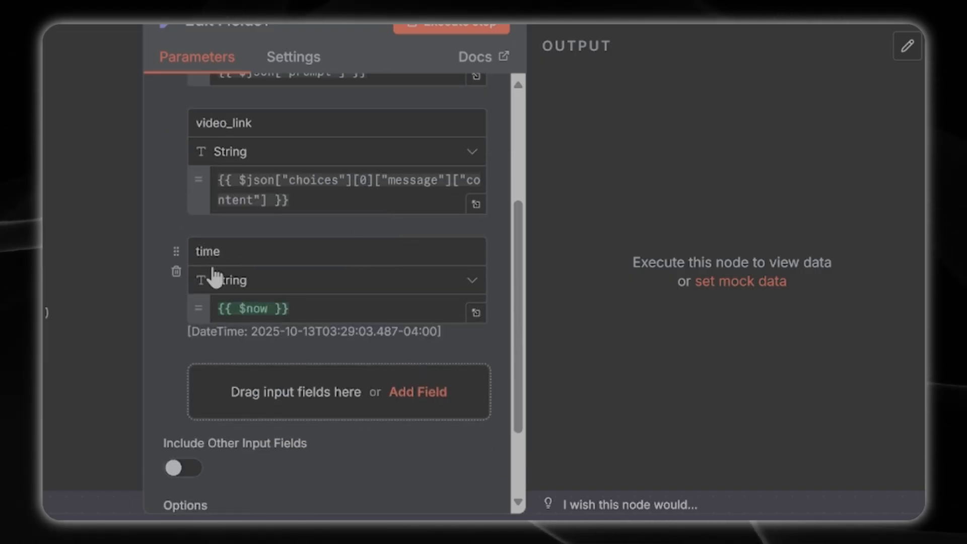
mouse_move(177, 347)
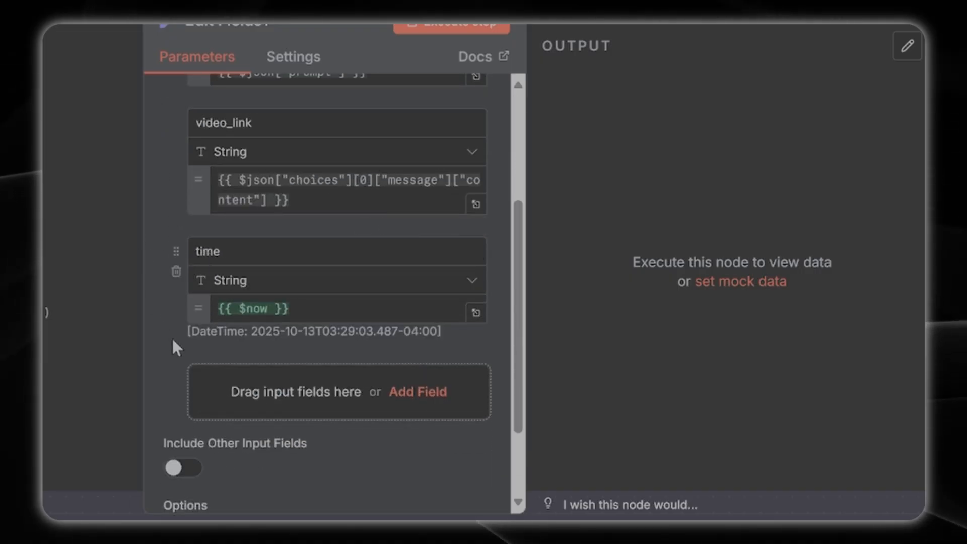
scroll("up", 3)
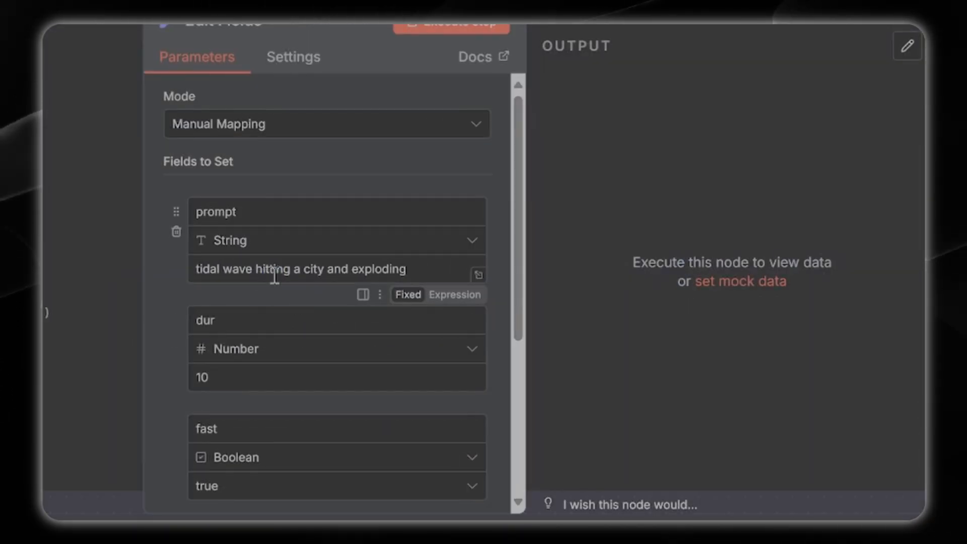
triple_click(300, 268)
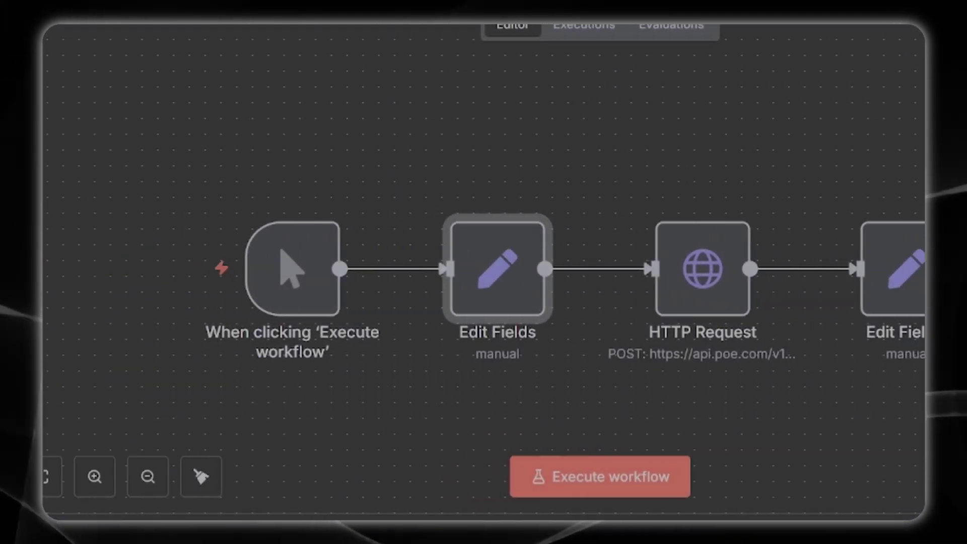
left_click(599, 476)
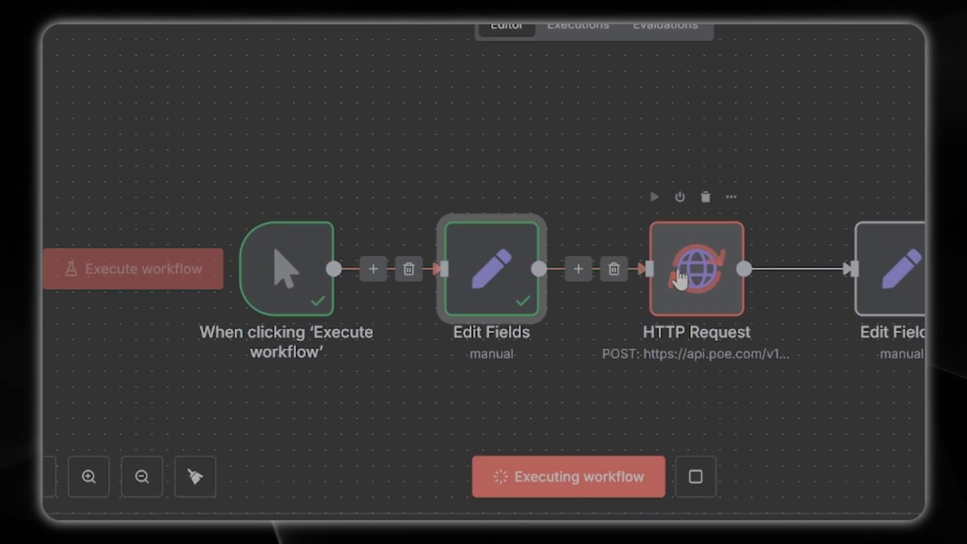